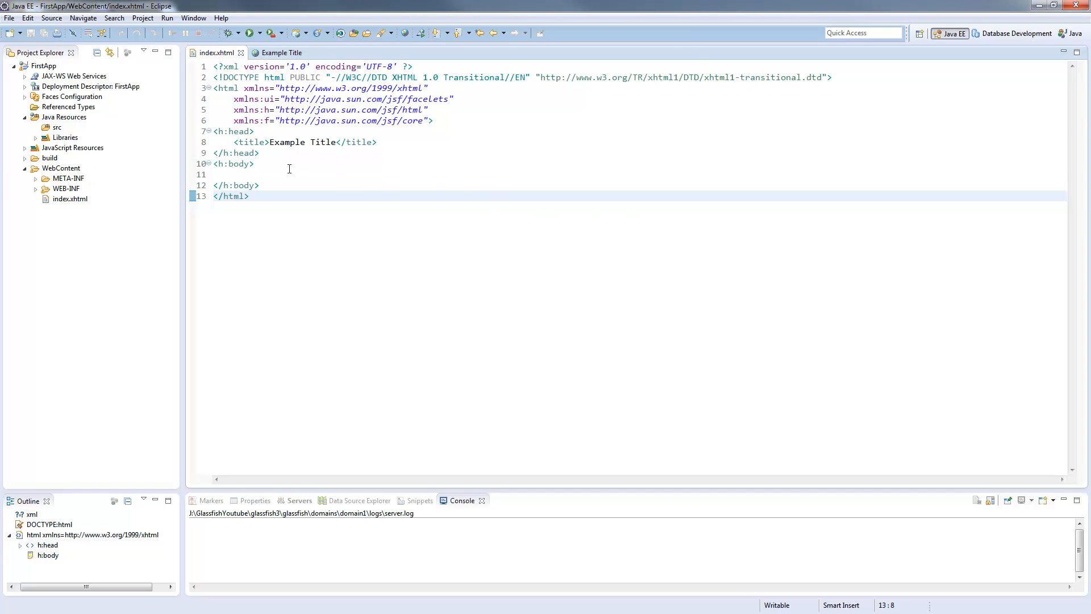
{"action": "mouse_move", "coordinate": [454, 192]}
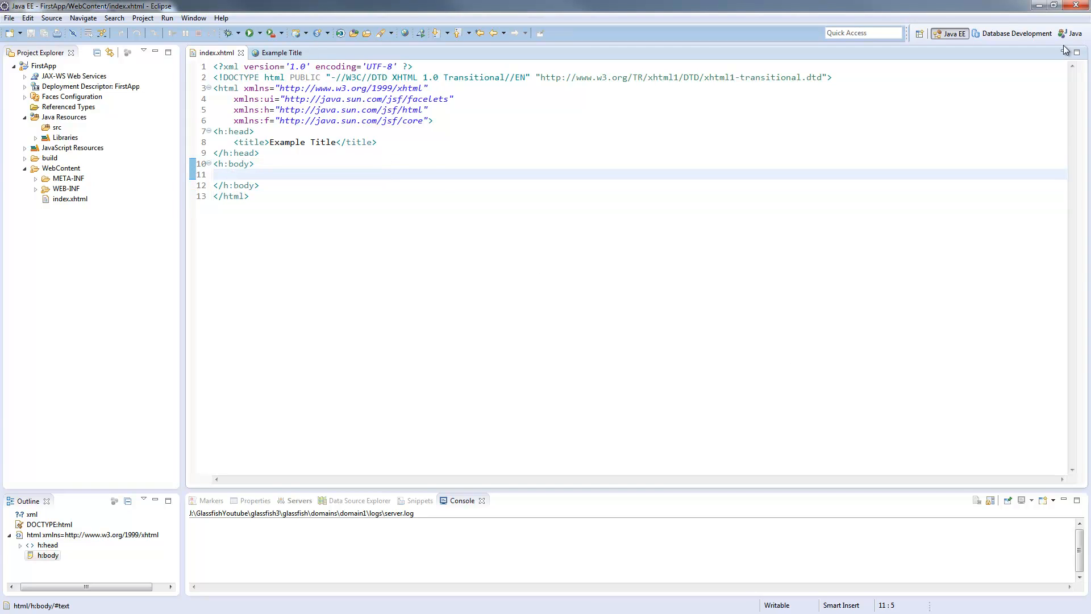
Insert an h:form in the body containing an h:outputLabel with value "Name:".
{"action": "type", "text": "<h:"}
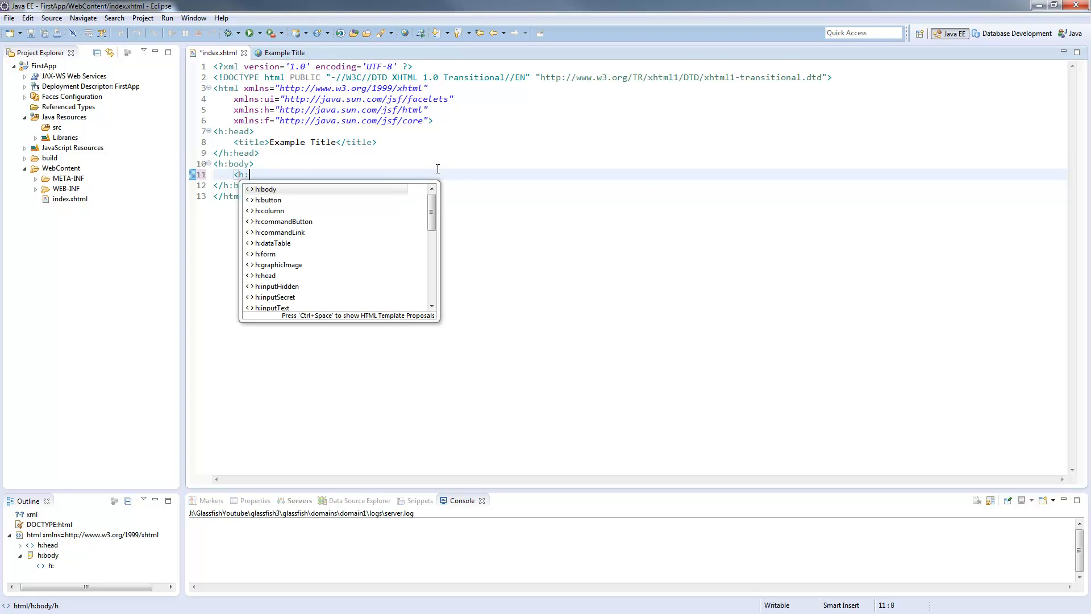
{"action": "double_click", "coordinate": [266, 254]}
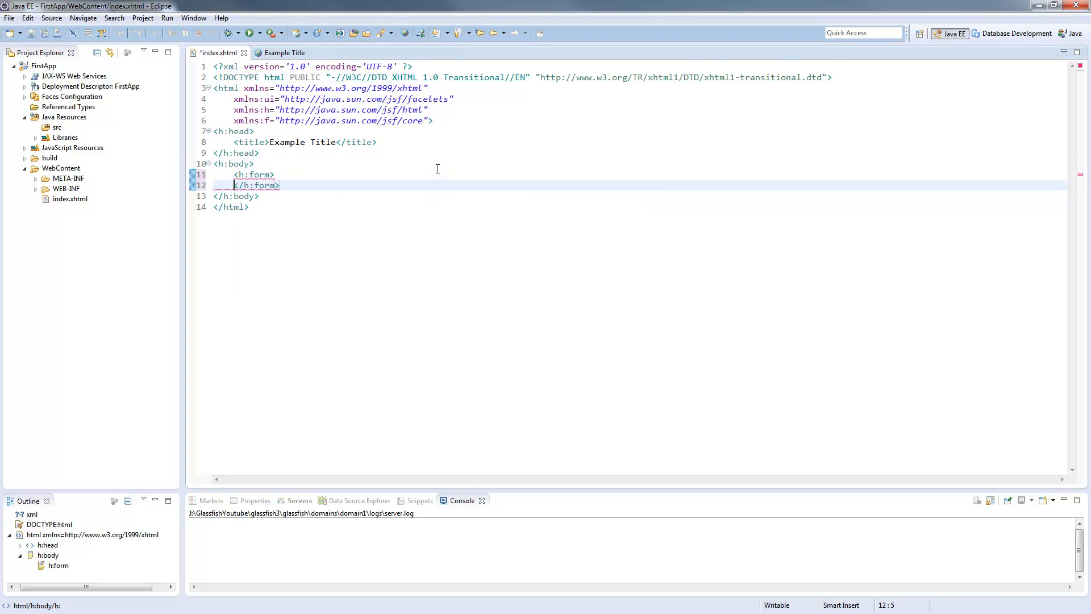
{"action": "type", "text": "<h"}
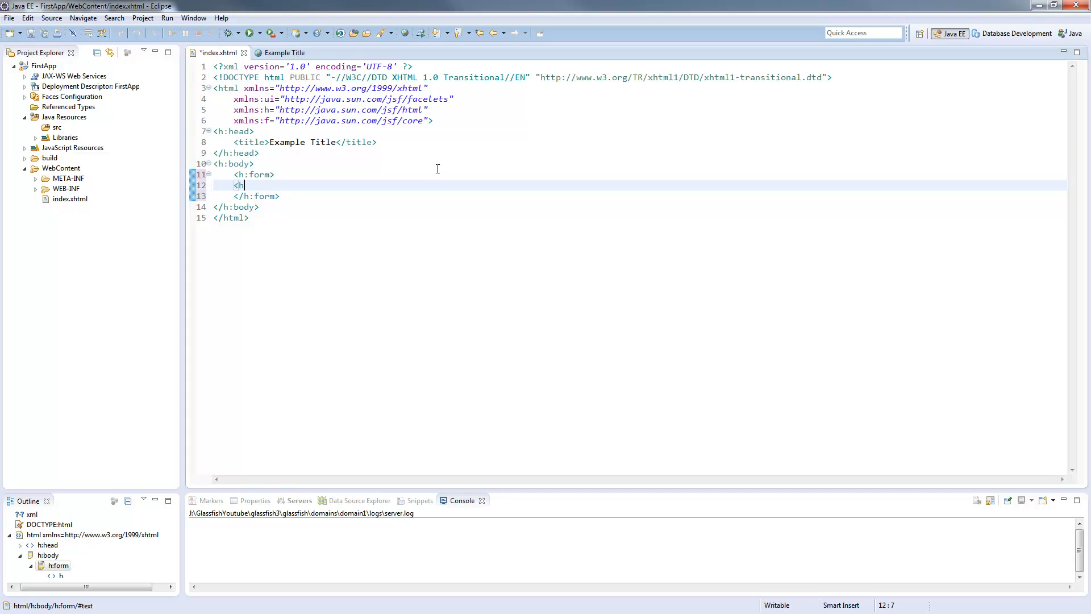
{"action": "type", "text": ":o"}
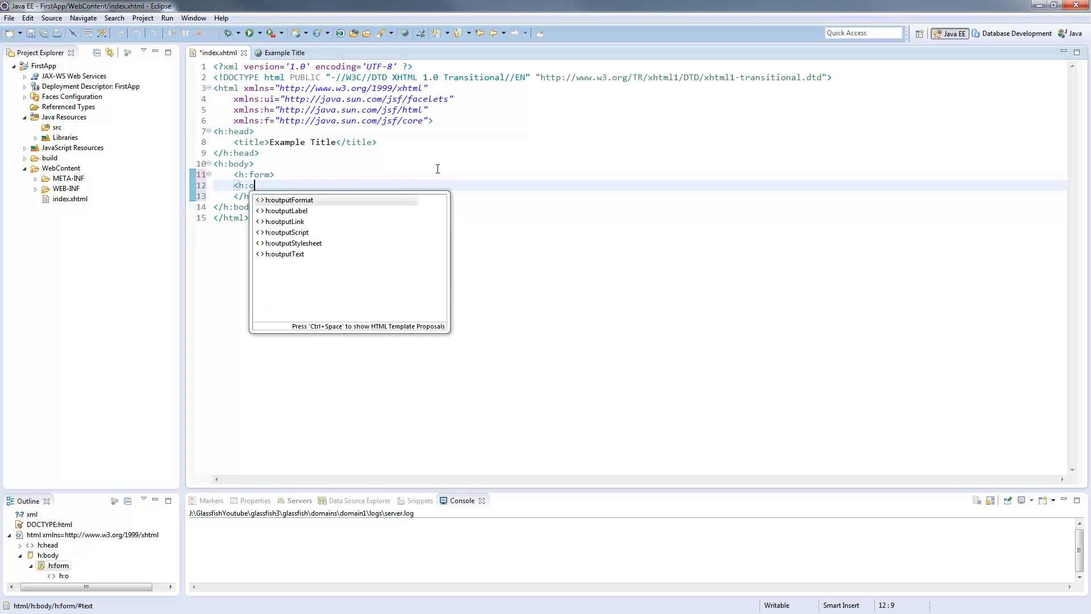
{"action": "left_click", "coordinate": [285, 212]}
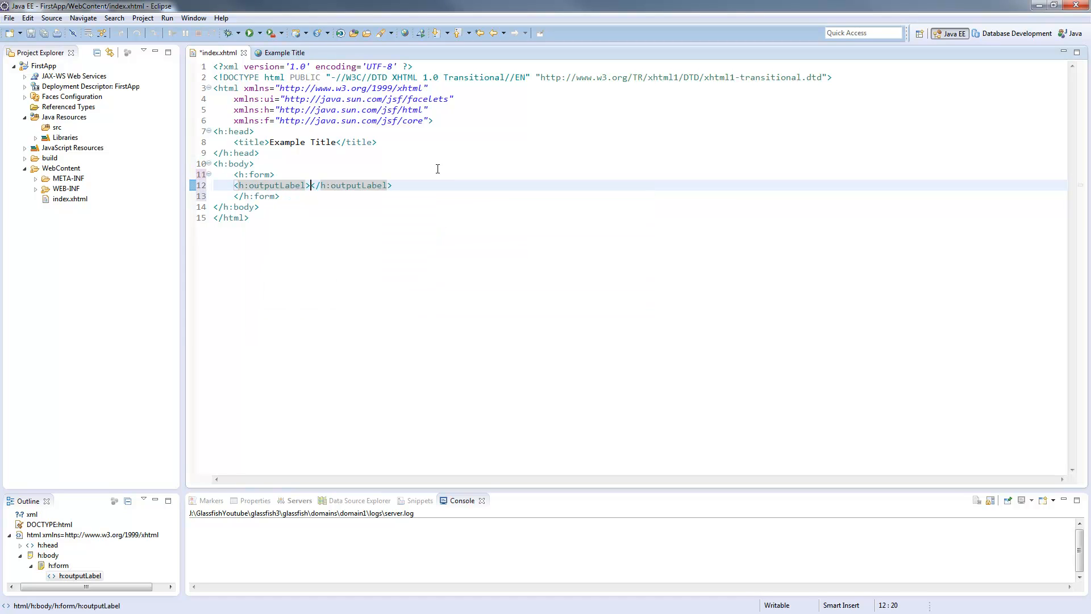
{"action": "type", "text": "value=\"\""}
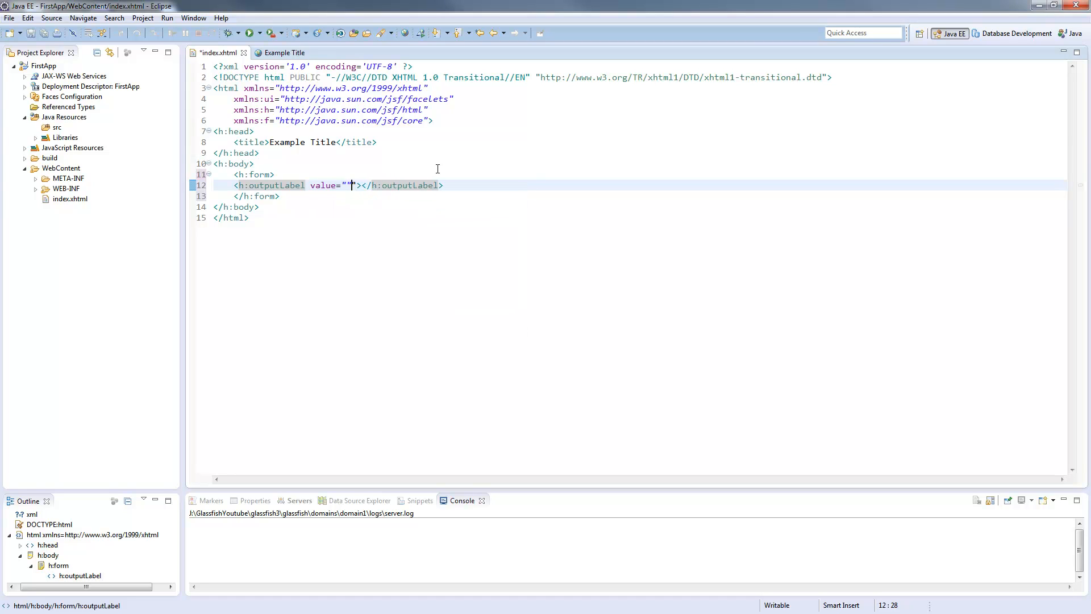
{"action": "type", "text": "Name:"}
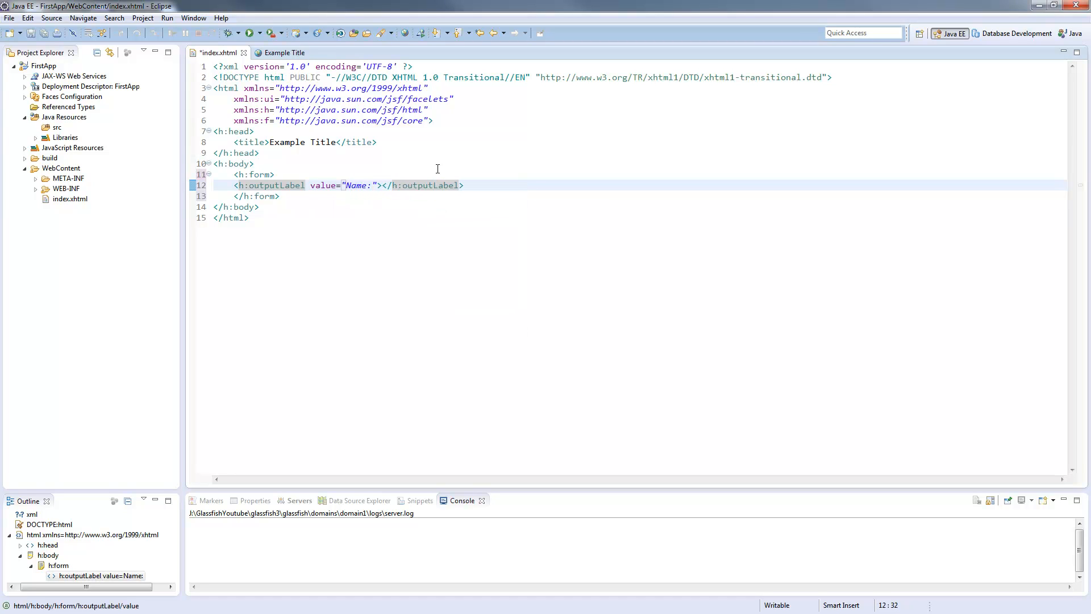
{"action": "type", "text": "/>"}
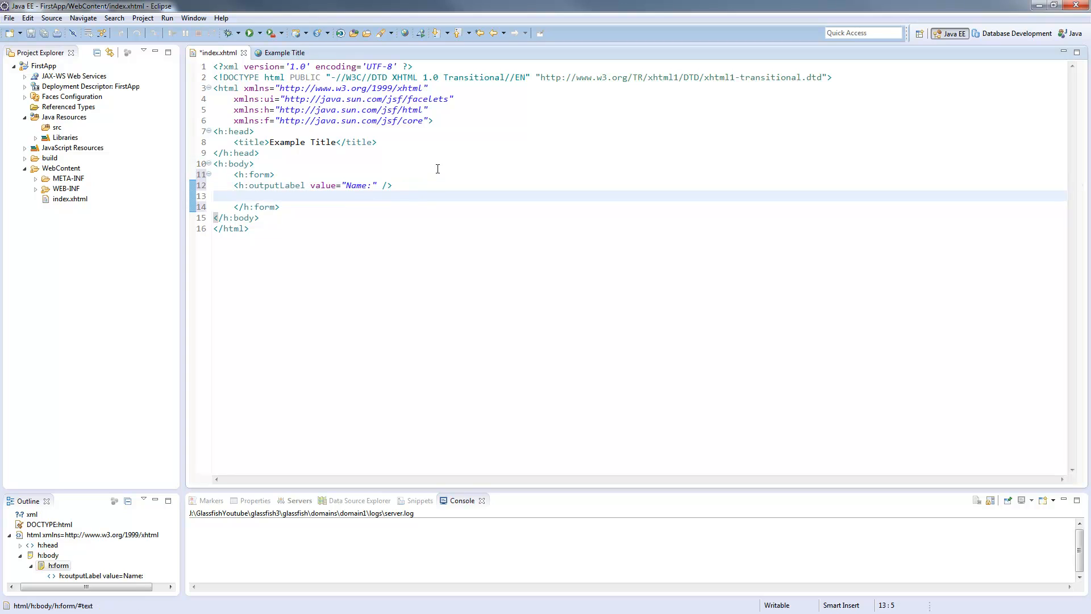
Add an h:inputText with id "username" and empty value to the form.
{"action": "type", "text": "h:i"}
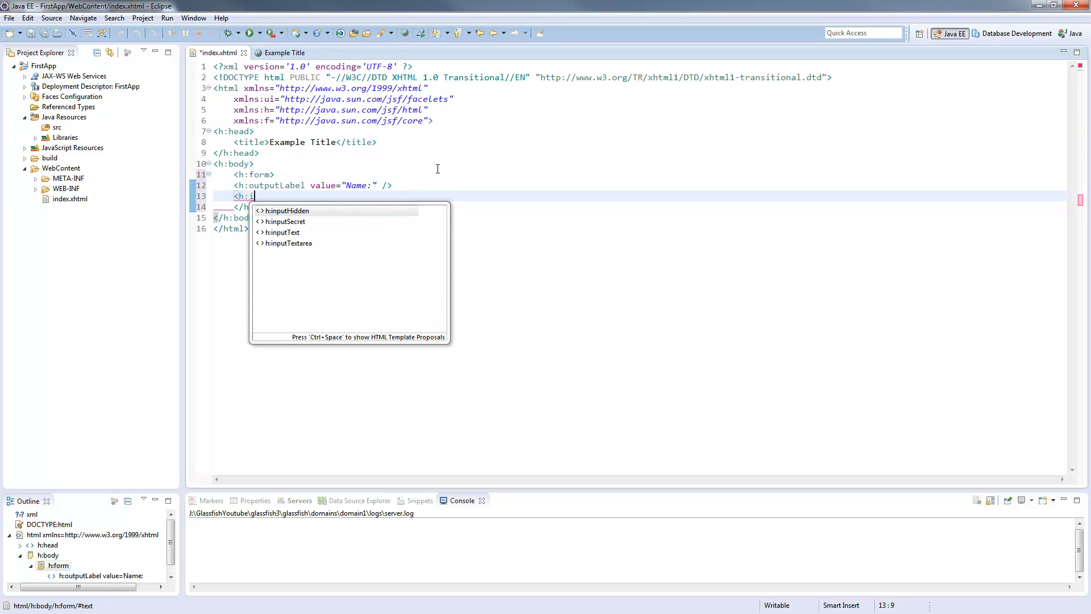
{"action": "left_click", "coordinate": [282, 232]}
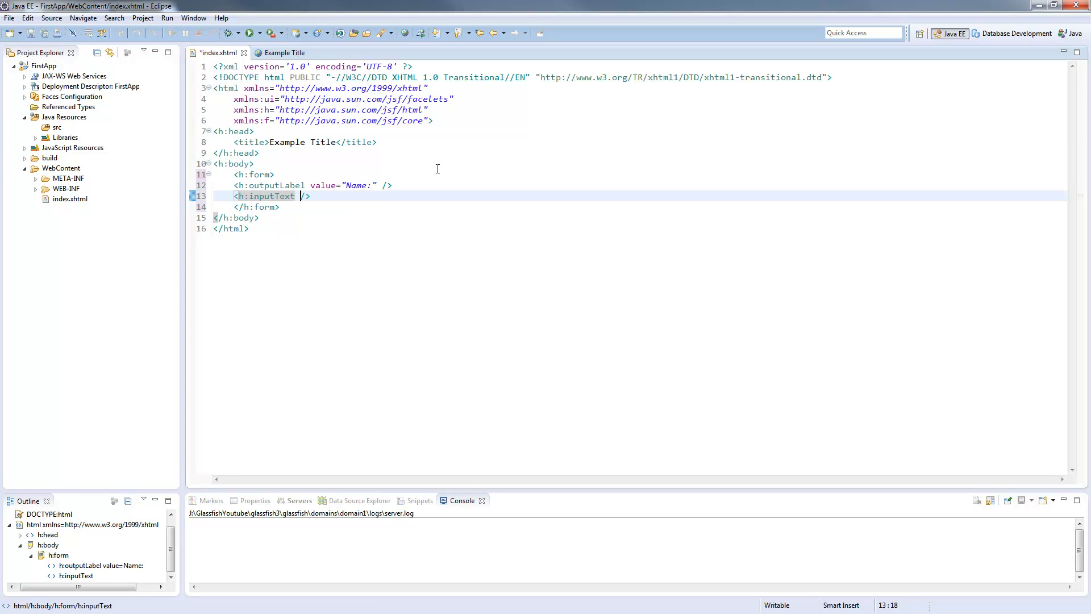
{"action": "type", "text": "id=\"\""}
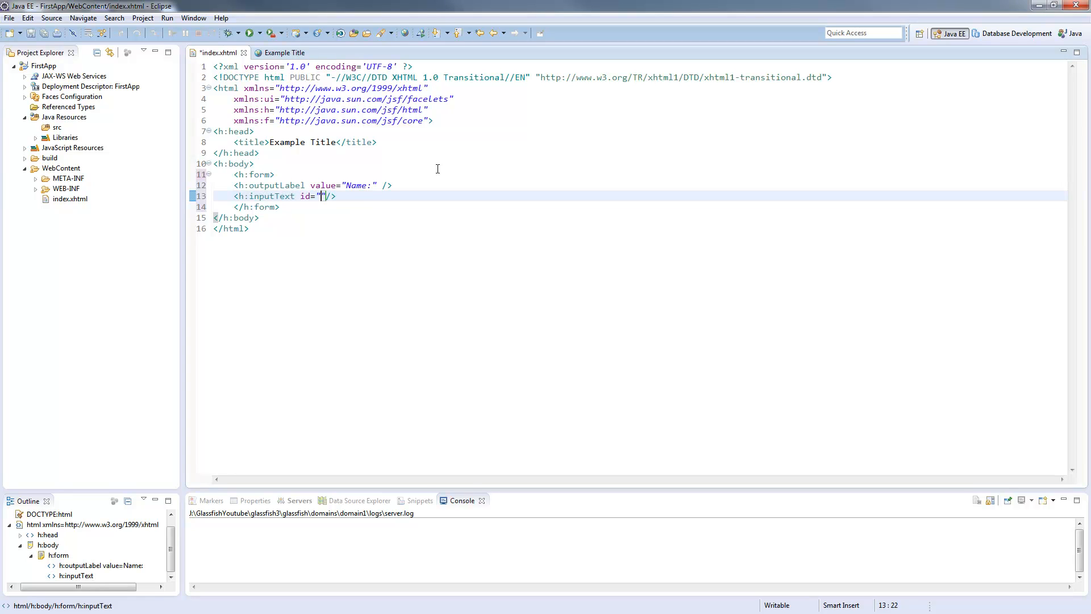
{"action": "type", "text": "username"}
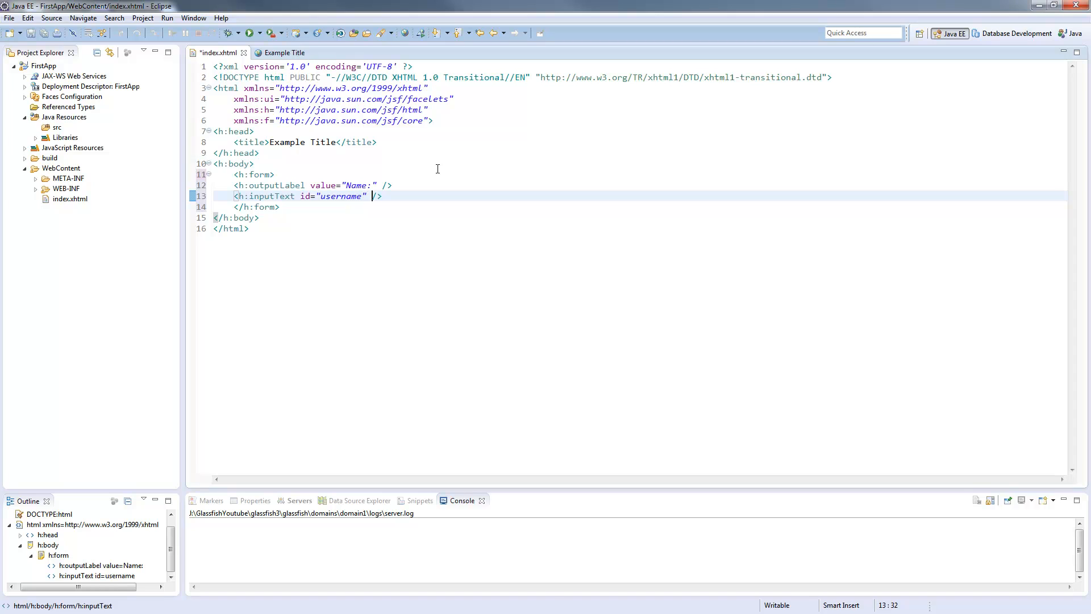
{"action": "type", "text": "value=\""}
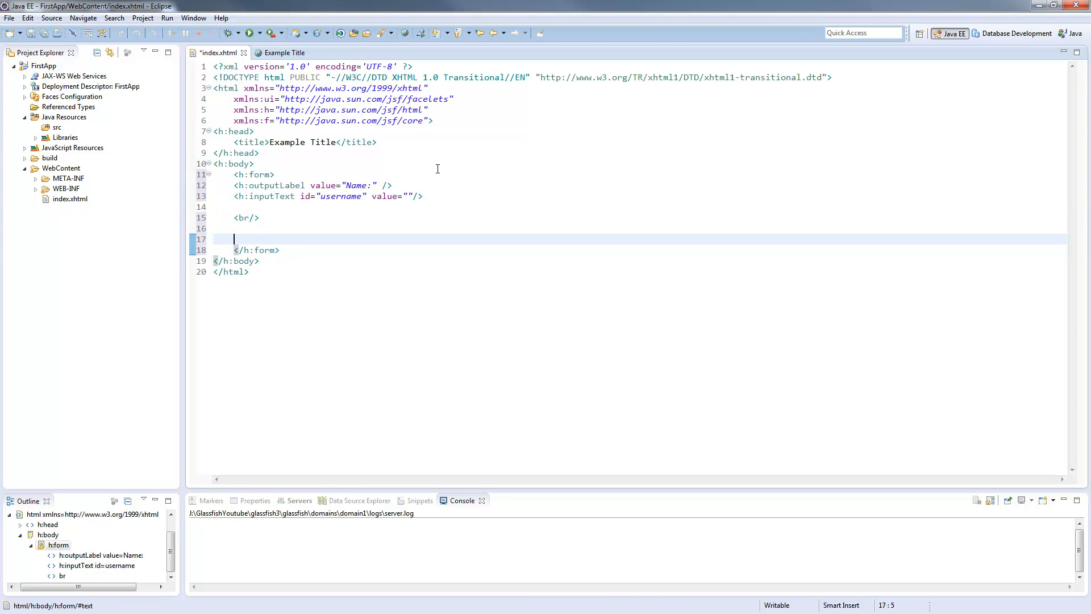
Add an h:commandButton with value "Submit" and an empty action.
{"action": "type", "text": "<h."}
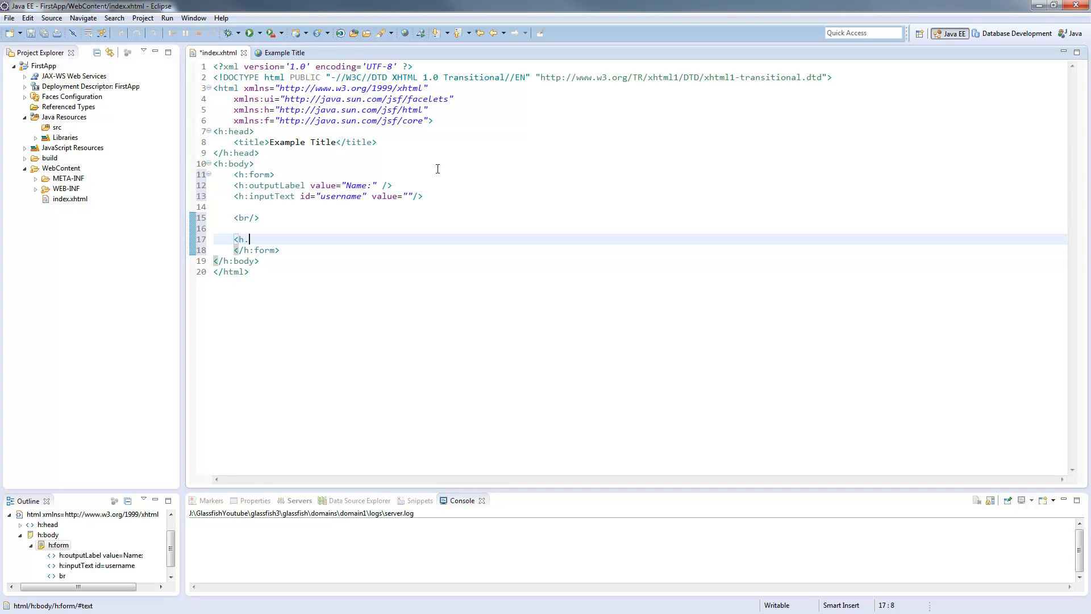
{"action": "type", "text": ":co"}
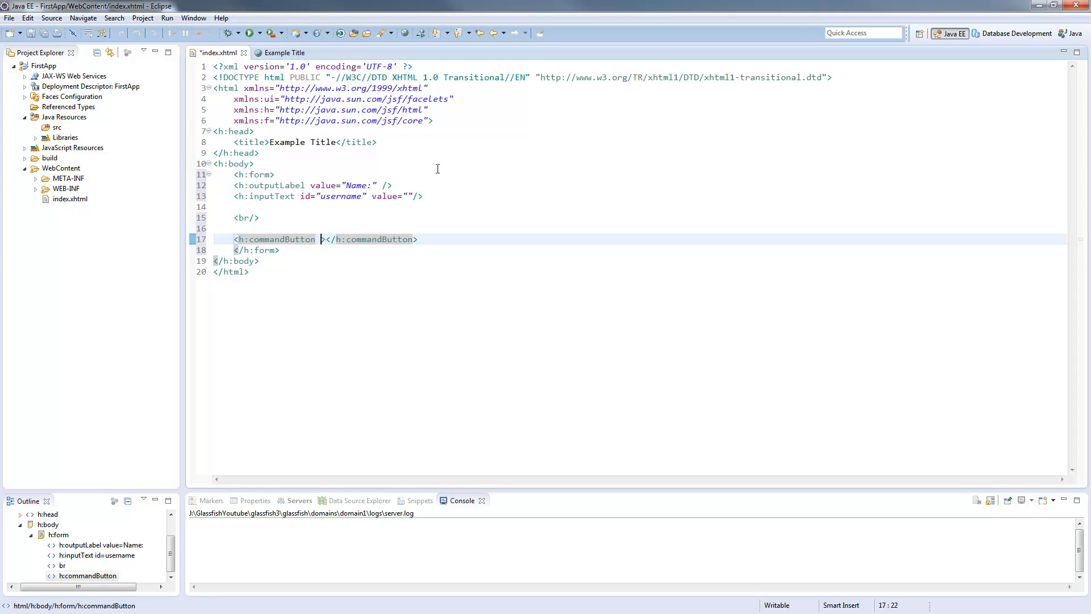
{"action": "type", "text": "v/"}
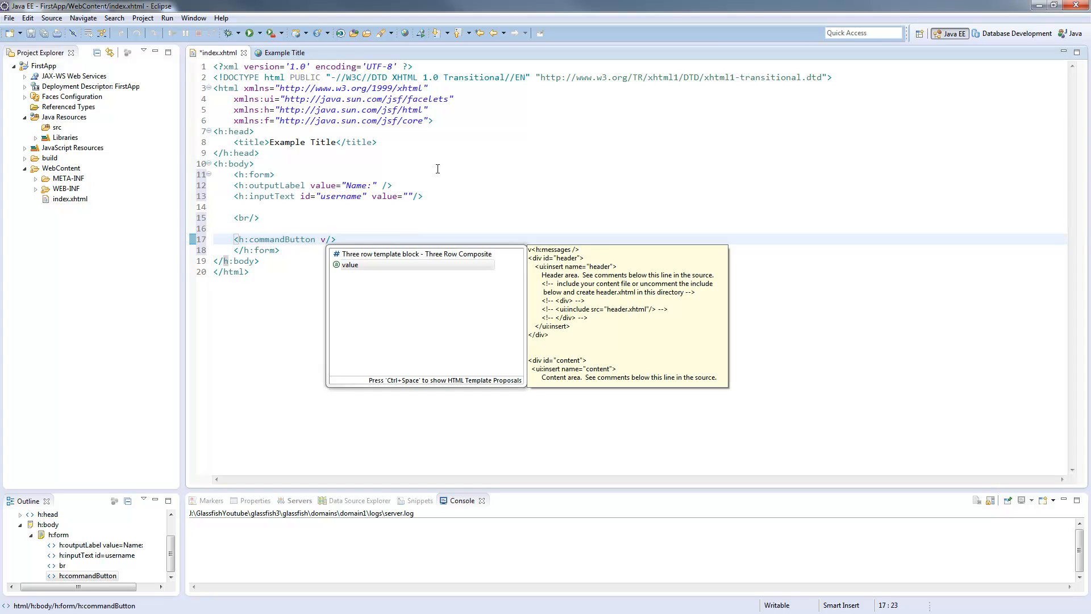
{"action": "type", "text": "value=\"S\""}
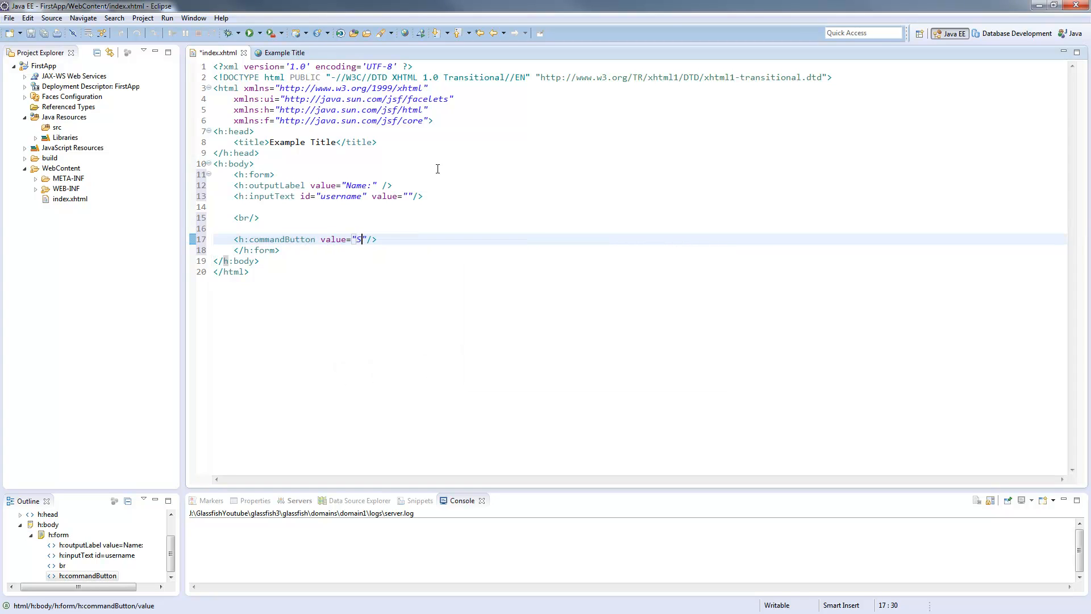
{"action": "type", "text": "ubmit"}
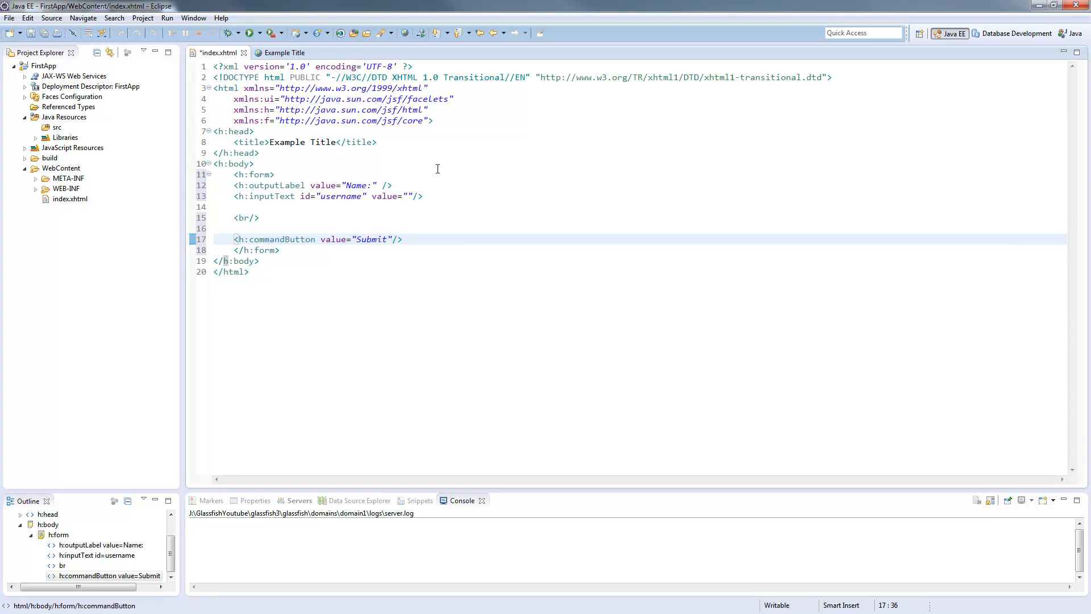
{"action": "type", "text": "action=\""}
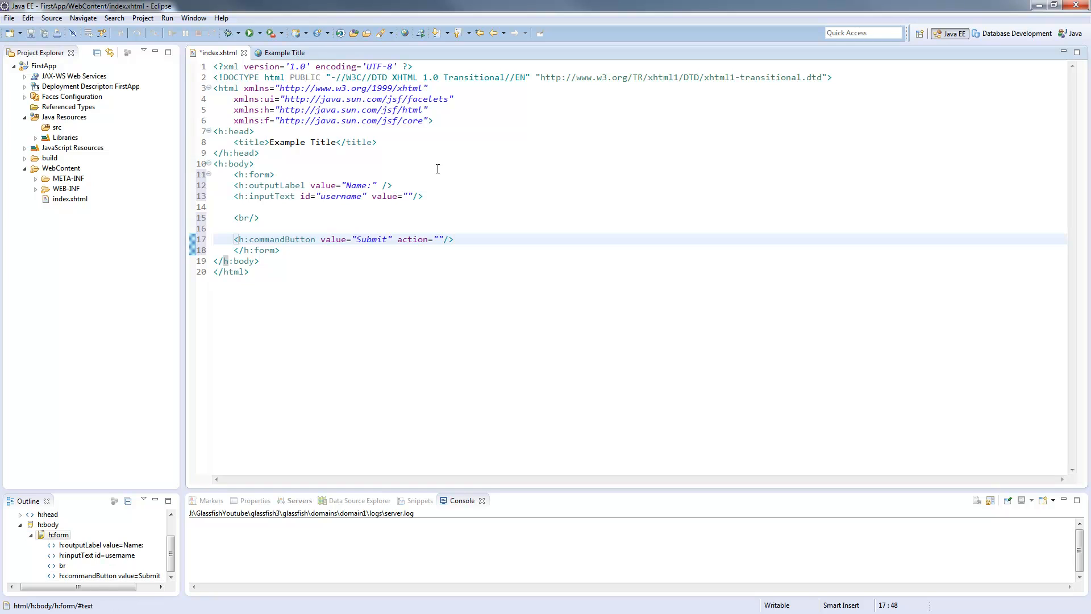
Add a <br></br> line break and an h:outputText element after the button.
{"action": "type", "text": "<br></br>"}
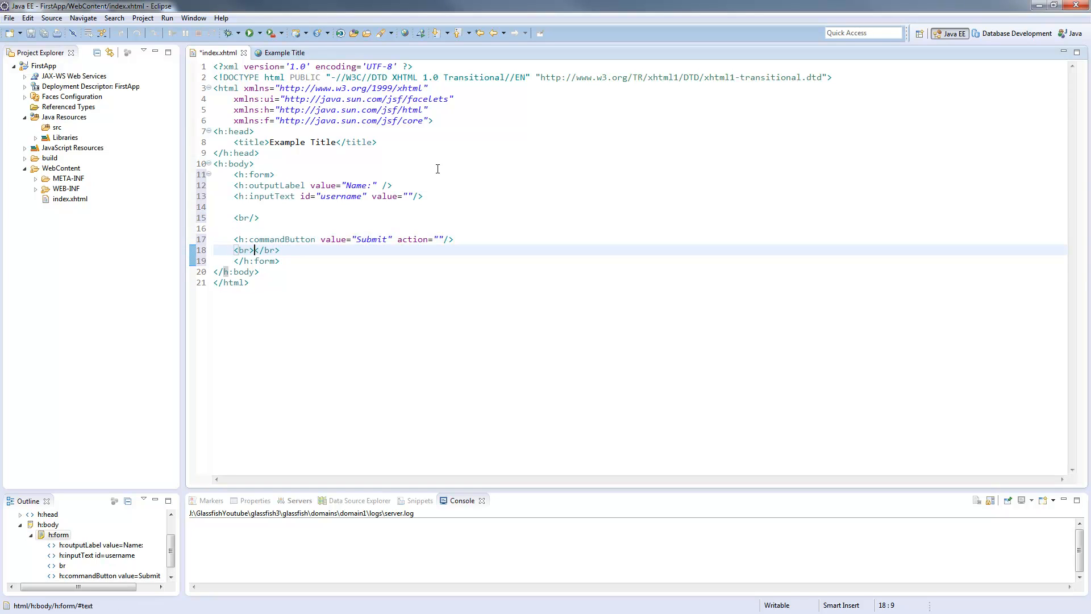
{"action": "type", "text": "<h:outputText></h:outputText>"}
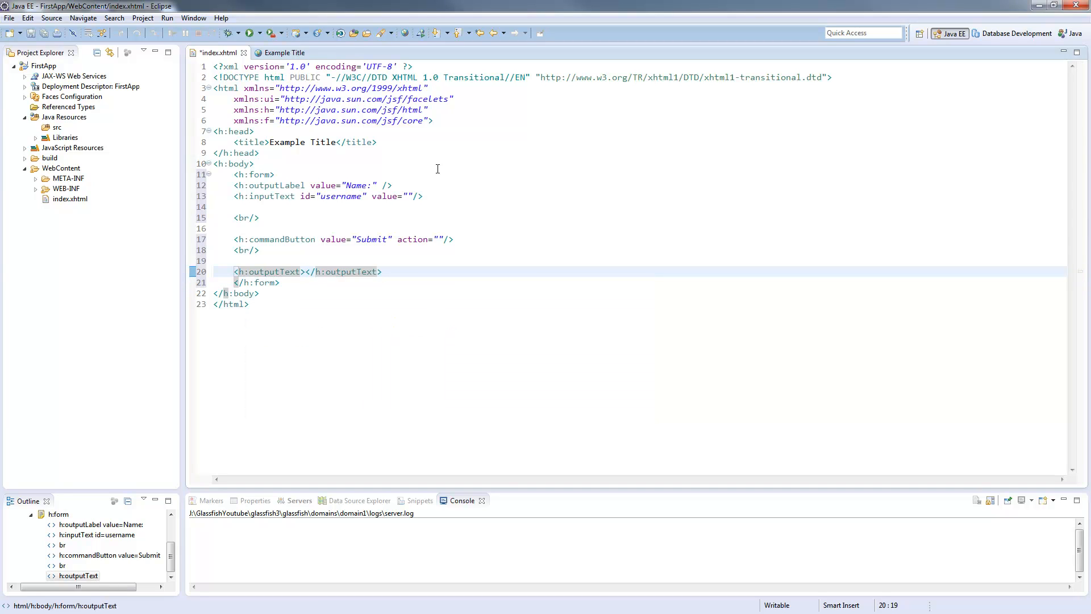
Give the output text id "welcome_text" and value "Hello ".
{"action": "type", "text": "id=\"\"/>"}
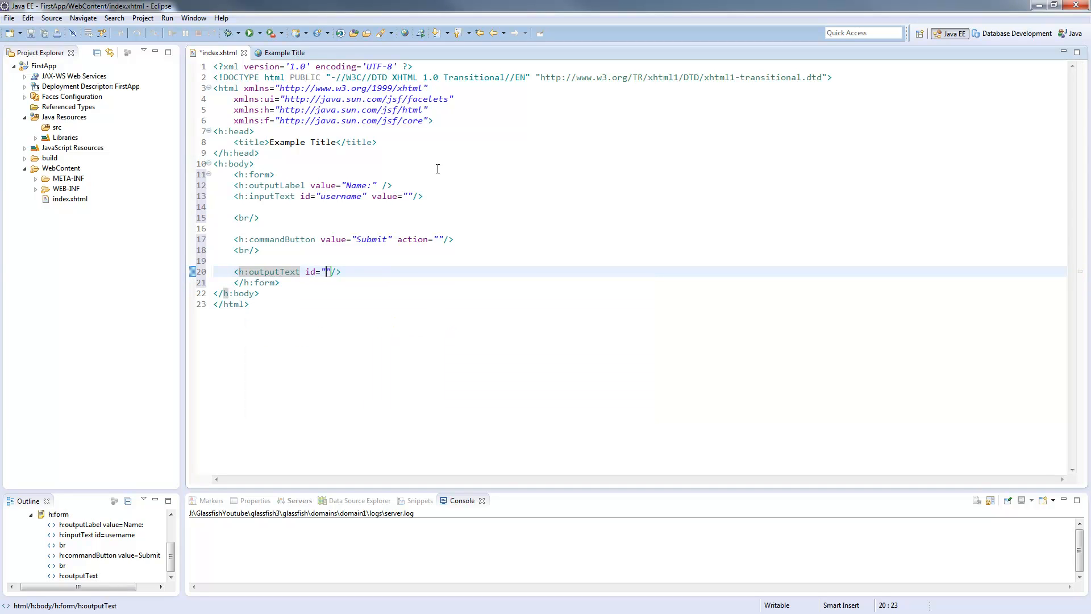
{"action": "type", "text": "welcome_text"}
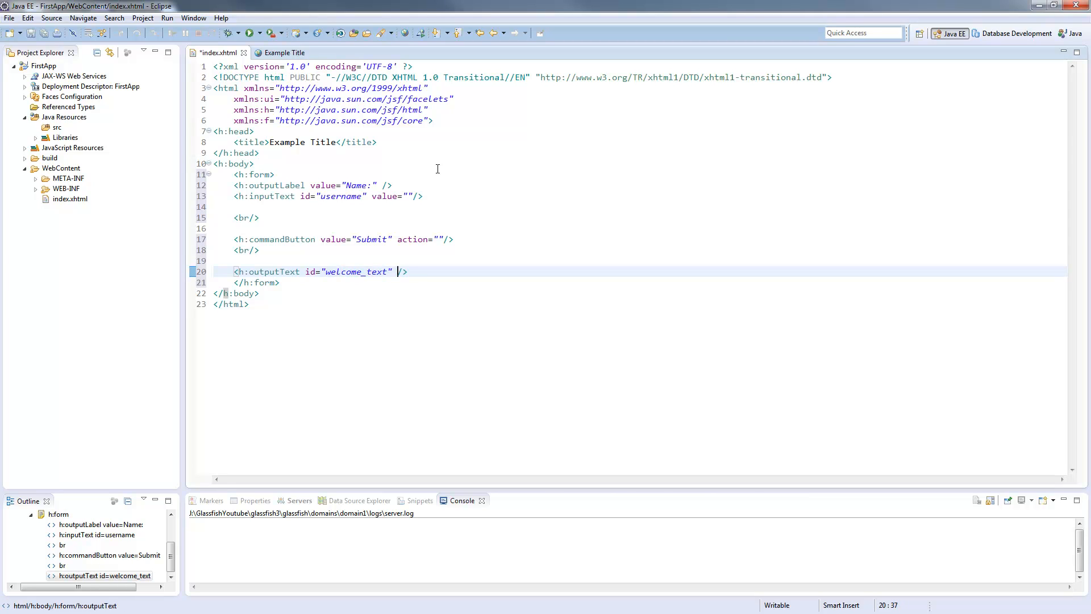
{"action": "type", "text": "value=\"\""}
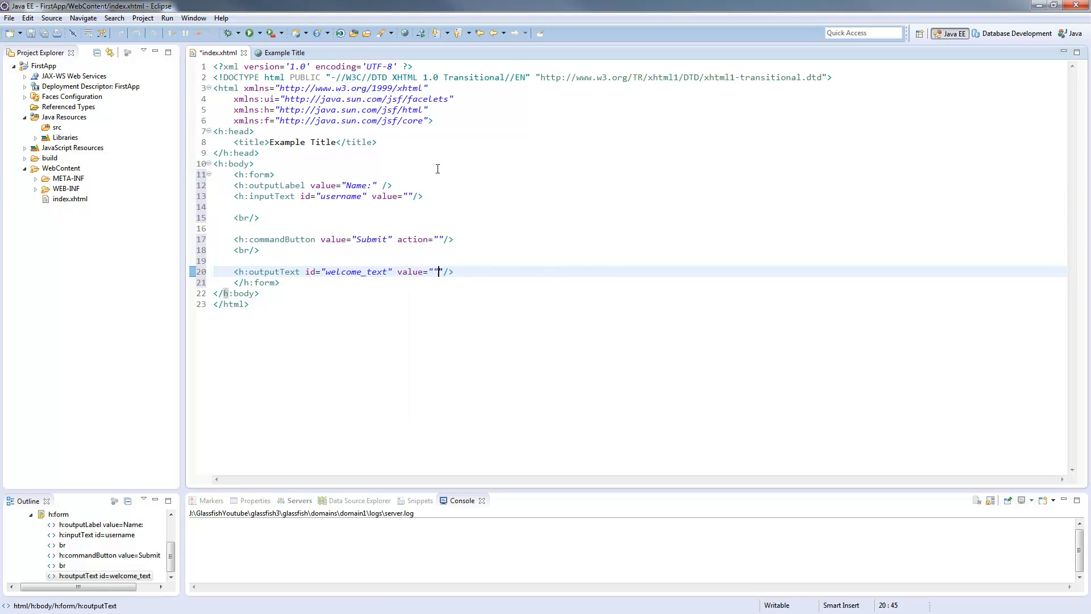
{"action": "type", "text": "Hello"}
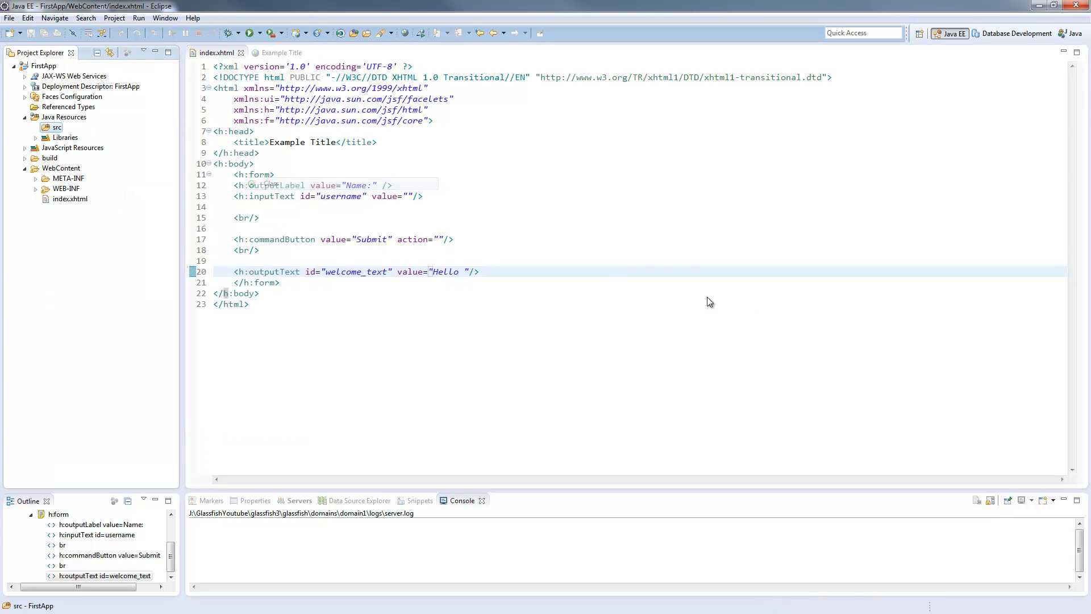
Create a new empty Java class named UserBean in the default package.
{"action": "type", "text": "User"}
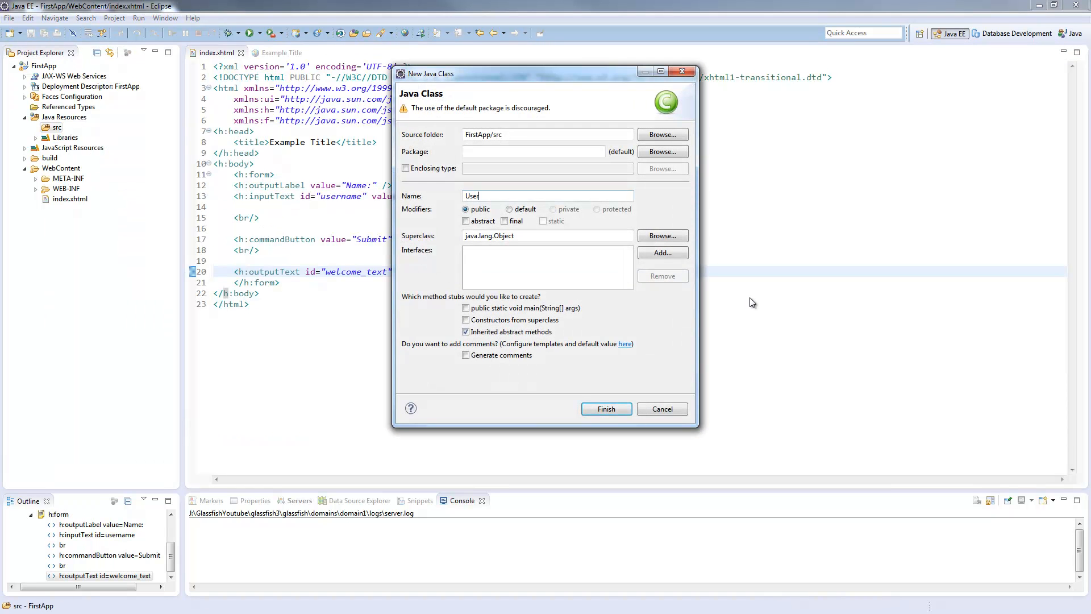
{"action": "left_click", "coordinate": [607, 408]}
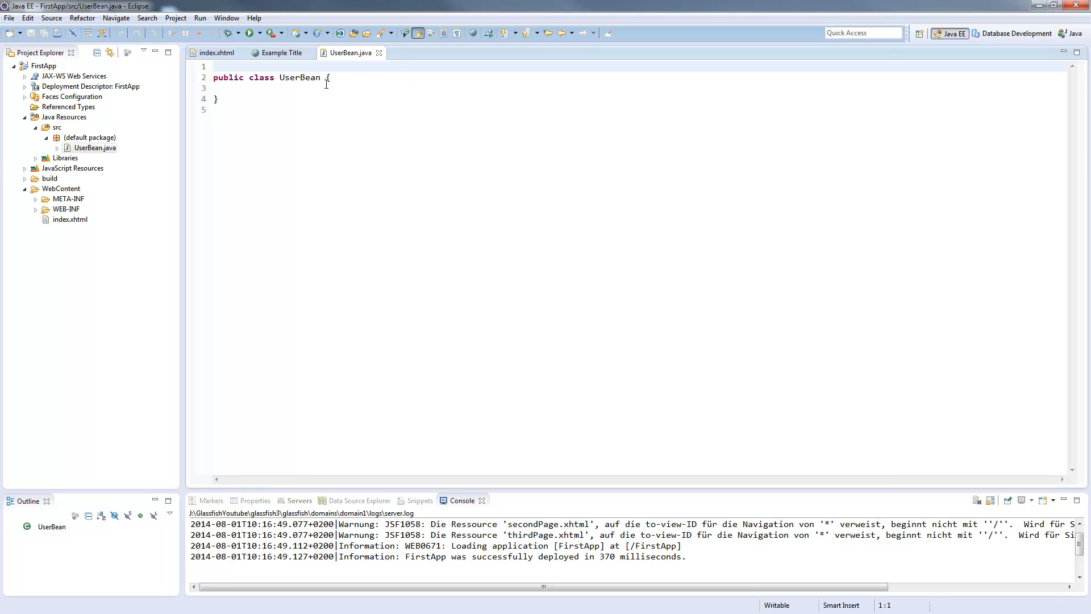
{"action": "type", "text": "@ManagedBean"}
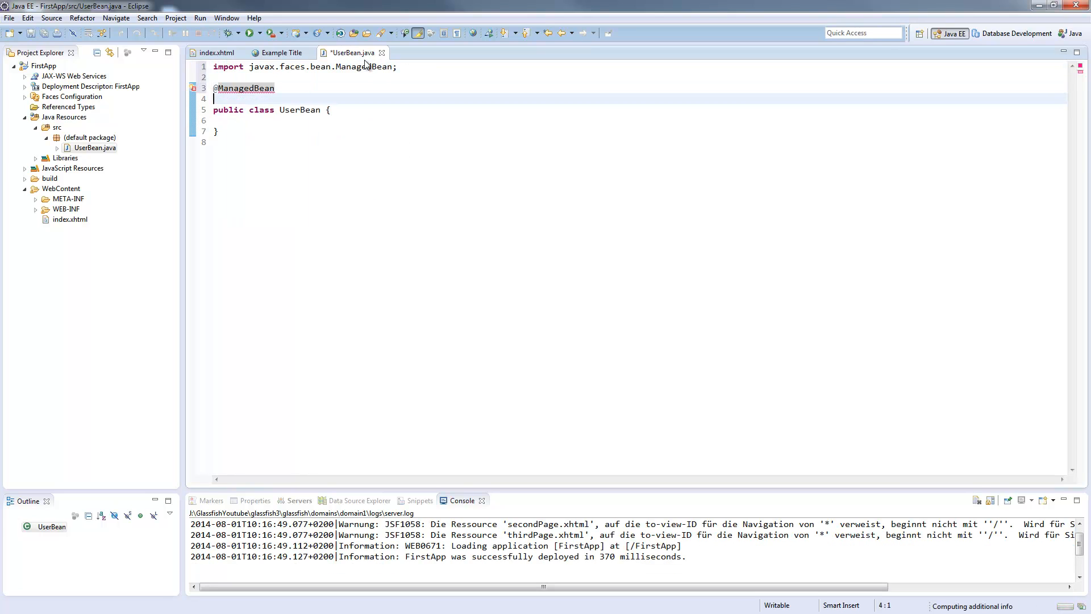
{"action": "type", "text": "ViewScoped"}
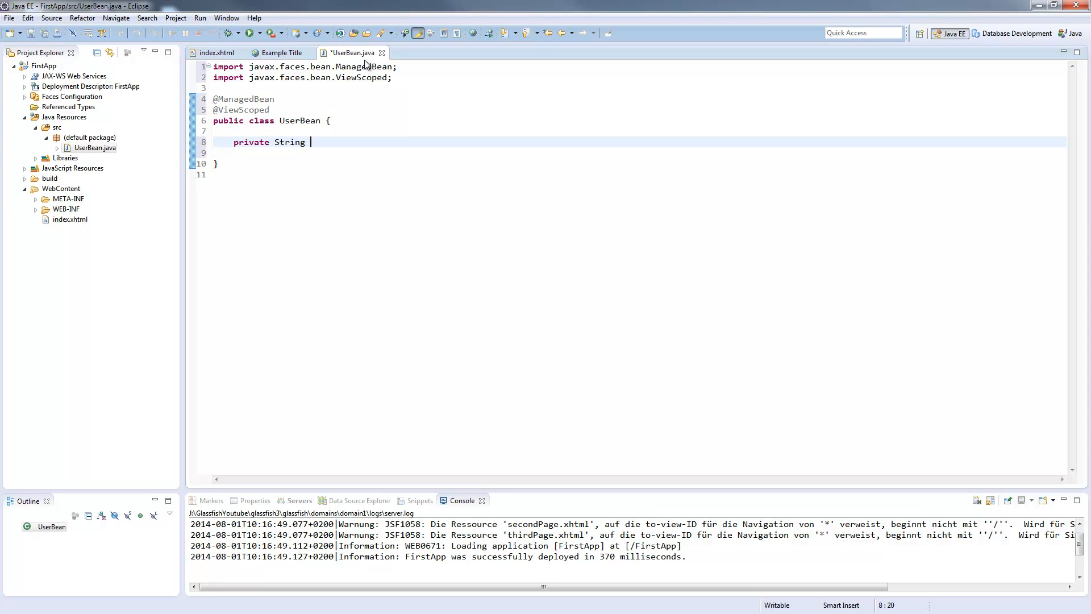
{"action": "type", "text": "username;"}
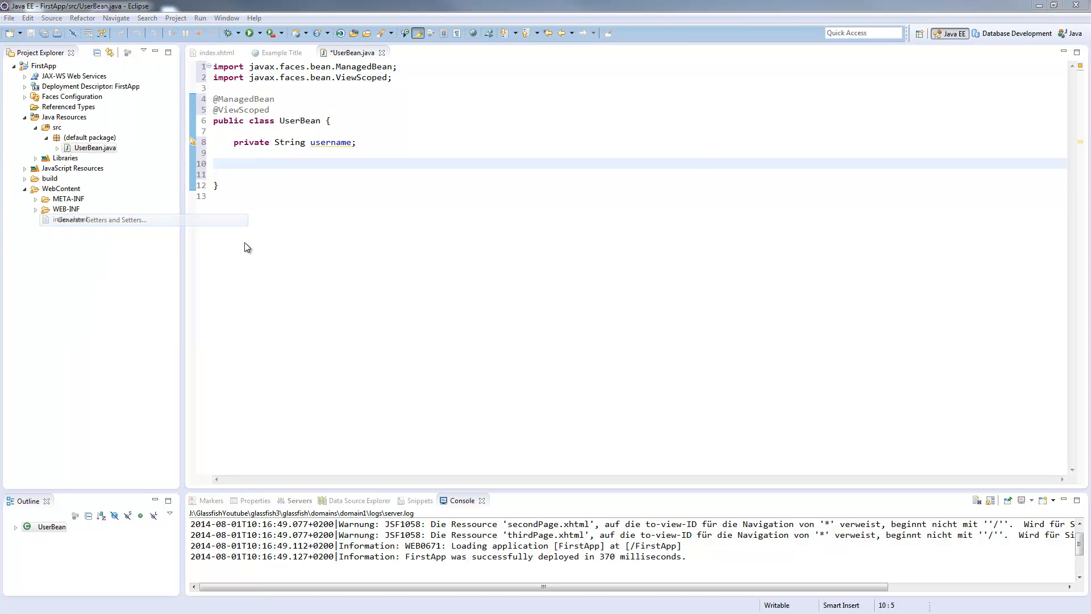
Generate username getter/setter and add submit() printing "User " + username + " submitted".
{"action": "left_click", "coordinate": [100, 219]}
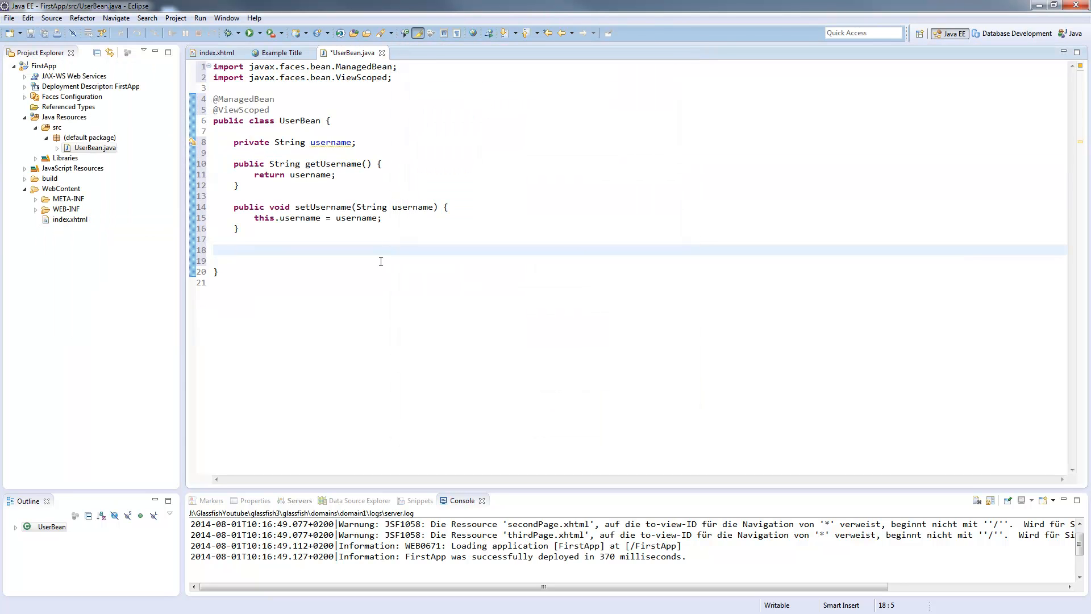
{"action": "type", "text": "public void"}
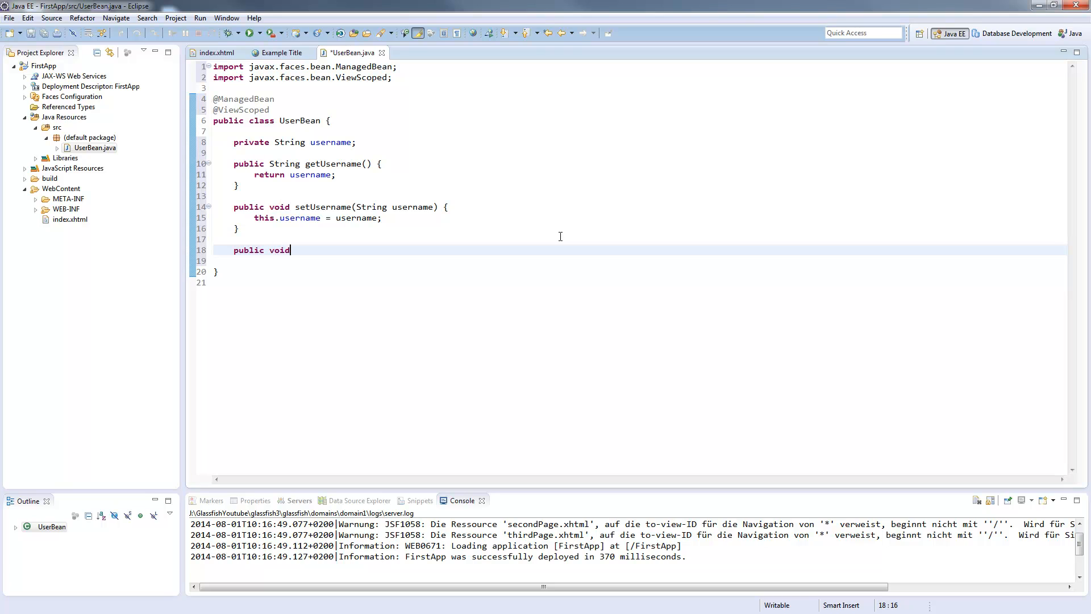
{"action": "type", "text": "submit() {"}
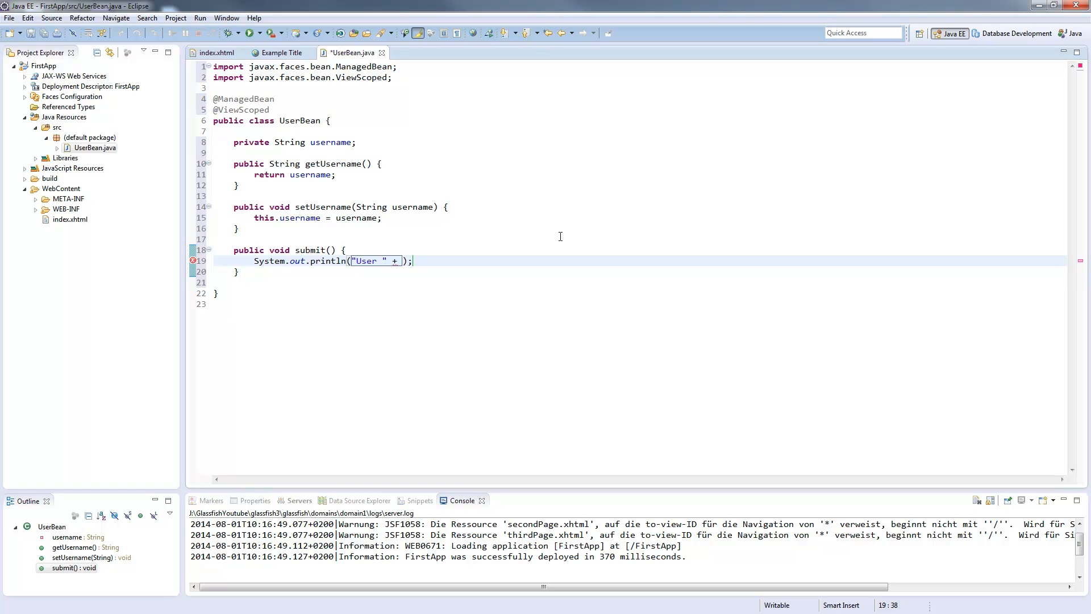
{"action": "type", "text": "username + \""}
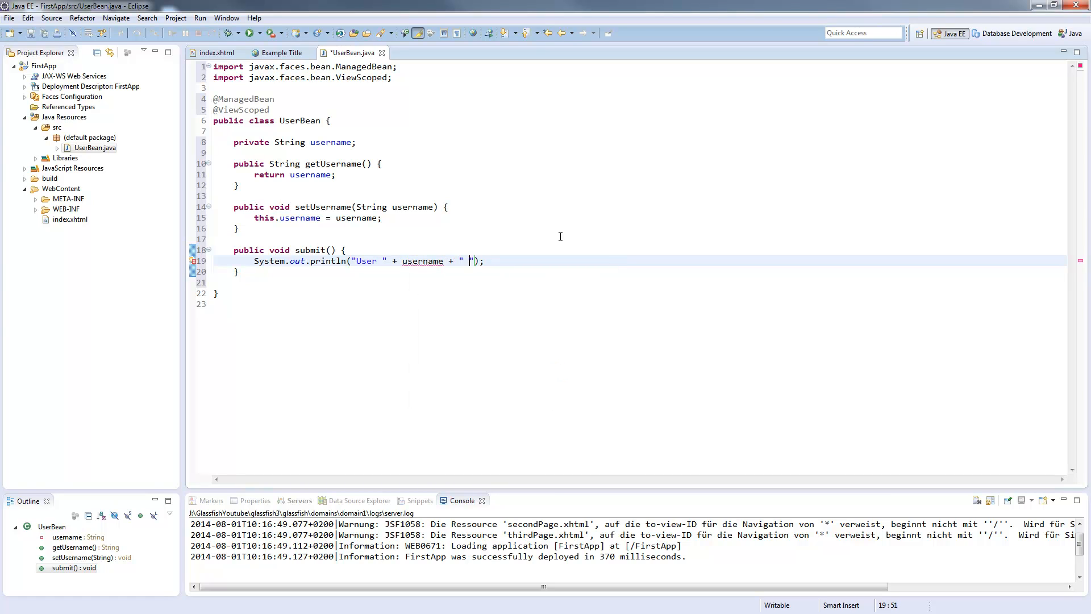
{"action": "type", "text": "submitted"}
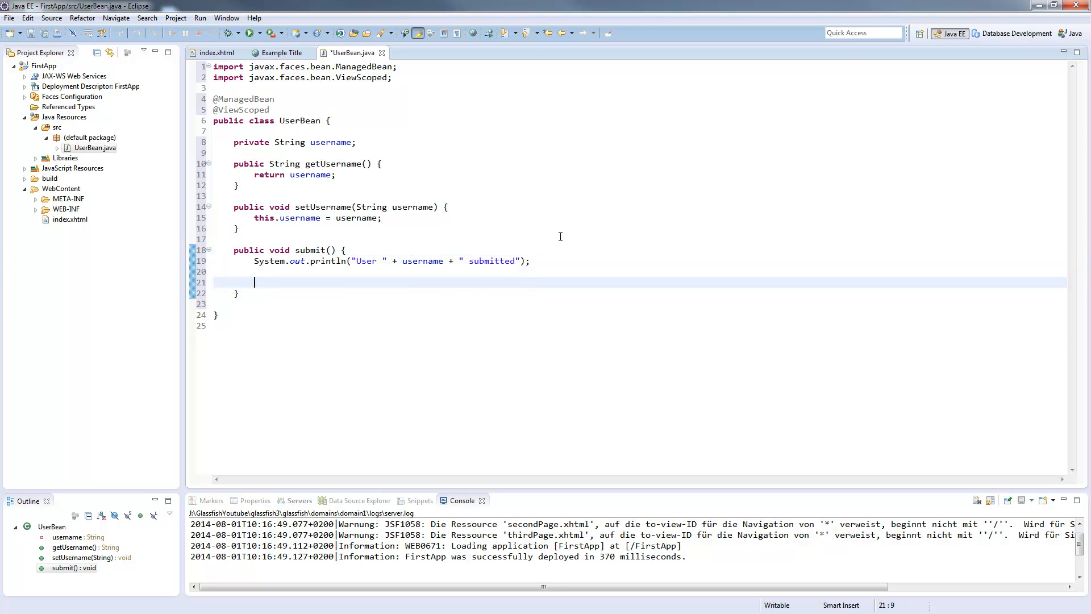
{"action": "key", "text": "BackSpace"}
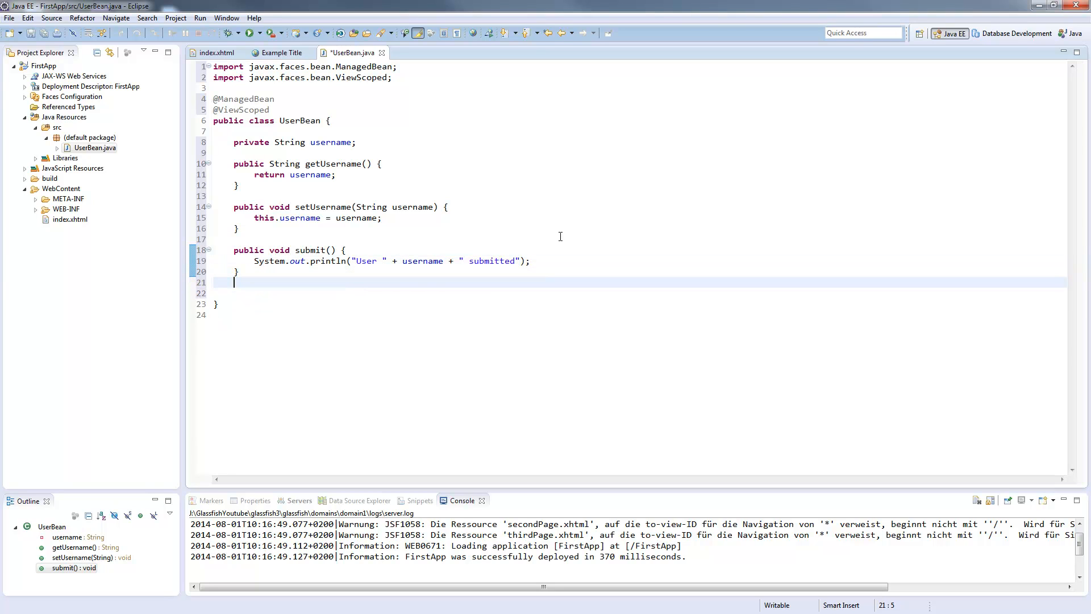
Bind the input value to #{userBean.username} and the Submit action to #{userBean.submit}.
{"action": "key", "text": "ctrl+s"}
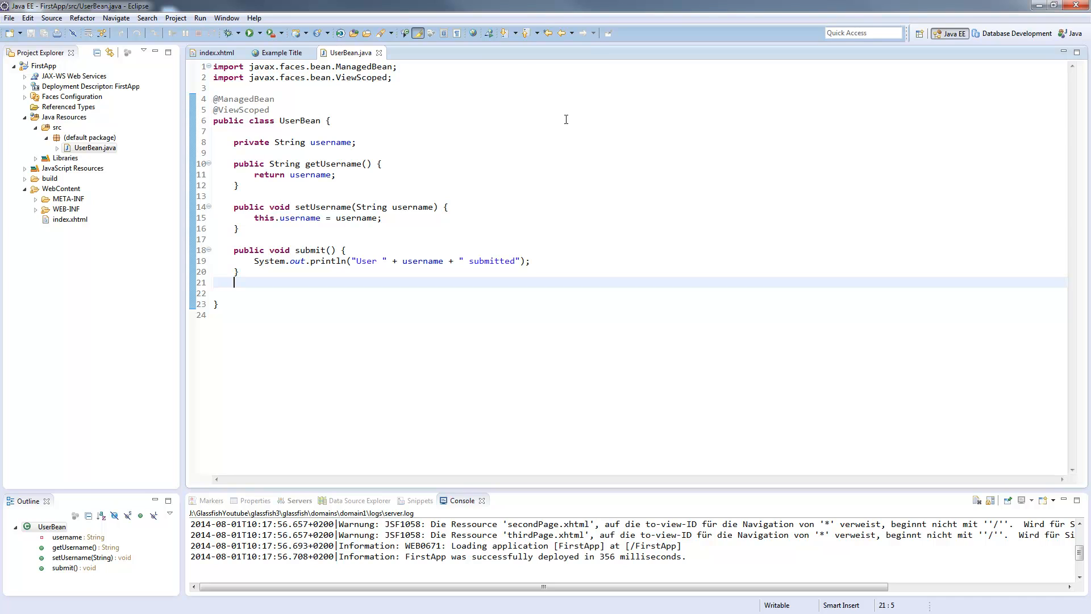
{"action": "left_click", "coordinate": [211, 52]}
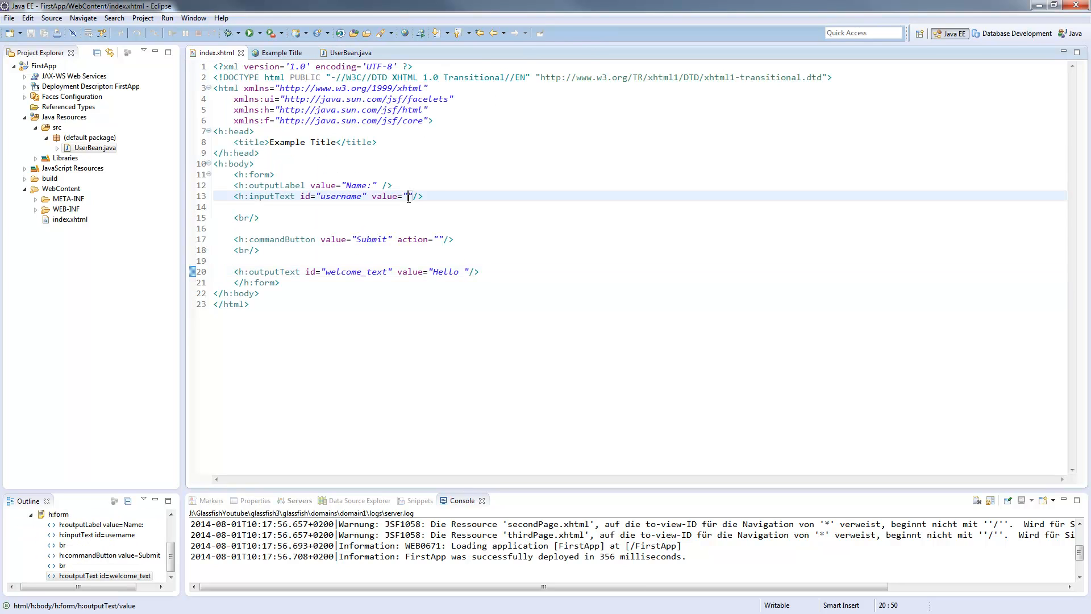
{"action": "type", "text": "#{U"}
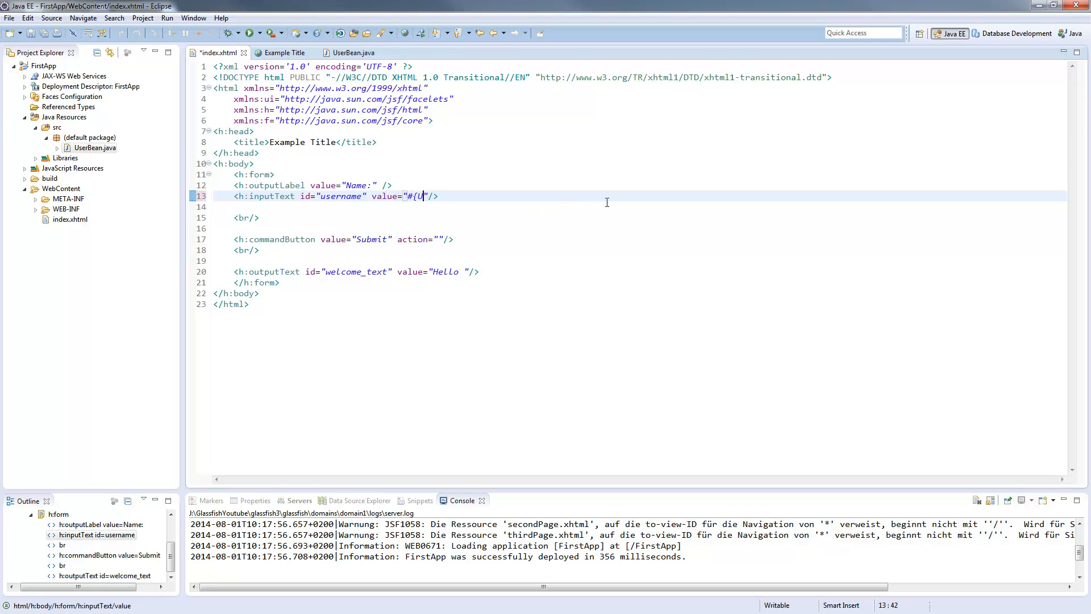
{"action": "type", "text": "serBean.s"}
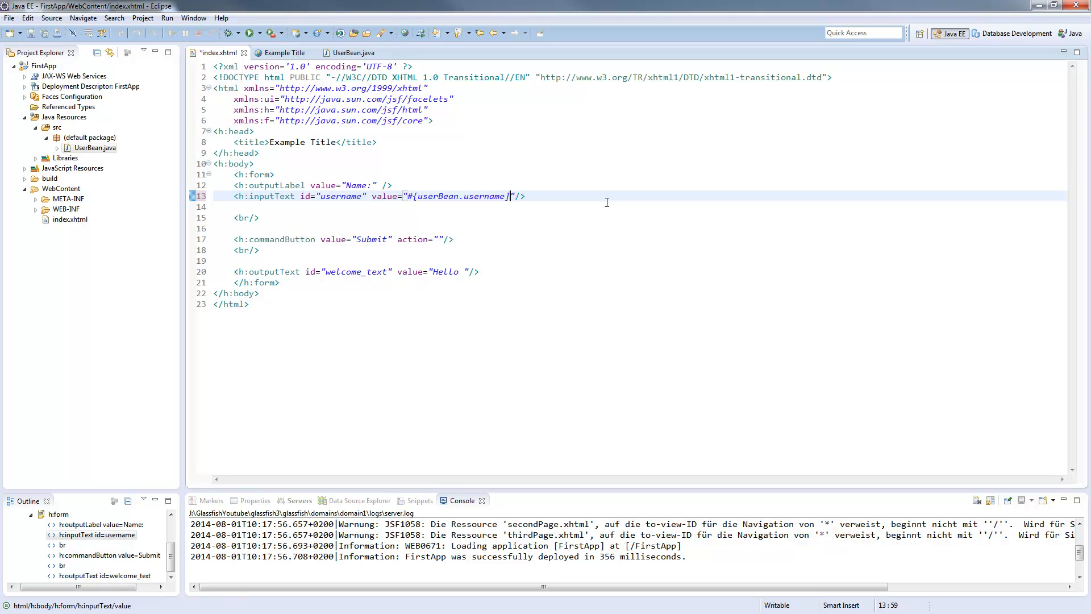
{"action": "left_click", "coordinate": [439, 239]}
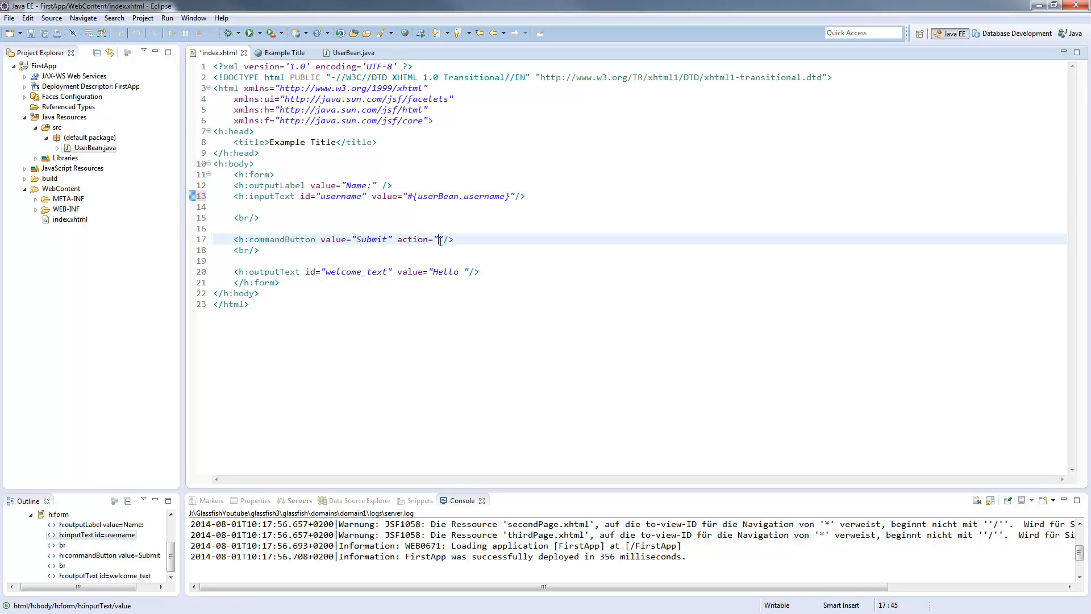
{"action": "type", "text": "#"}
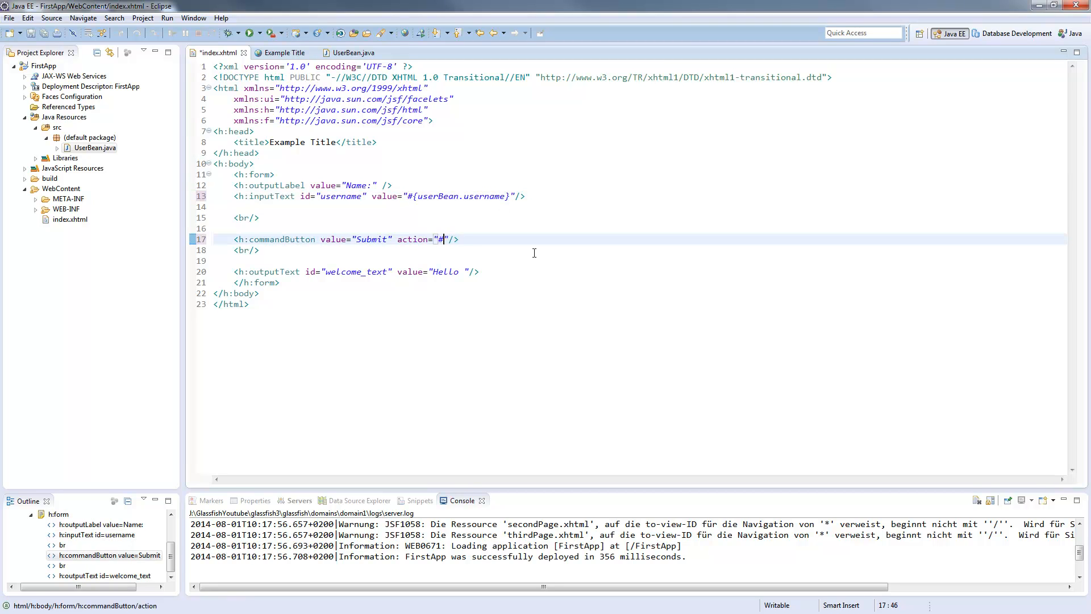
{"action": "type", "text": "{userBean.submit"}
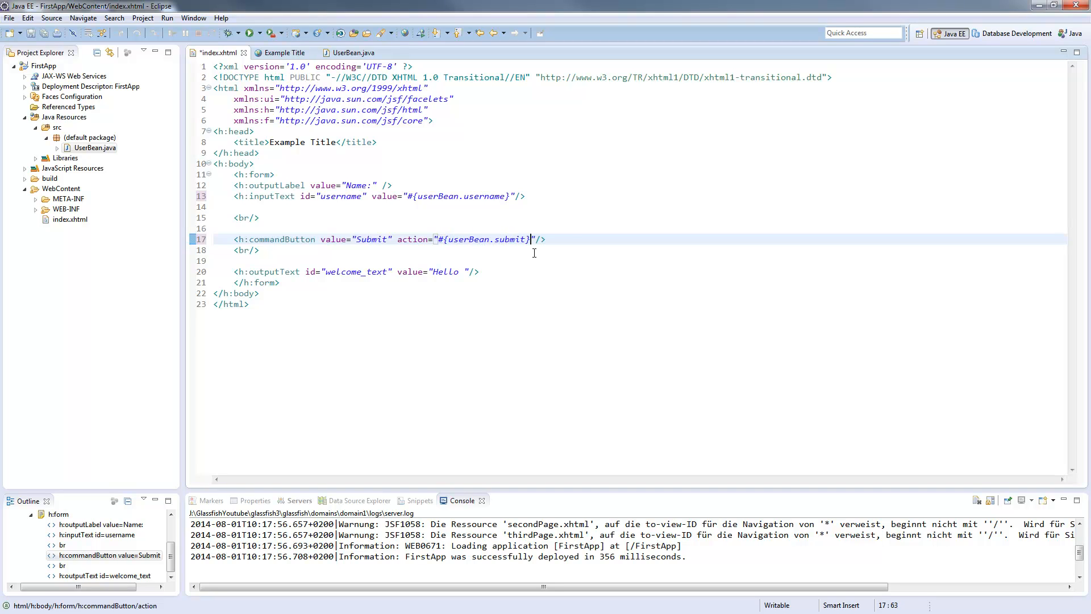
Set the welcome_text output value to "Hello #{userBean.username}" and save.
{"action": "left_click", "coordinate": [462, 272]}
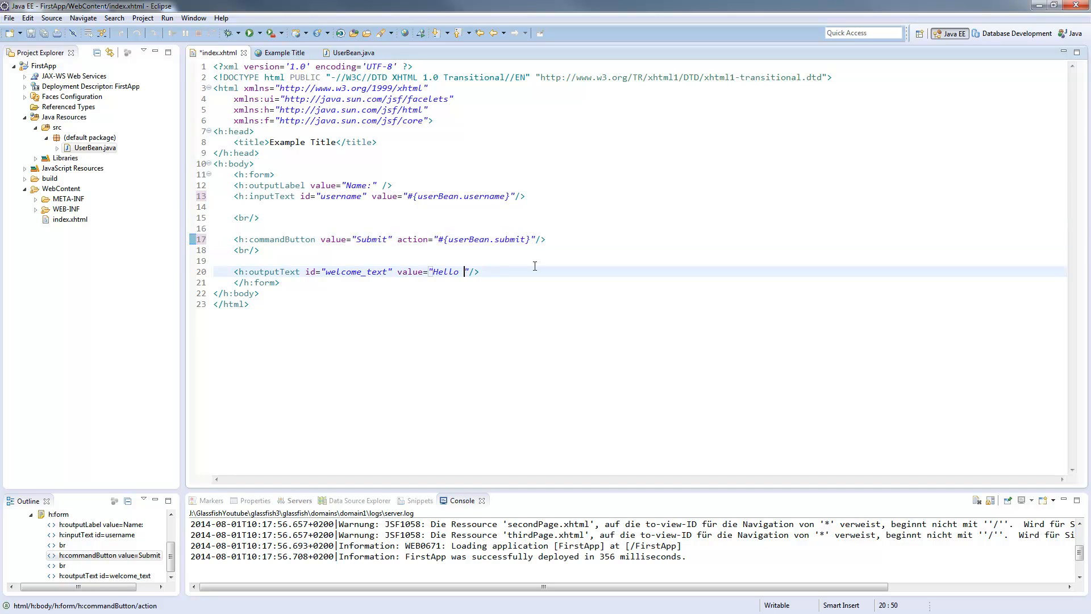
{"action": "type", "text": "#{us"}
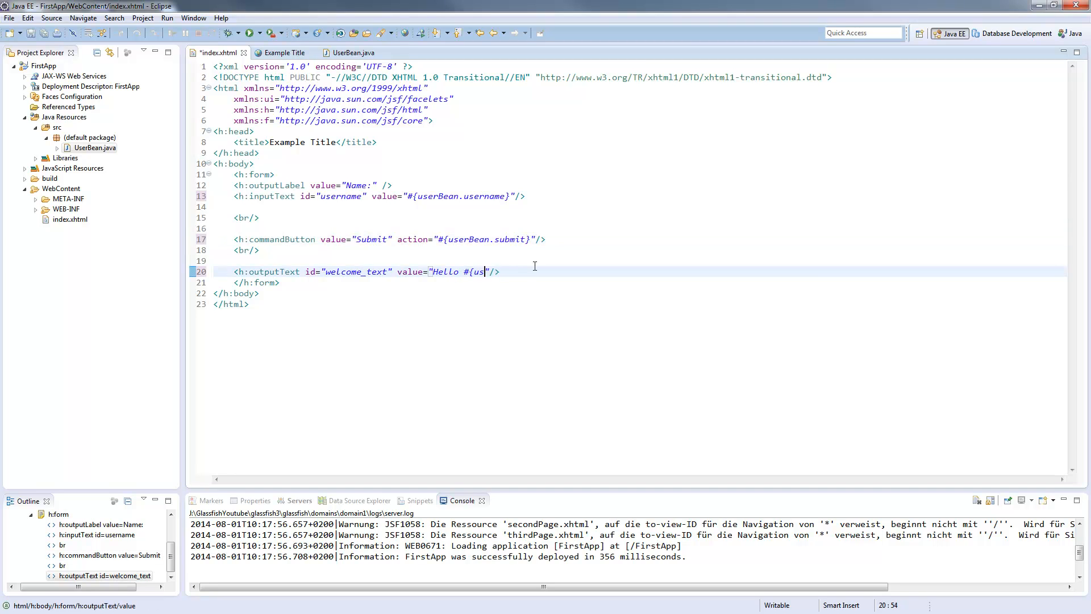
{"action": "type", "text": "ername}"}
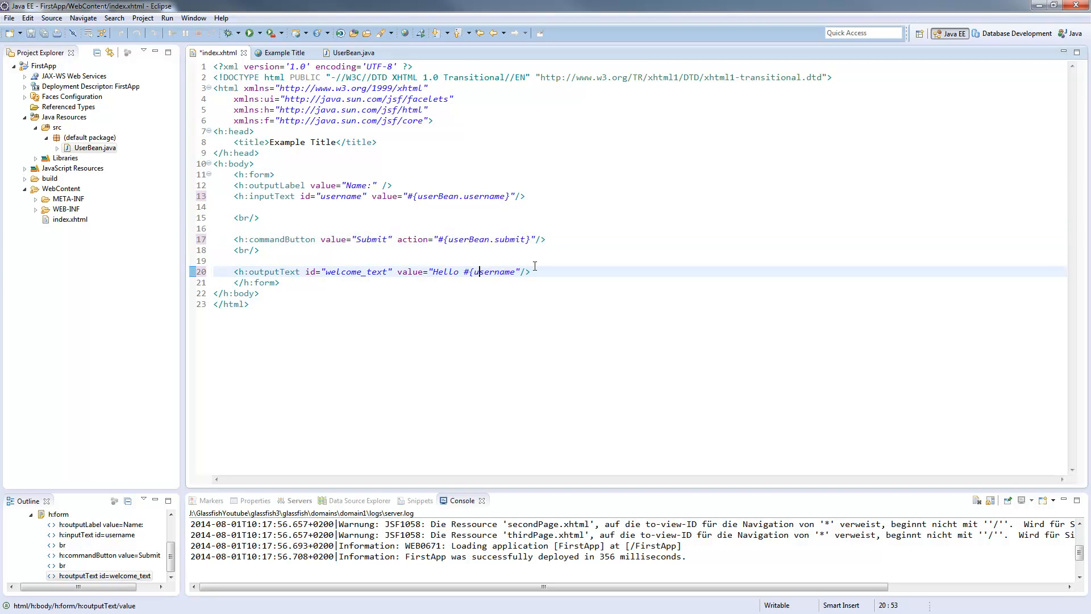
{"action": "type", "text": "userBean.user"}
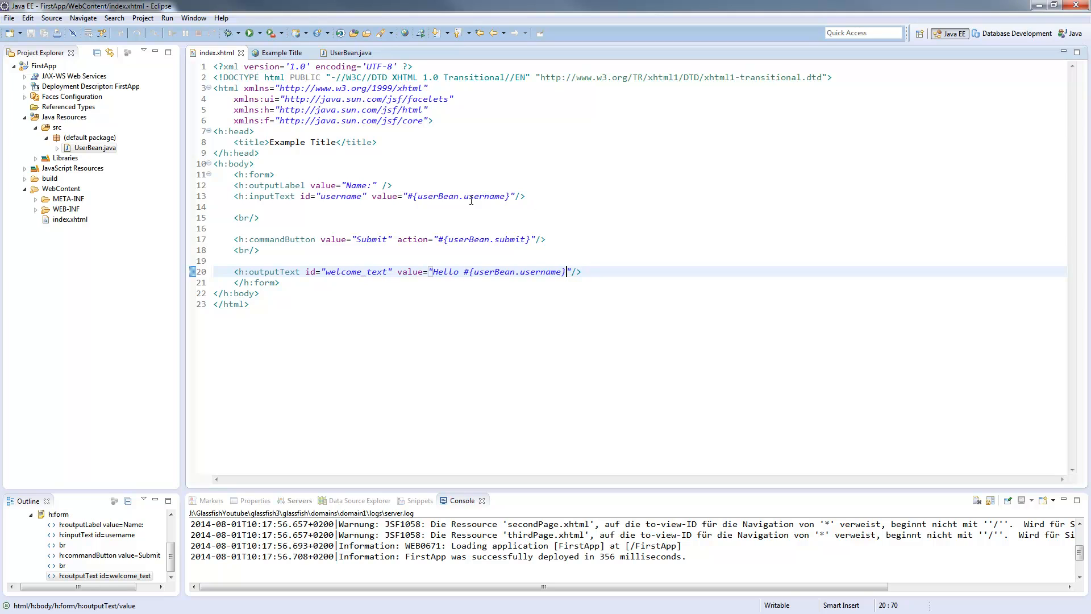
{"action": "mouse_move", "coordinate": [341, 195]}
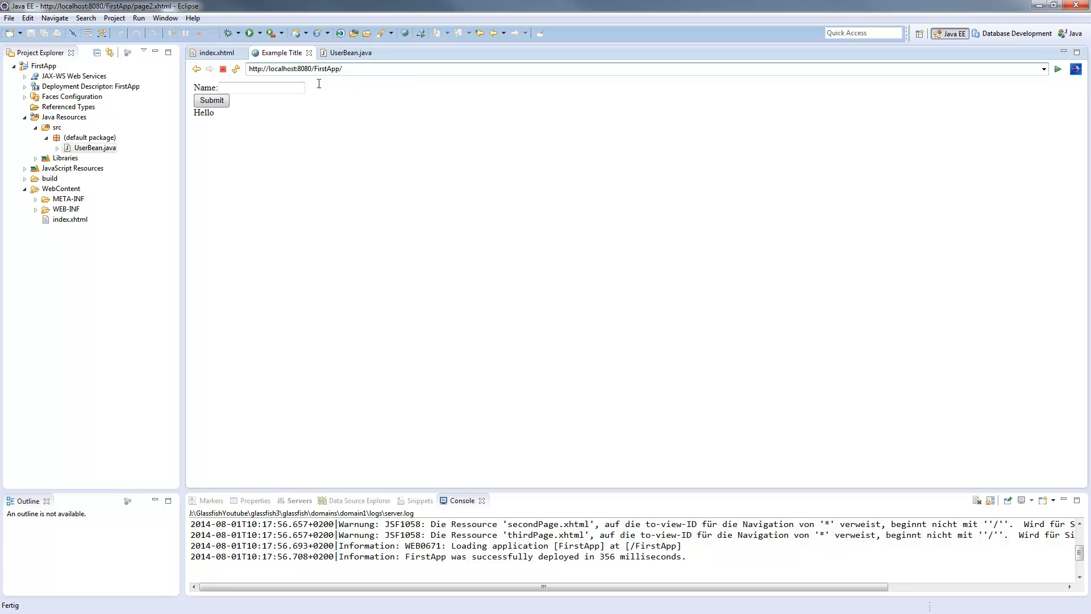
Enter Dennis in the Name field and submit it twice, checking the console log.
{"action": "type", "text": "Dennis"}
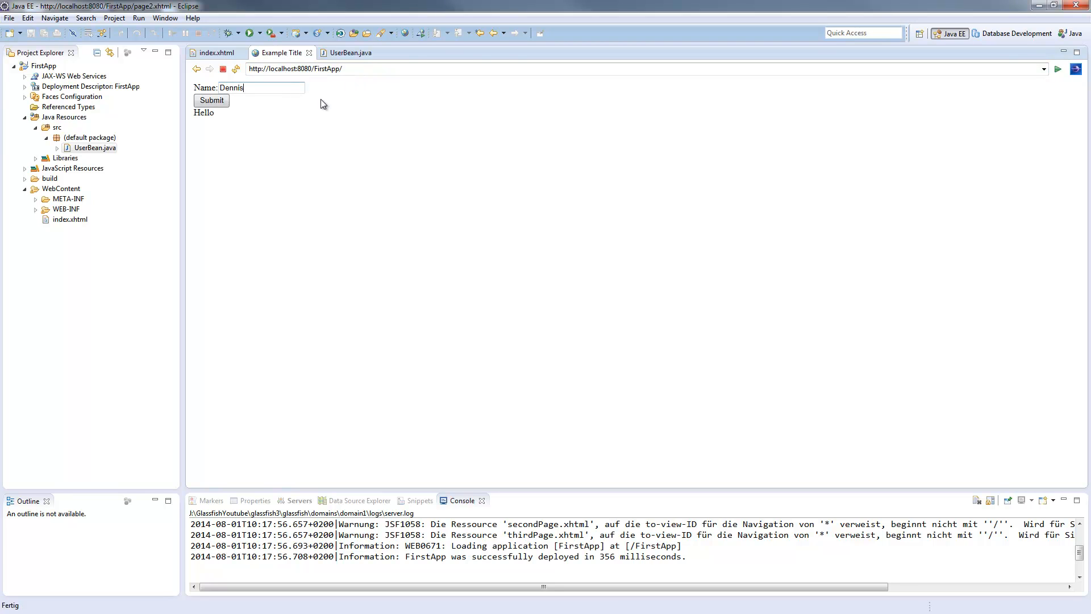
{"action": "left_click", "coordinate": [212, 100]}
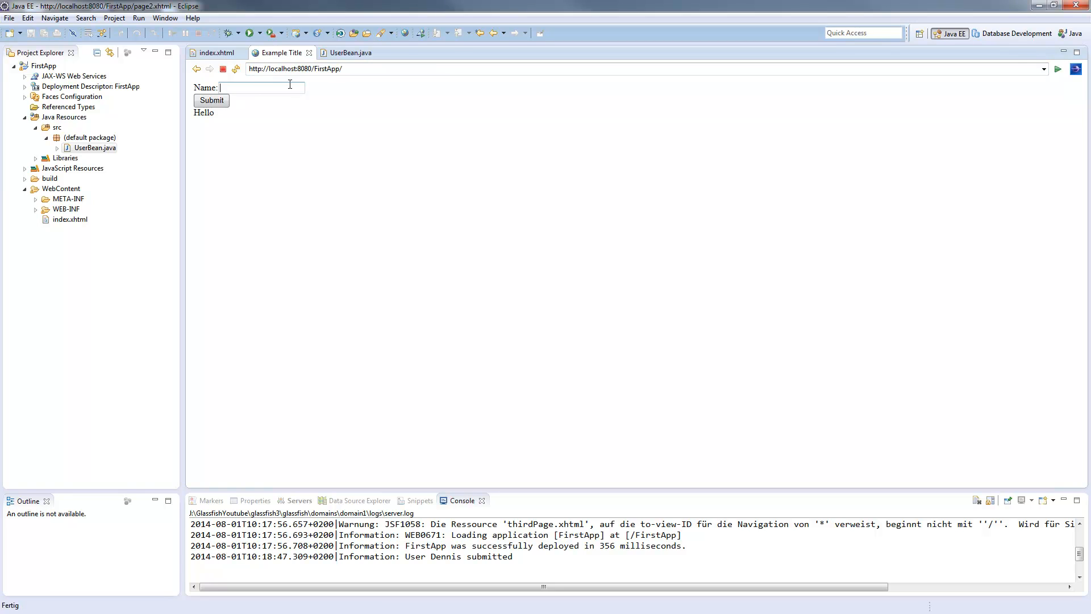
{"action": "type", "text": "Dennis"}
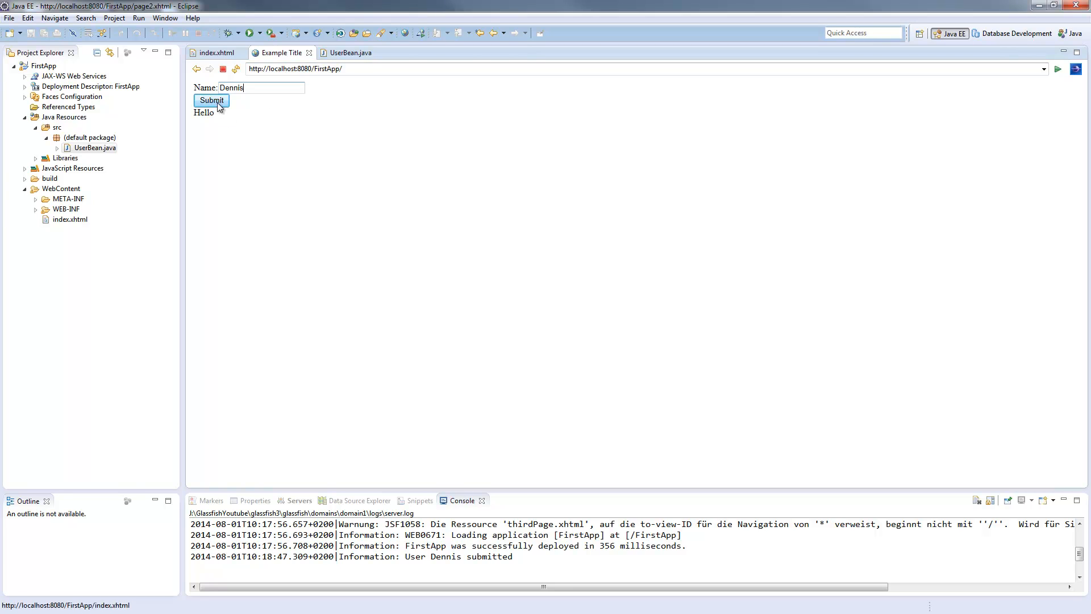
{"action": "left_click", "coordinate": [211, 100]}
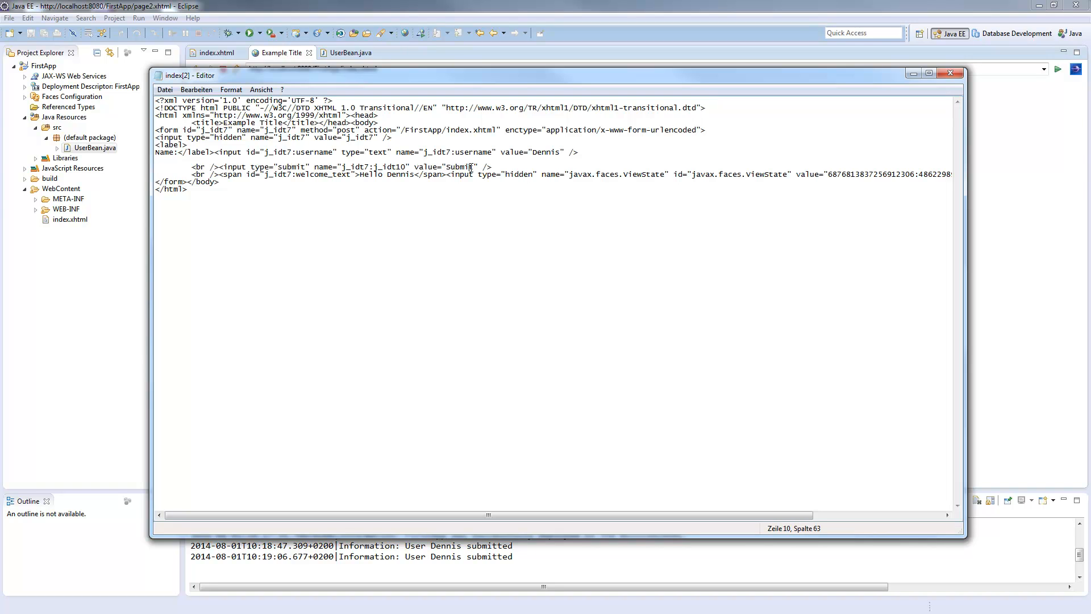
Close the page source window showing the Hello Dennis greeting.
{"action": "left_click", "coordinate": [951, 73]}
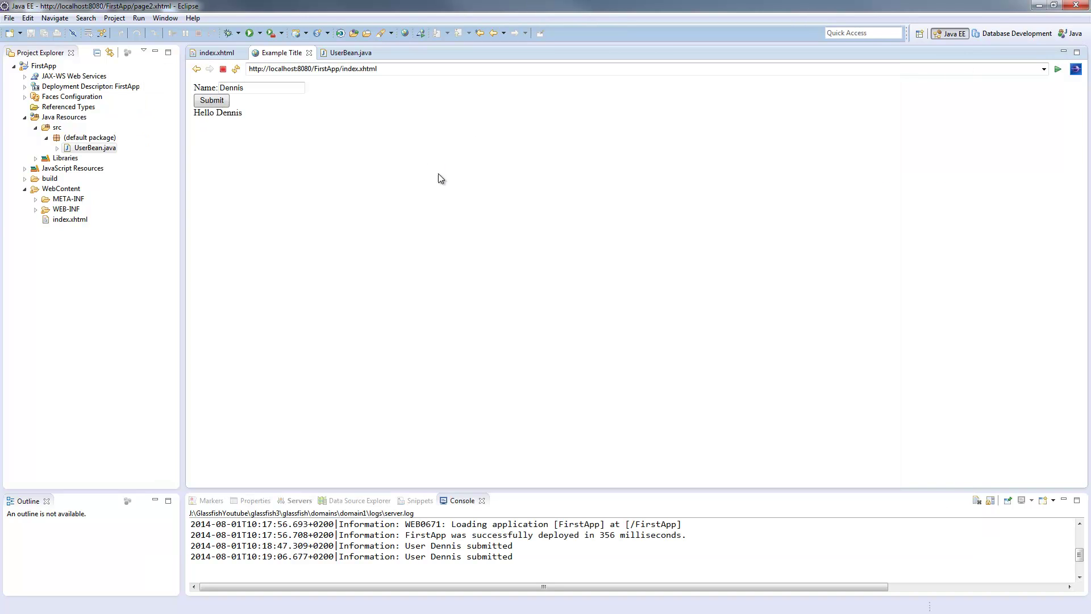
{"action": "mouse_move", "coordinate": [214, 59]}
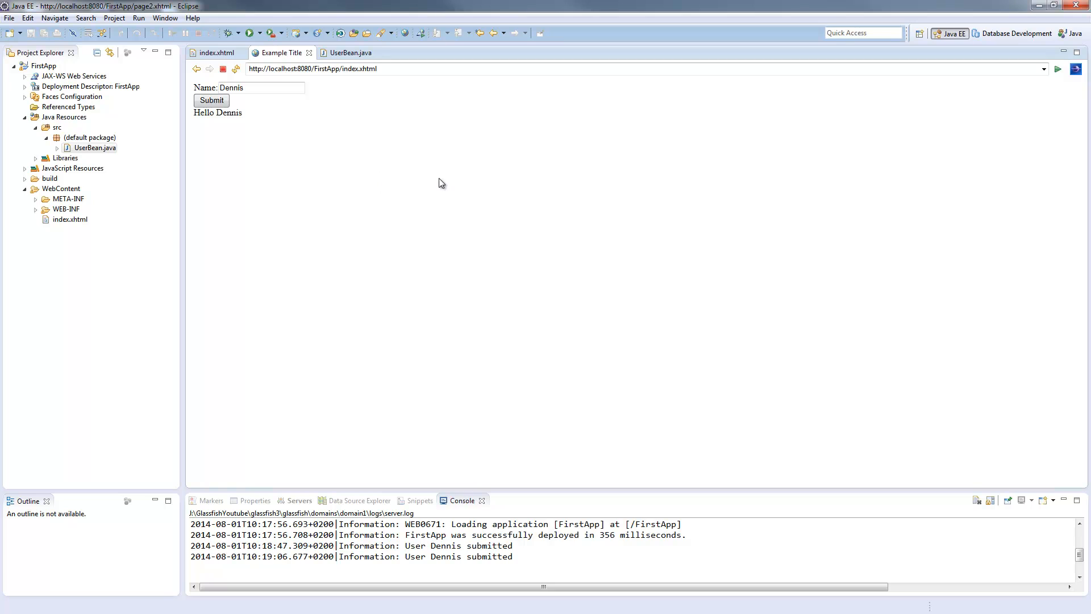
{"action": "mouse_move", "coordinate": [646, 188]}
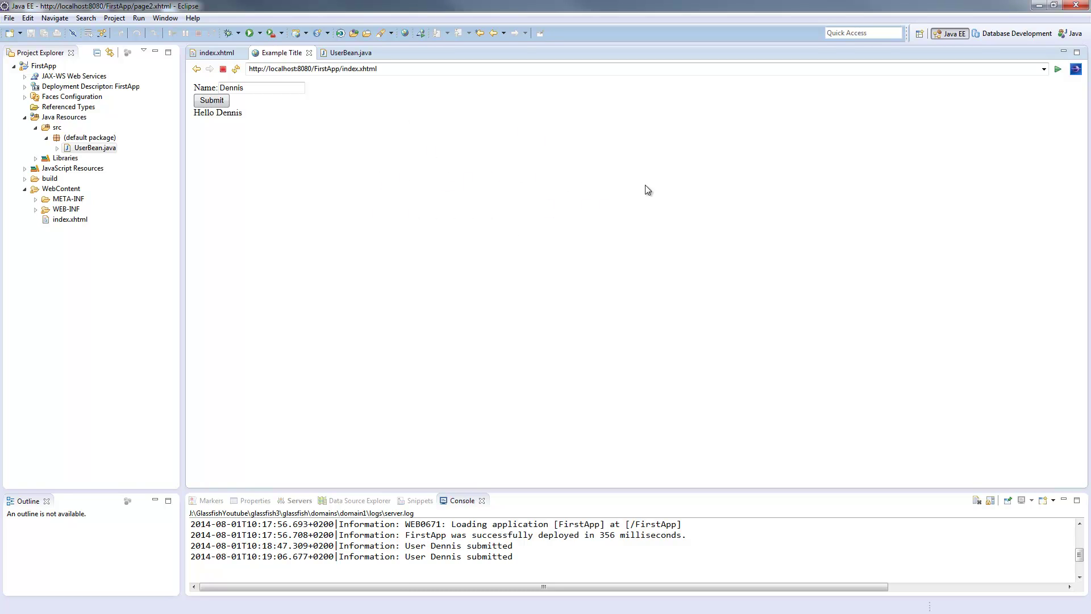
{"action": "mouse_move", "coordinate": [370, 106]}
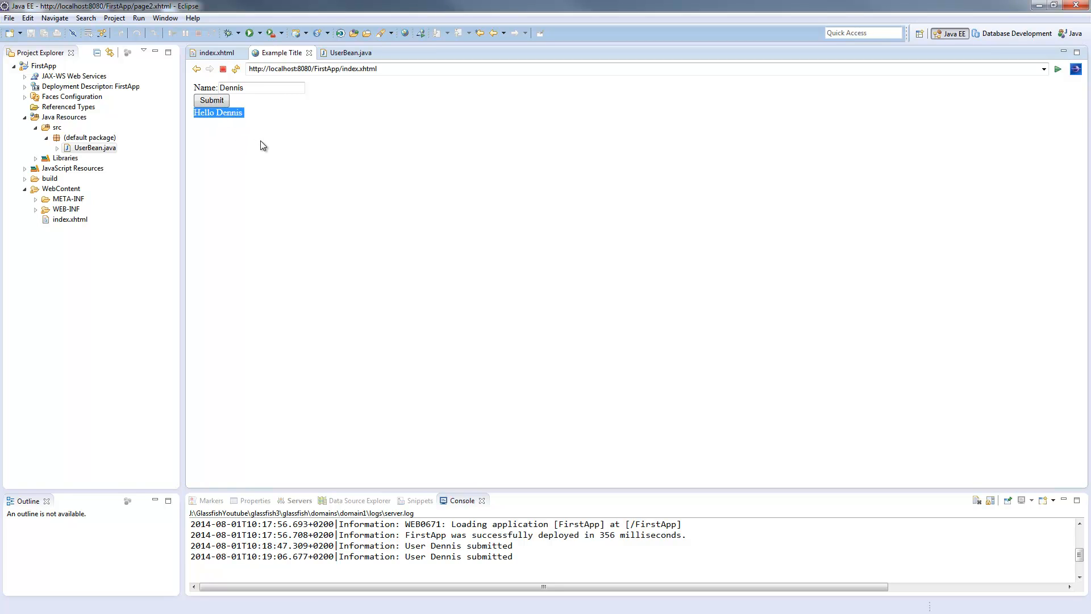
{"action": "mouse_move", "coordinate": [250, 134]}
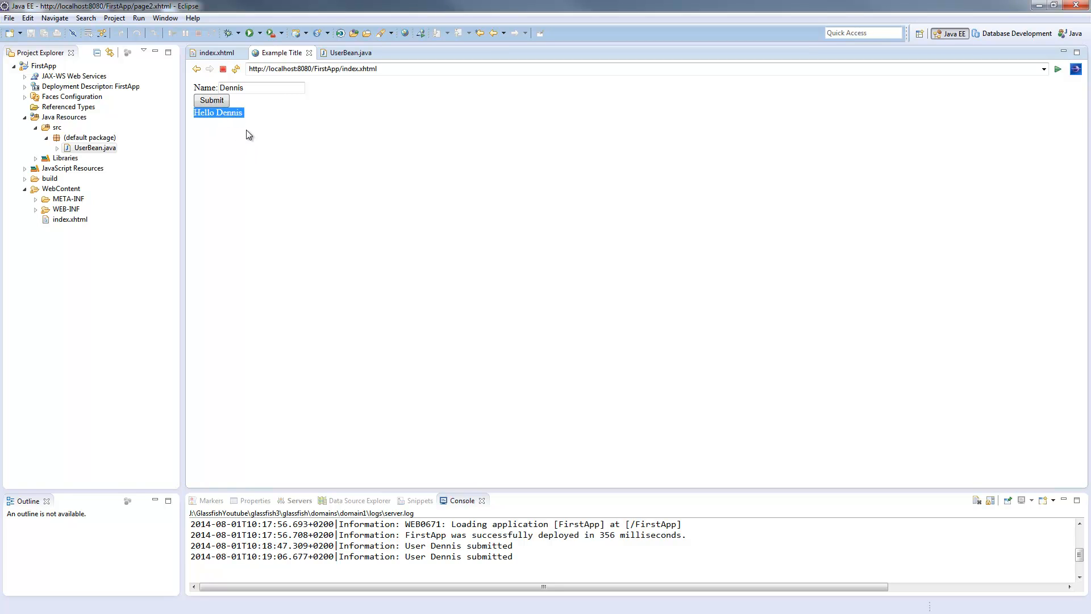
{"action": "mouse_move", "coordinate": [218, 64]}
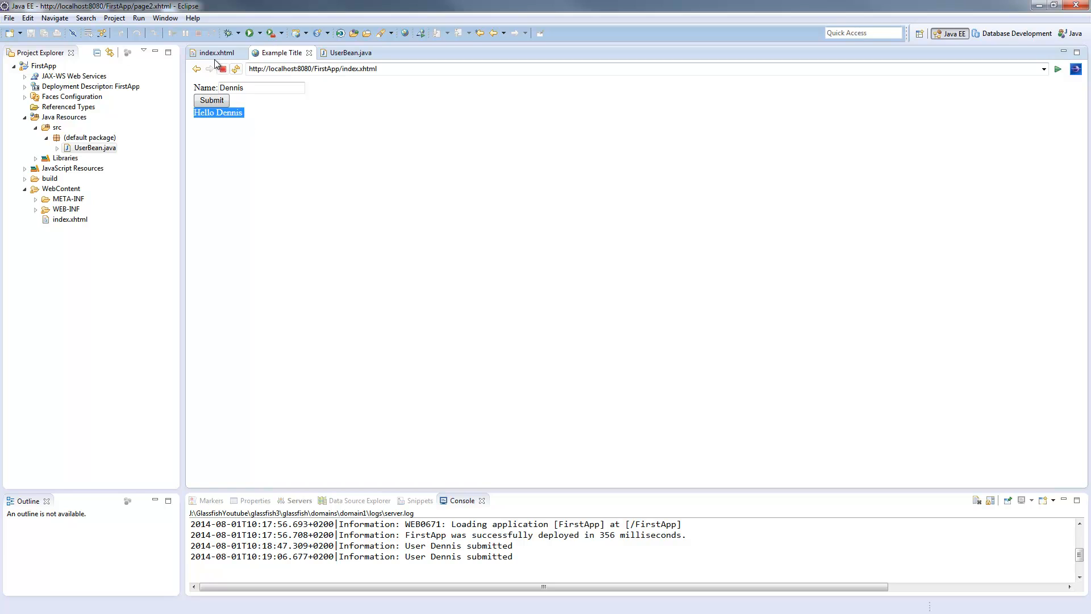
{"action": "mouse_move", "coordinate": [216, 57]}
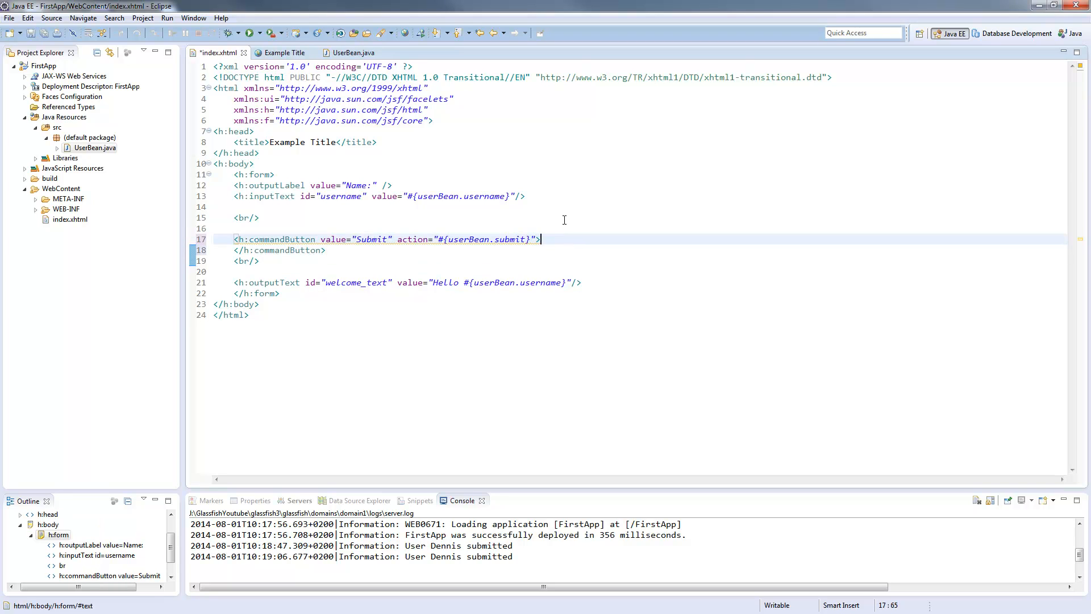
Nest an empty <f:ajax /> tag inside the Submit h:commandButton and save.
{"action": "type", "text": "<f:ajax></f:ajax>"}
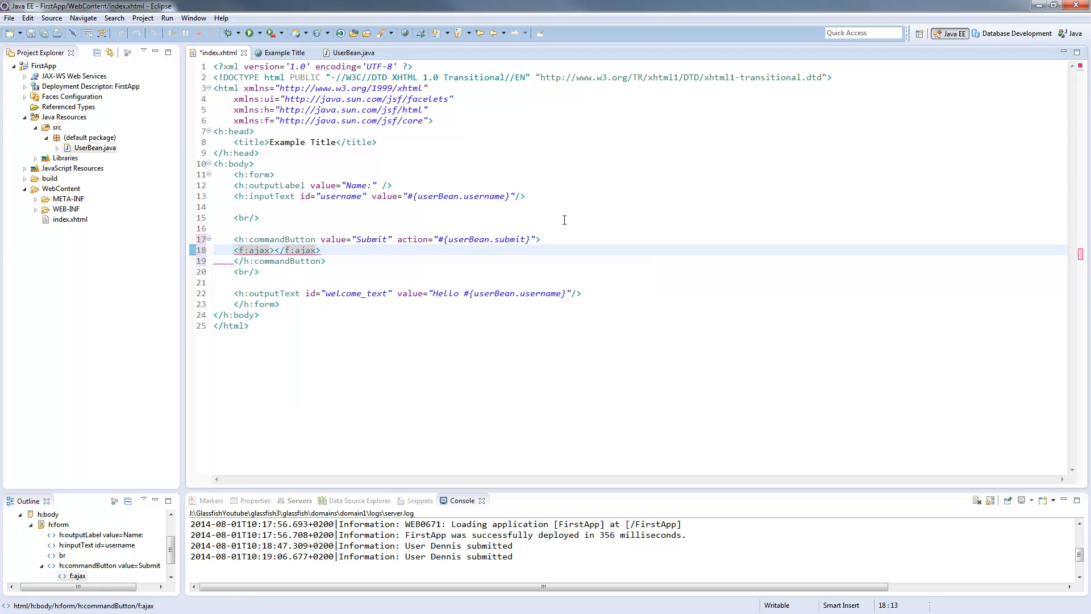
{"action": "type", "text": "/>"}
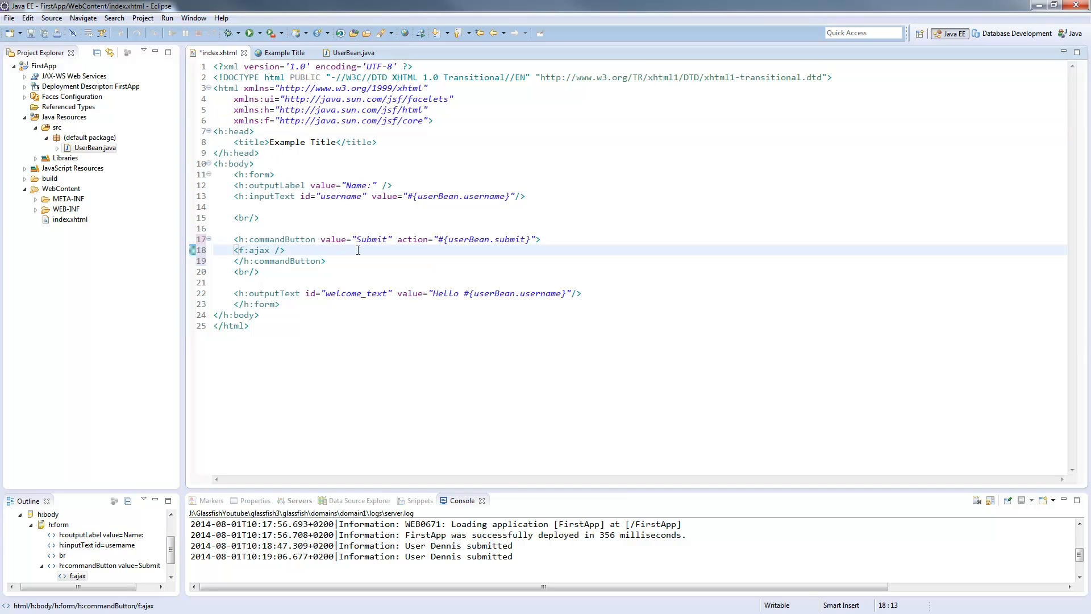
{"action": "mouse_move", "coordinate": [348, 232]}
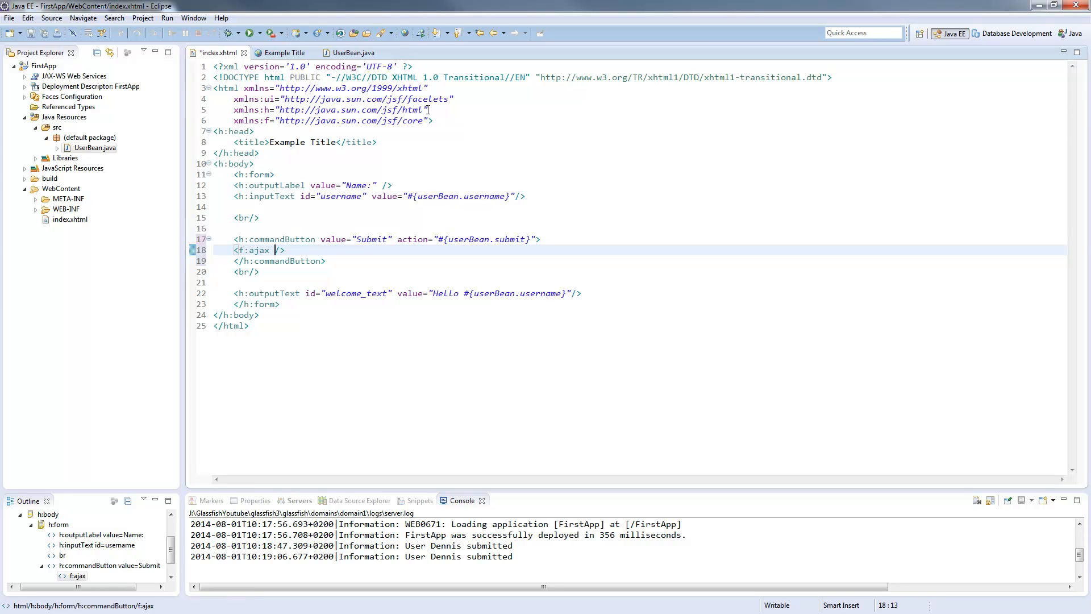
{"action": "left_click", "coordinate": [281, 52]}
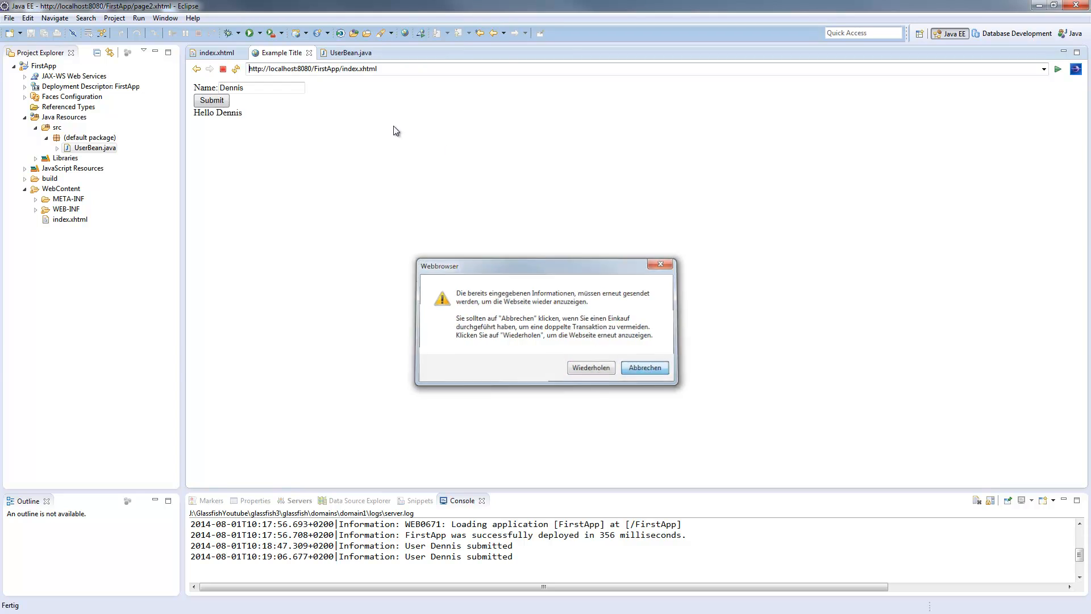
Inspect the page source's Submit input onclick calling mojarra.ab(...) and returning false.
{"action": "left_click", "coordinate": [644, 367]}
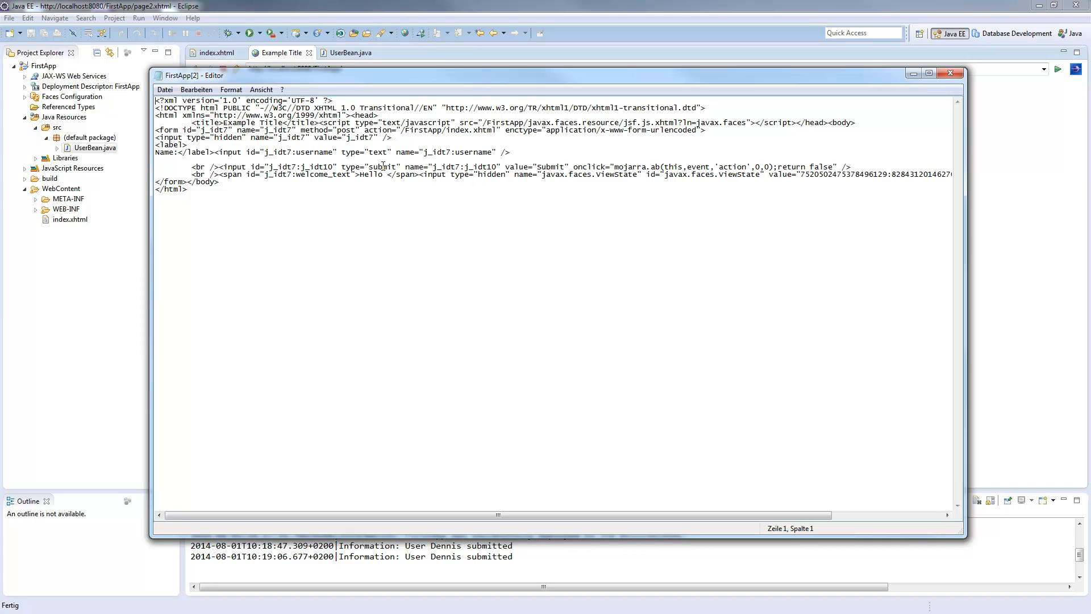
{"action": "left_click_drag", "start_coordinate": [220, 165], "coordinate": [373, 166]}
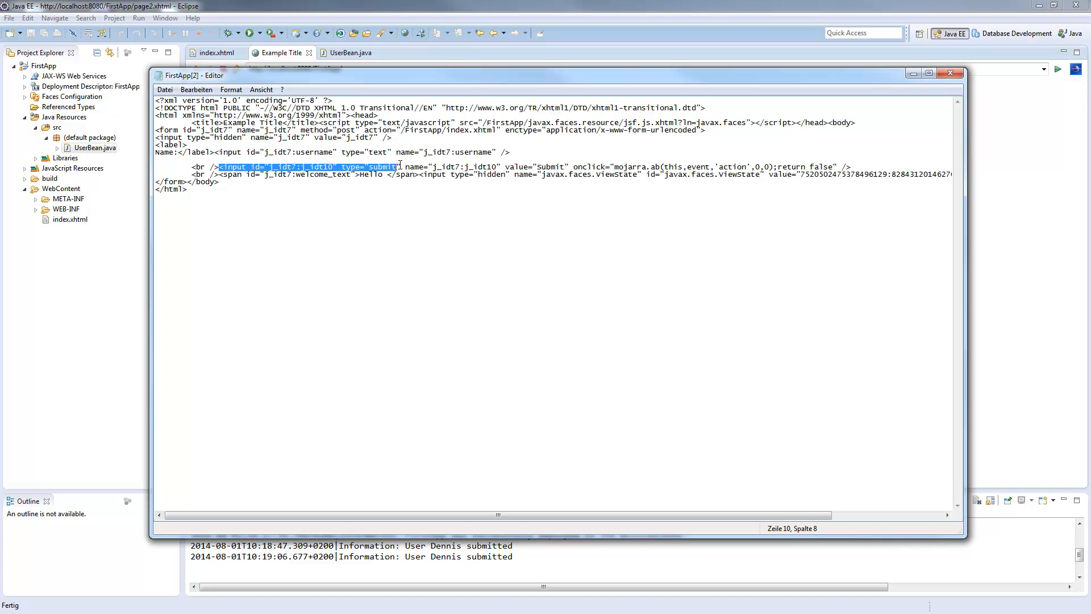
{"action": "double_click", "coordinate": [588, 166]}
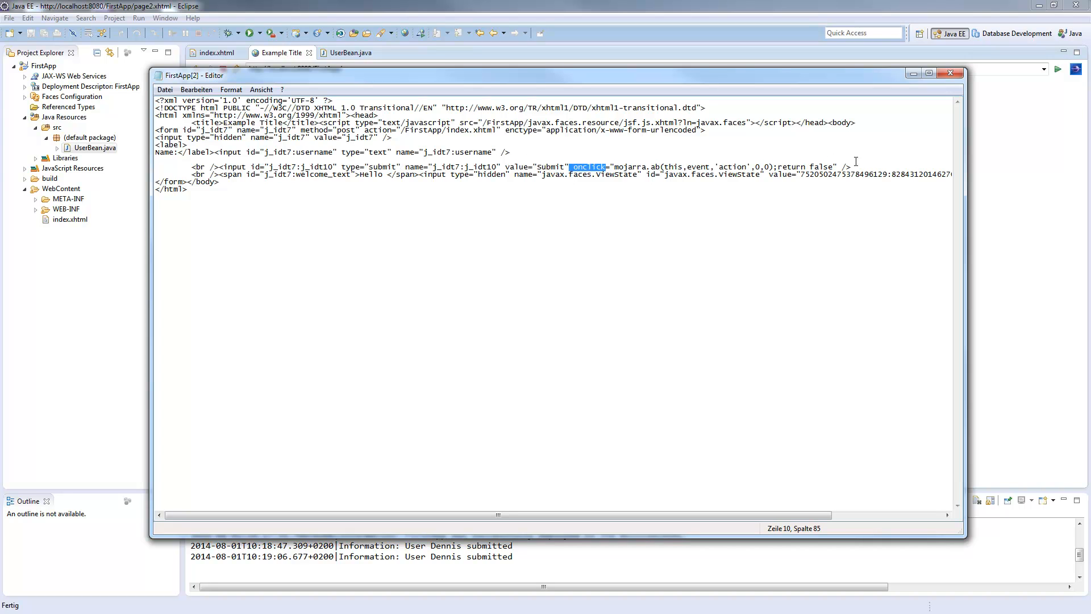
{"action": "double_click", "coordinate": [789, 166]}
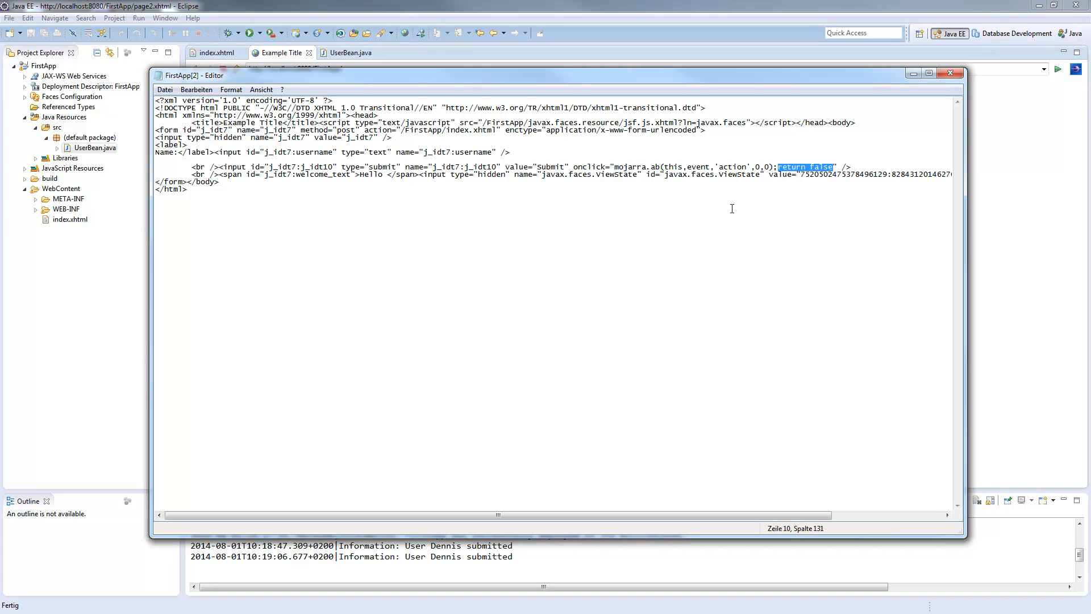
{"action": "mouse_move", "coordinate": [748, 156]}
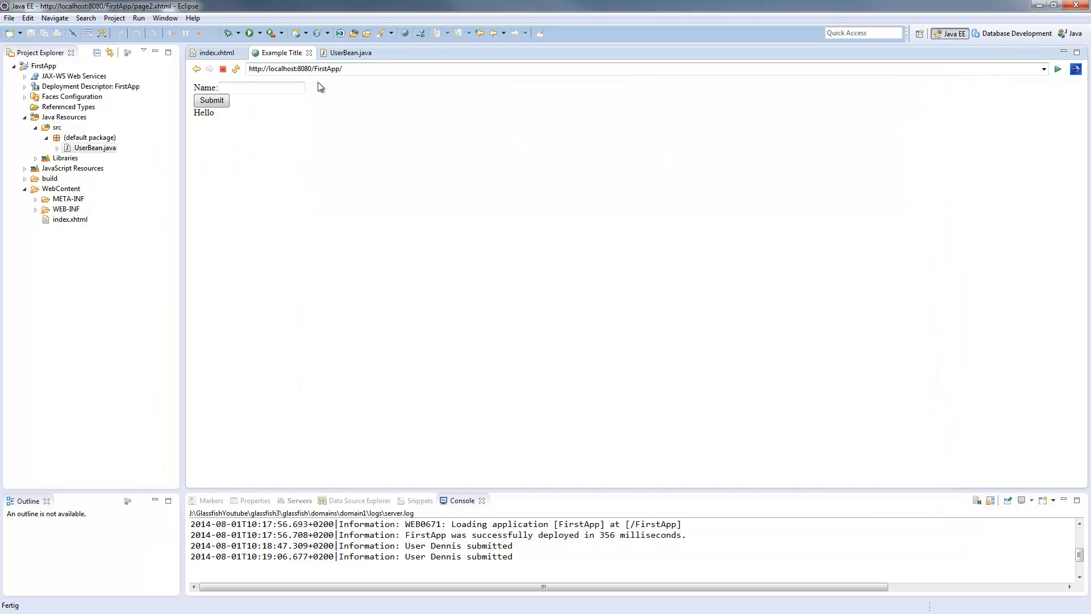
Submit the name Dennis on the test page, see "User null submitted" logged, and return to index.xhtml.
{"action": "type", "text": "Dennis"}
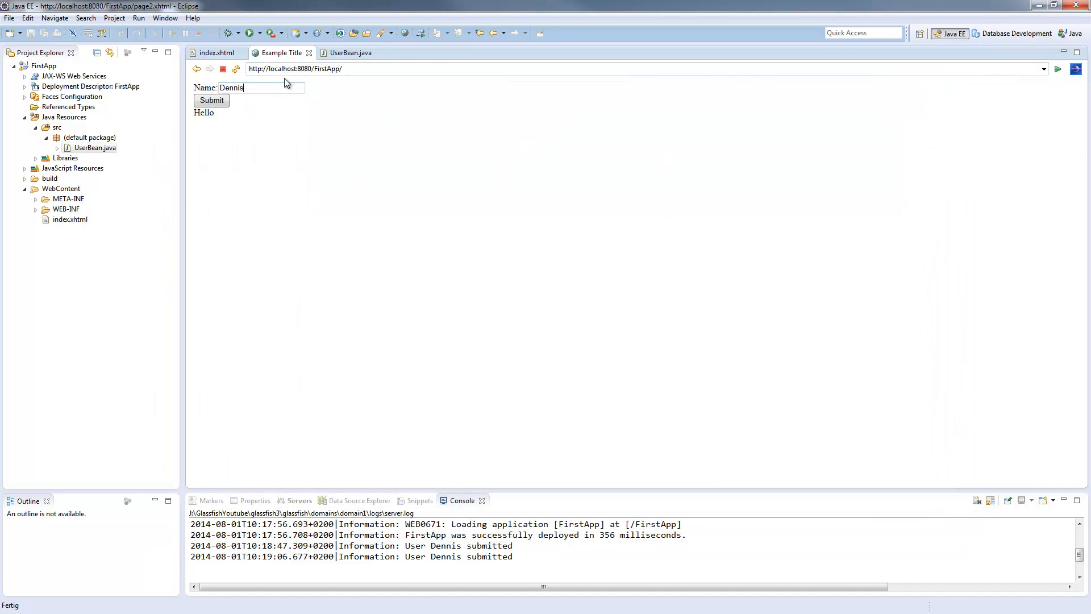
{"action": "left_click", "coordinate": [212, 100]}
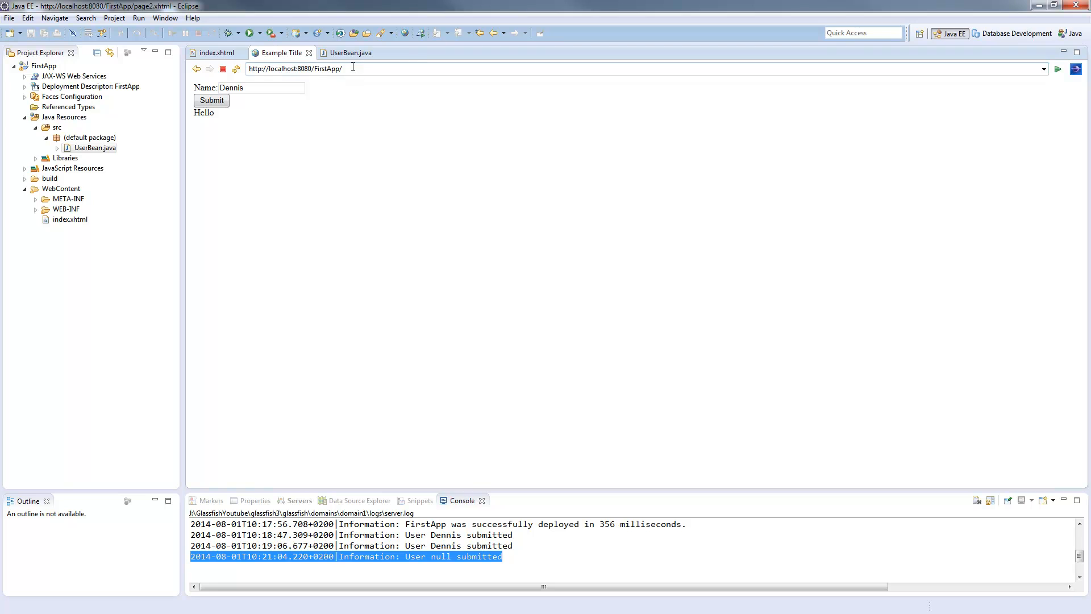
{"action": "mouse_move", "coordinate": [364, 73]}
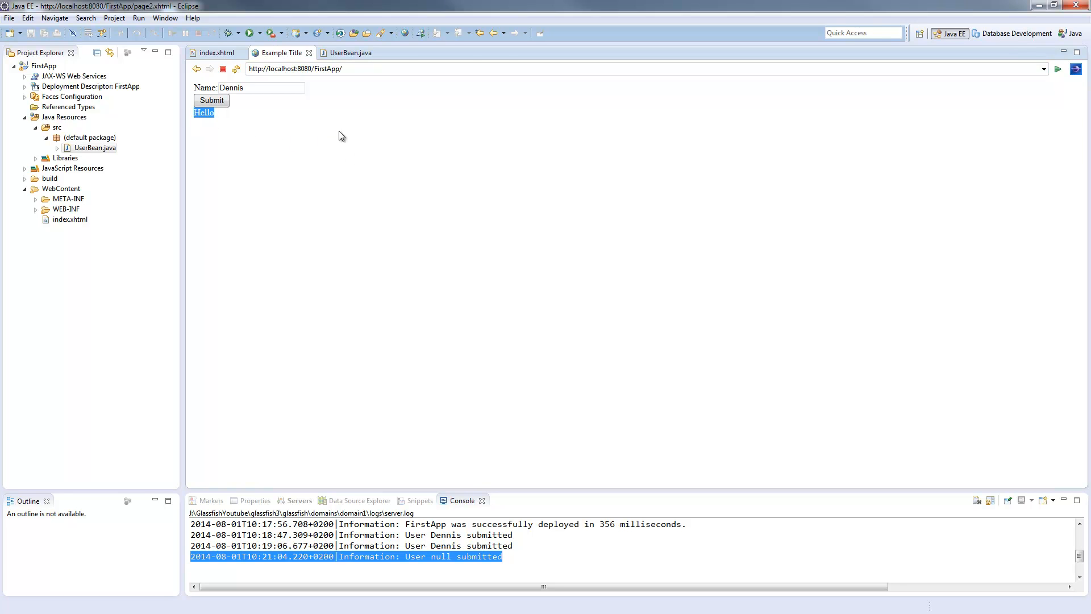
{"action": "left_click", "coordinate": [212, 52]}
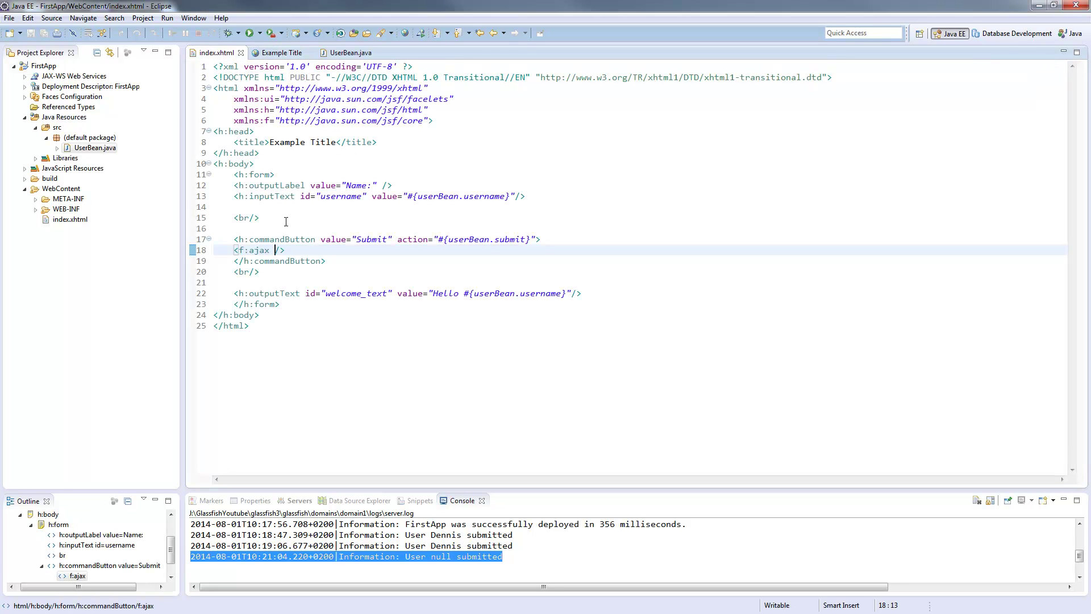
{"action": "mouse_move", "coordinate": [457, 263]}
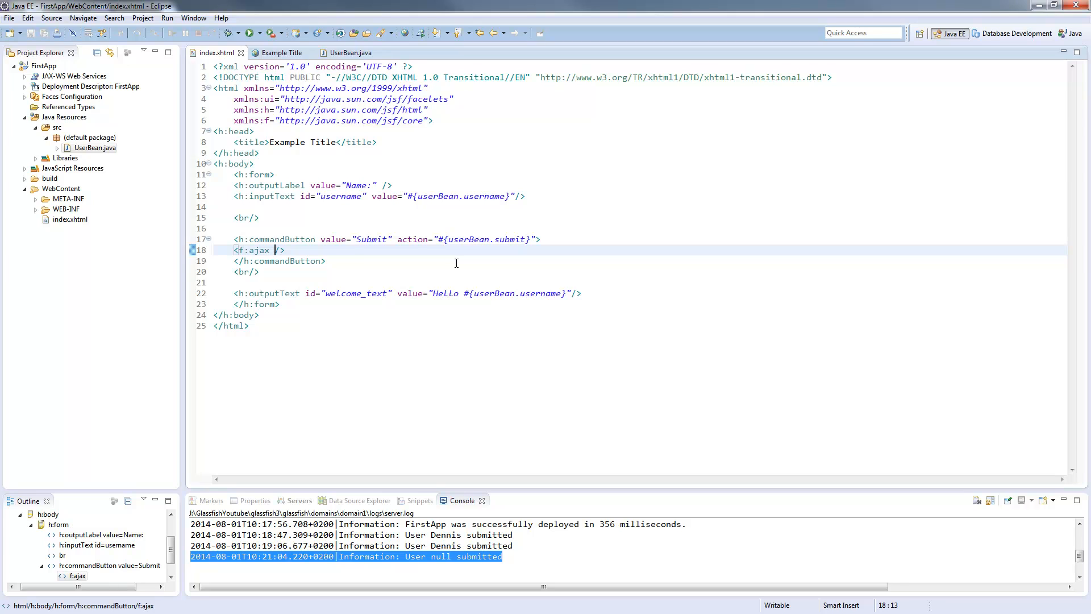
{"action": "key", "text": "ctrl+space"}
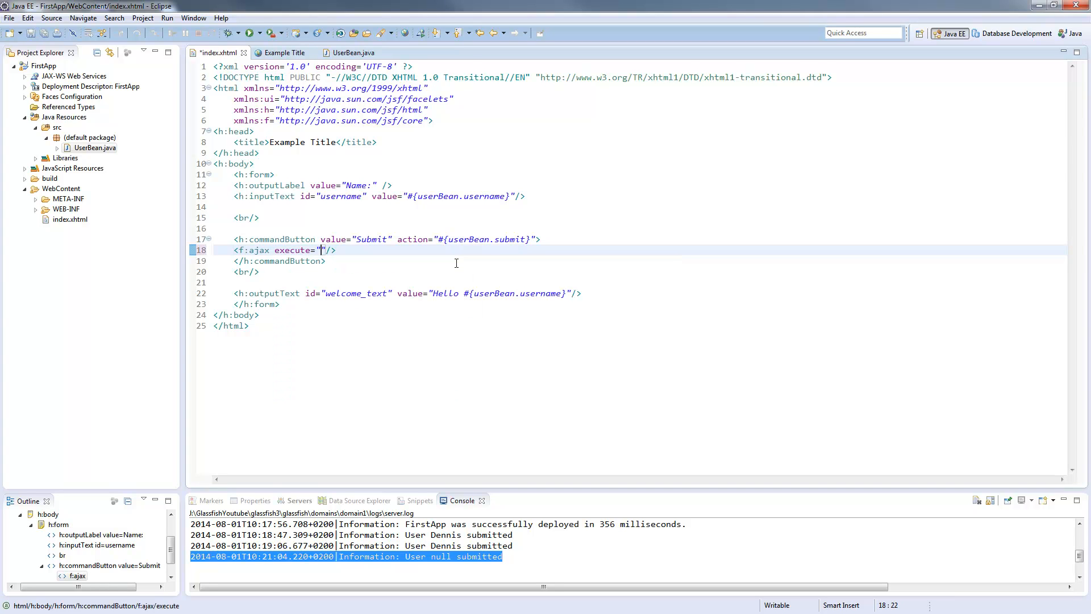
{"action": "type", "text": "@th"}
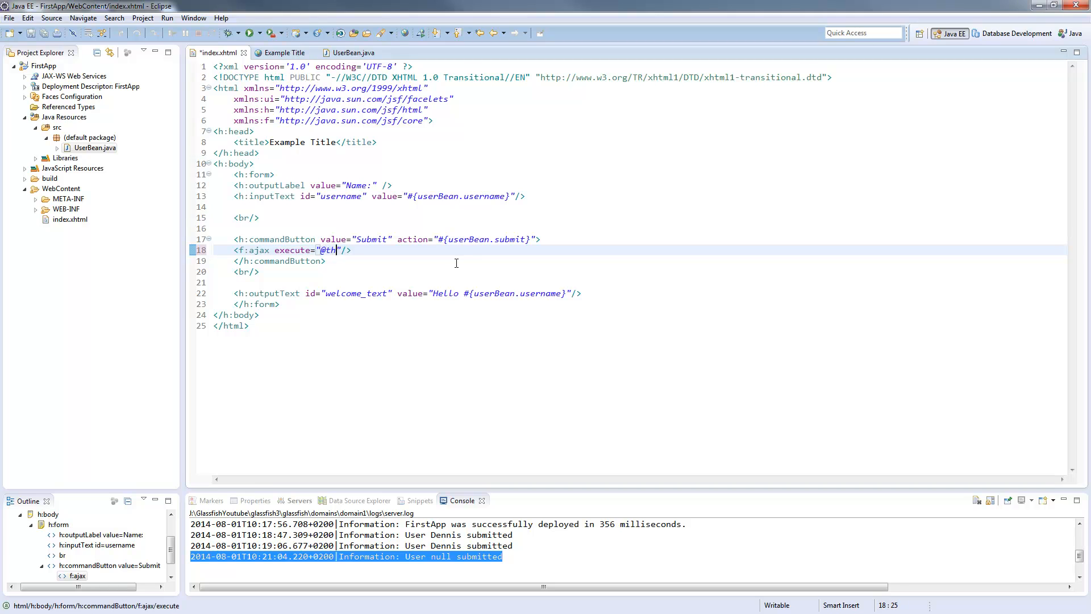
{"action": "type", "text": "is"}
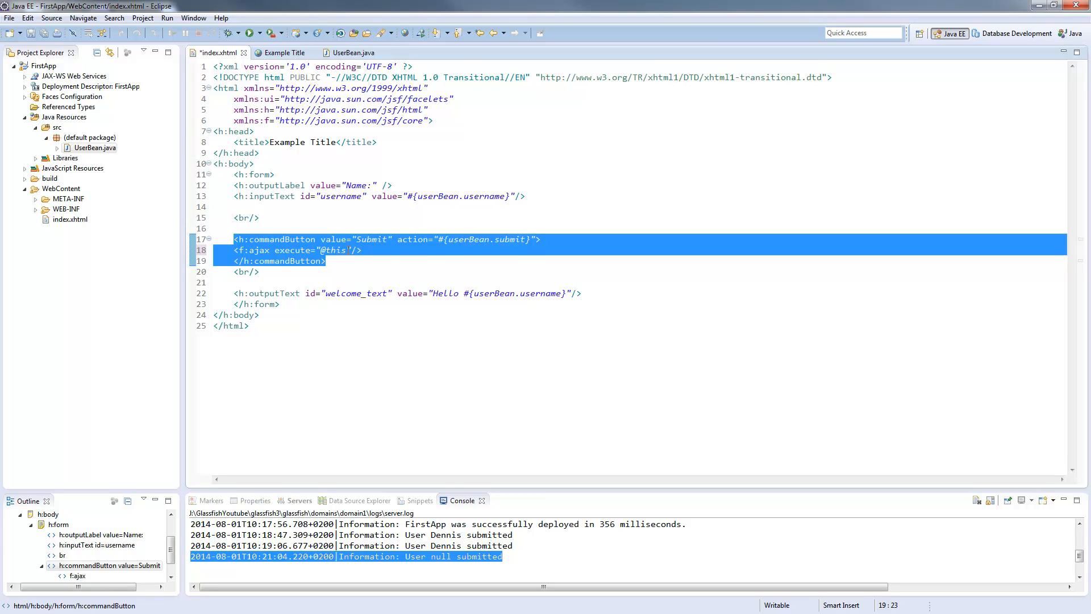
{"action": "left_click", "coordinate": [321, 250]}
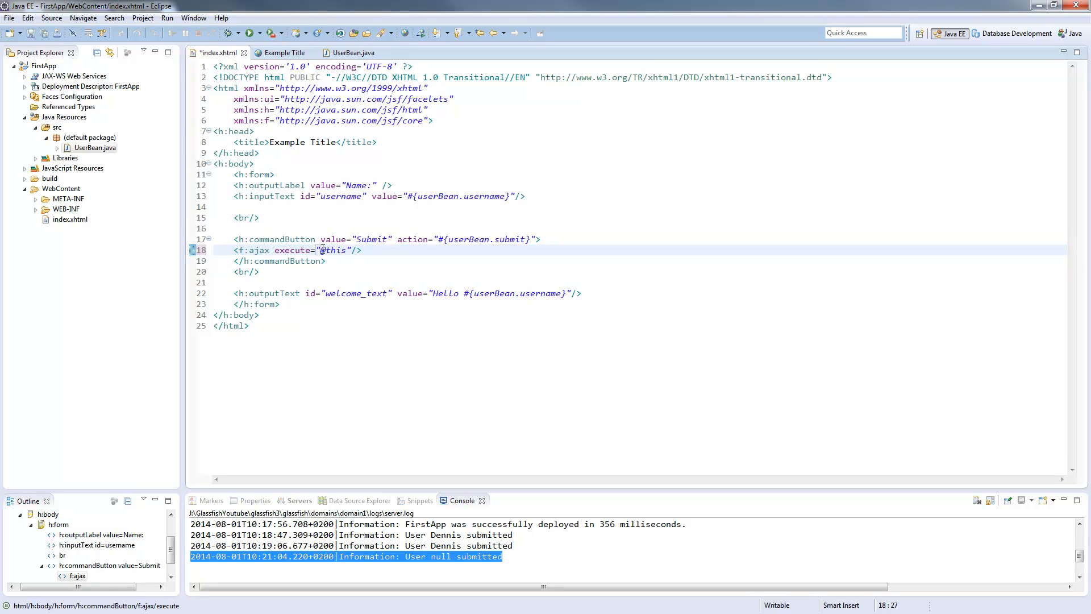
{"action": "double_click", "coordinate": [332, 250]}
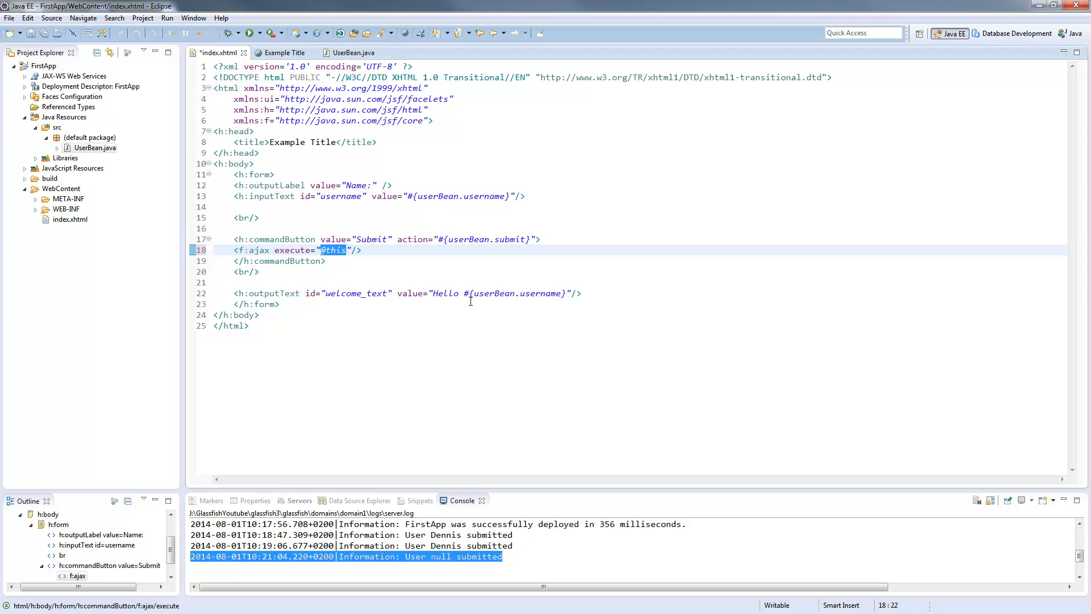
{"action": "type", "text": "@form"}
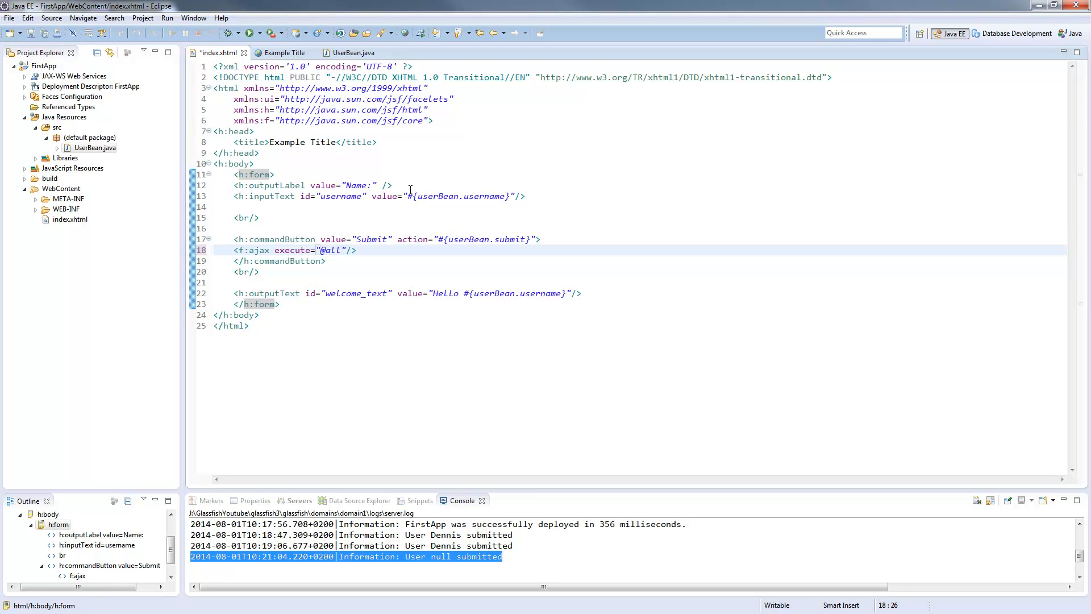
{"action": "left_click", "coordinate": [341, 250]}
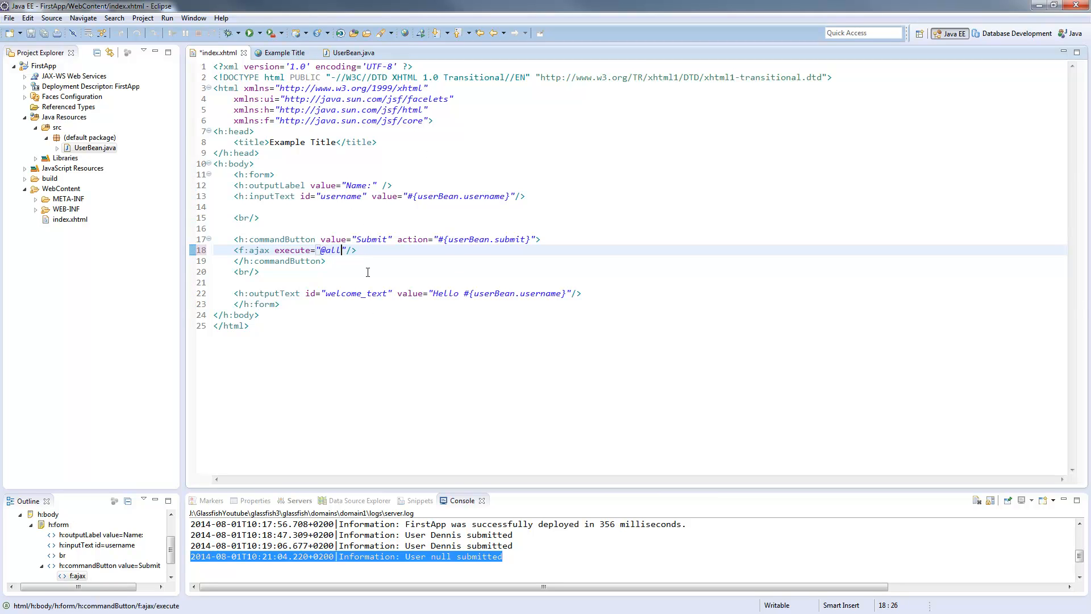
{"action": "type", "text": "@non"}
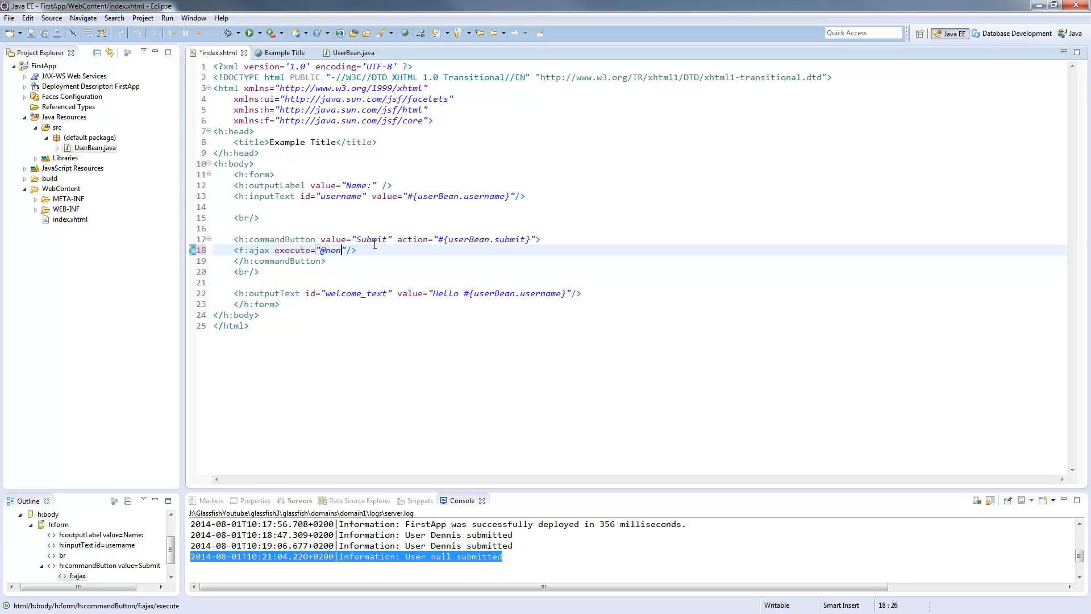
{"action": "type", "text": "e"}
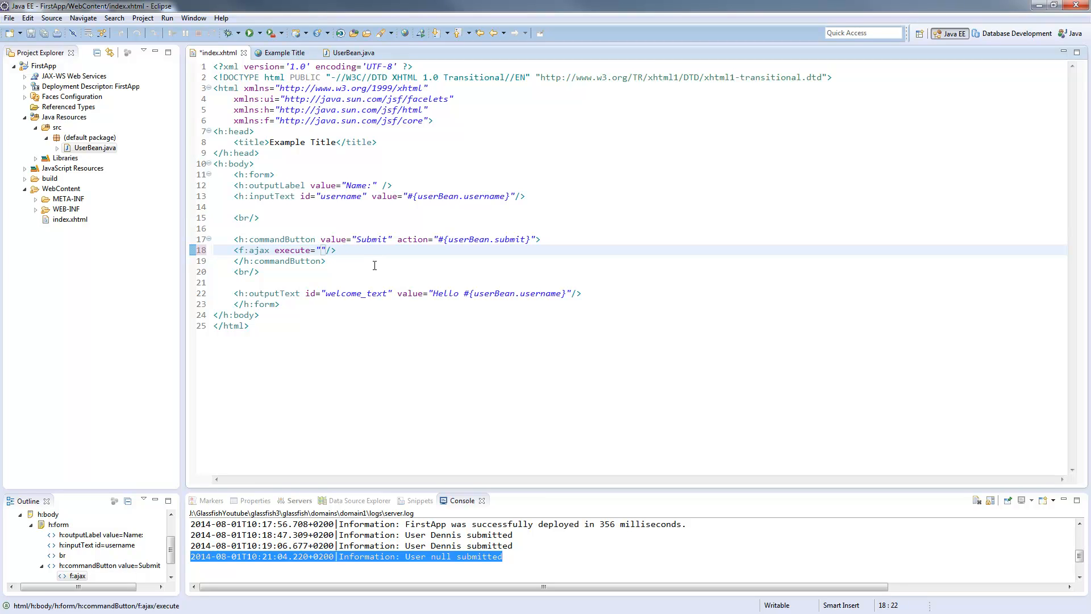
Set execute="username" on f:ajax, matching the inputText's username id.
{"action": "type", "text": "username"}
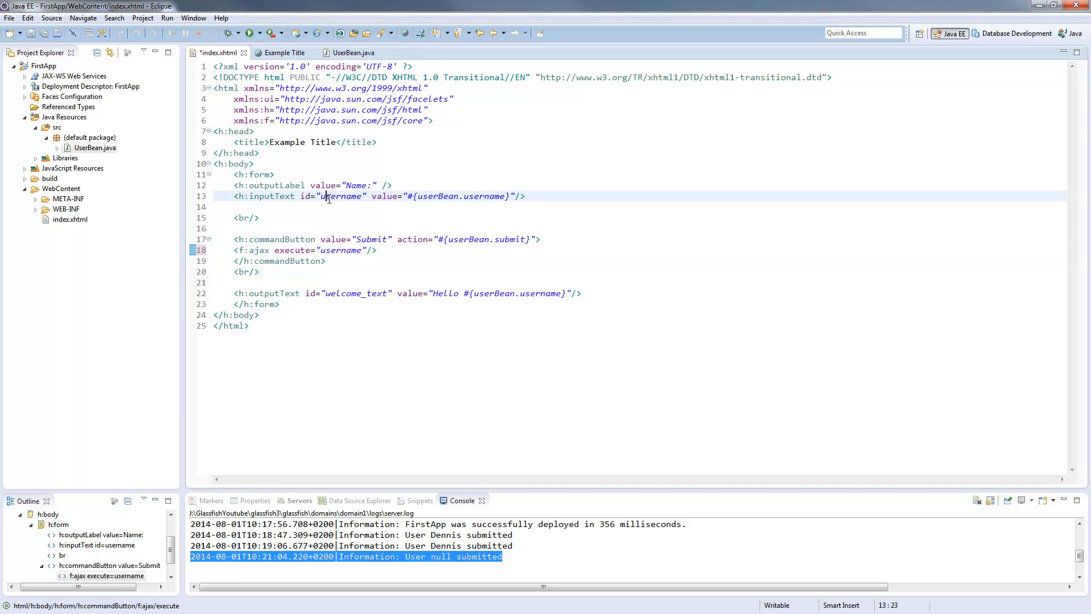
{"action": "double_click", "coordinate": [340, 196]}
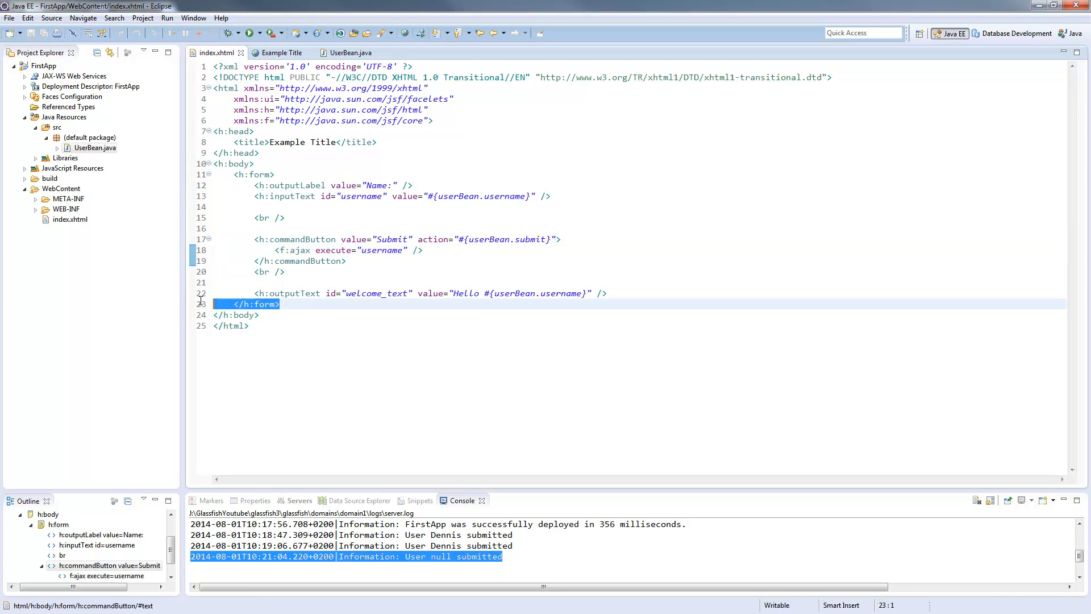
Bring up content assist inside the f:ajax tag to add a render attribute.
{"action": "left_click", "coordinate": [414, 250]}
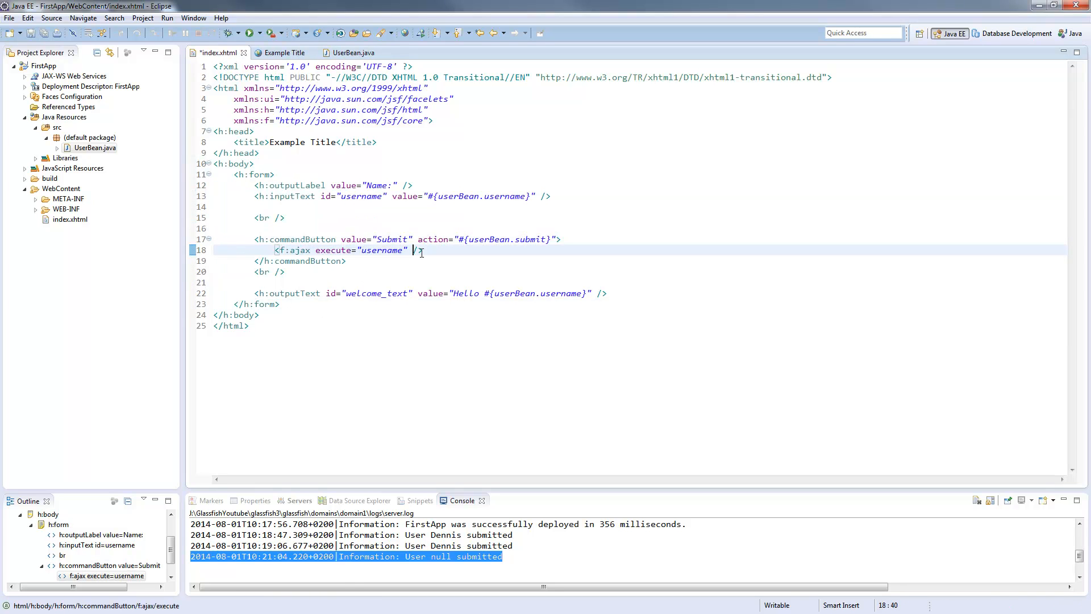
{"action": "key", "text": "ctrl+space"}
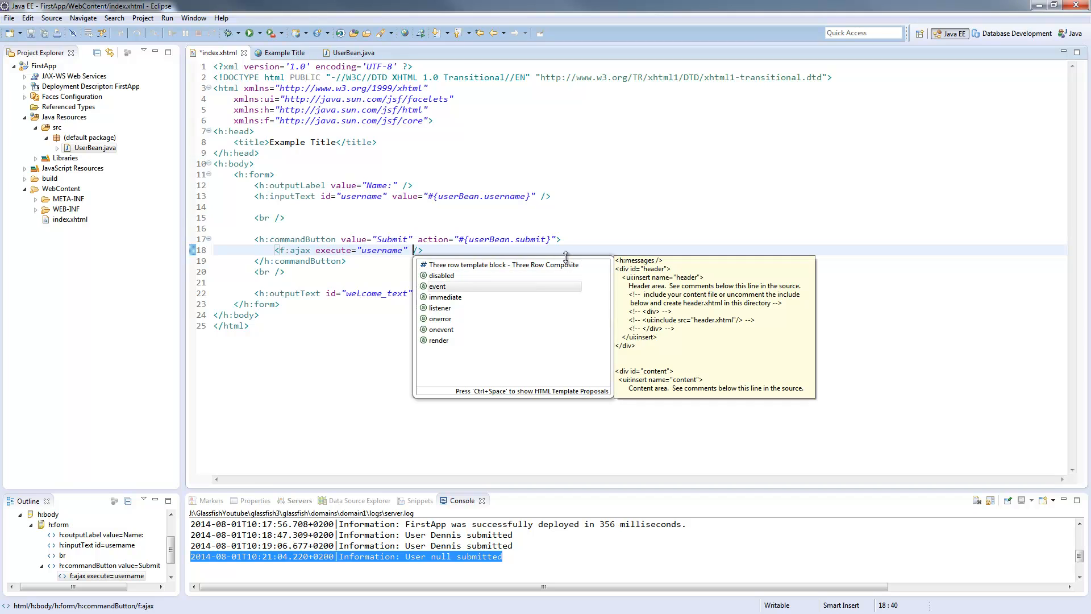
{"action": "mouse_move", "coordinate": [439, 307]}
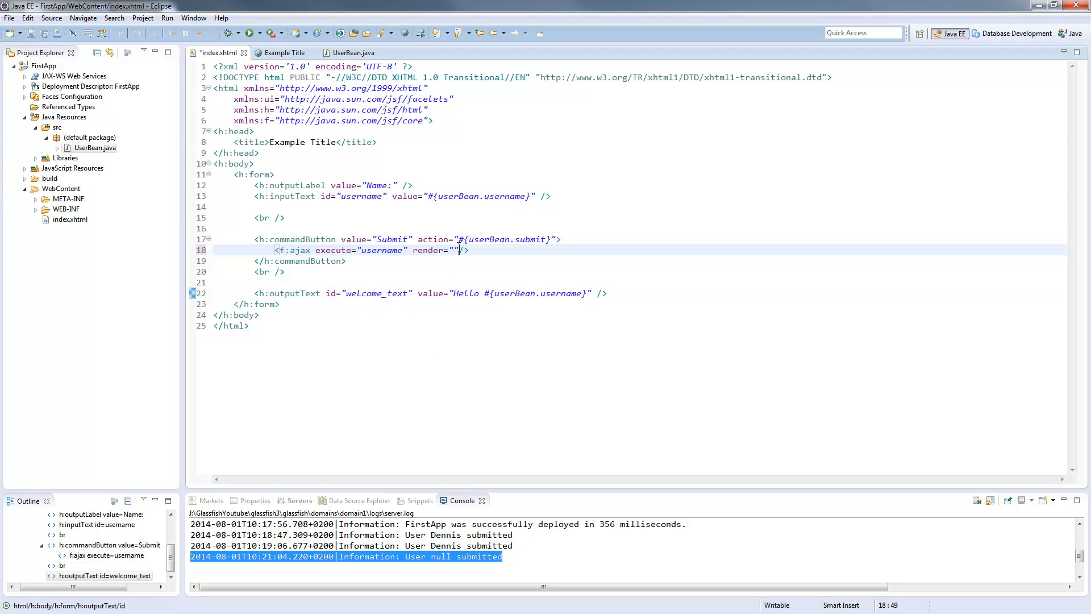
Set render="welcome_text" on f:ajax, save index.xhtml, and show the running test page.
{"action": "type", "text": "welcome_text"}
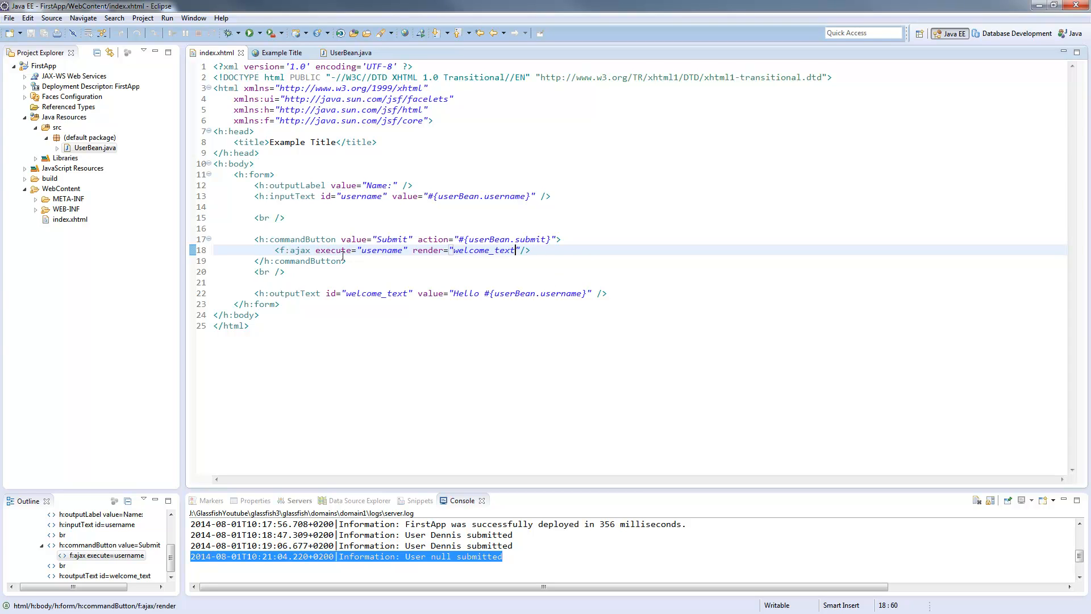
{"action": "double_click", "coordinate": [484, 250]}
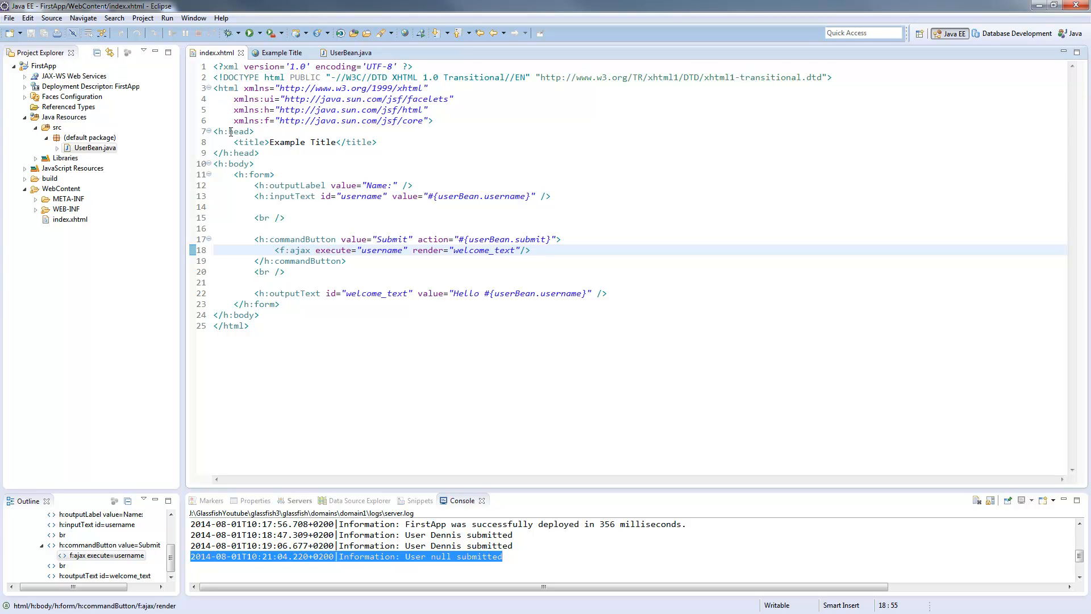
{"action": "left_click", "coordinate": [280, 52]}
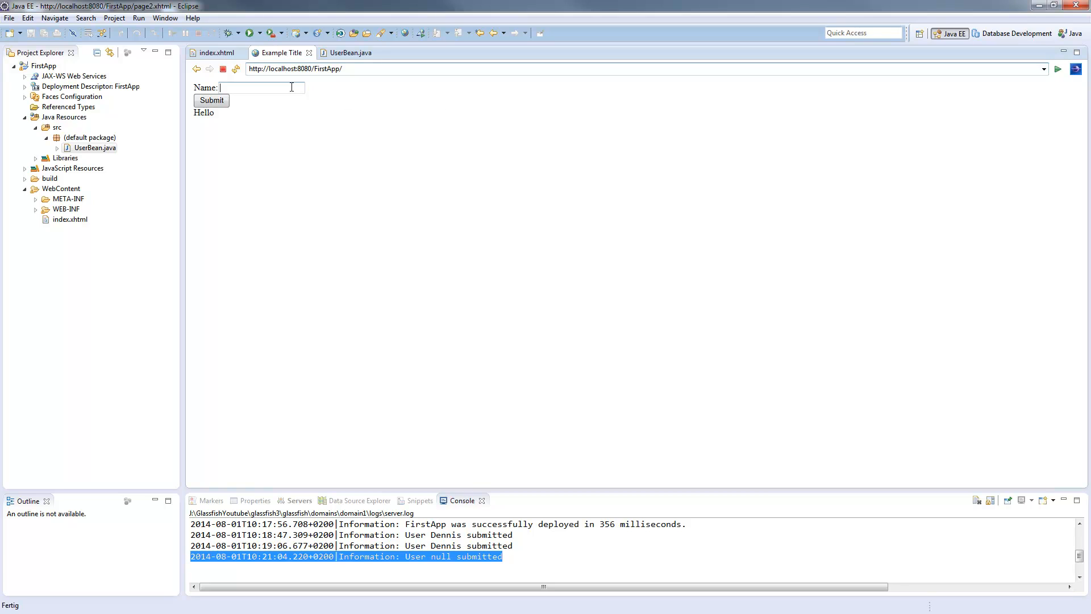
Submit Dennis so the page shows Hello Dennis and the console logs "User Dennis submitted", then return to index.xhtml.
{"action": "type", "text": "Dennis"}
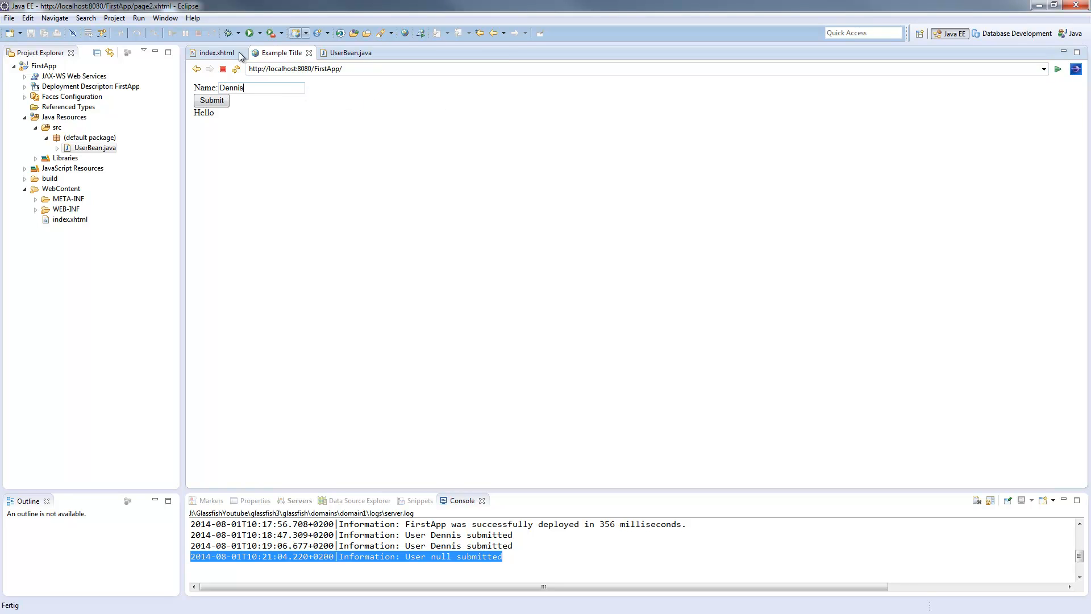
{"action": "left_click", "coordinate": [211, 100]}
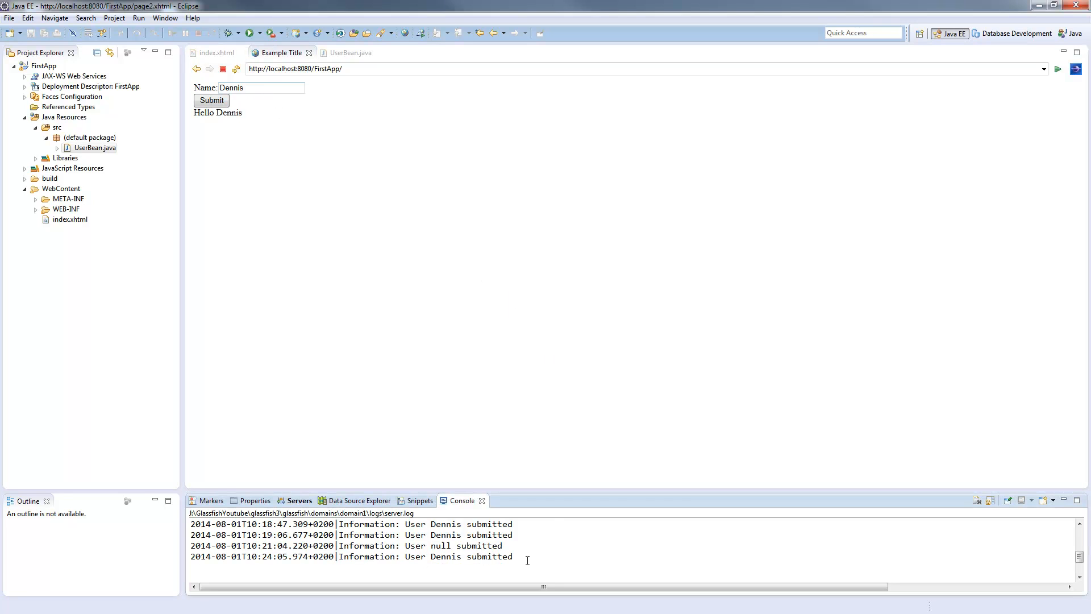
{"action": "triple_click", "coordinate": [342, 557]}
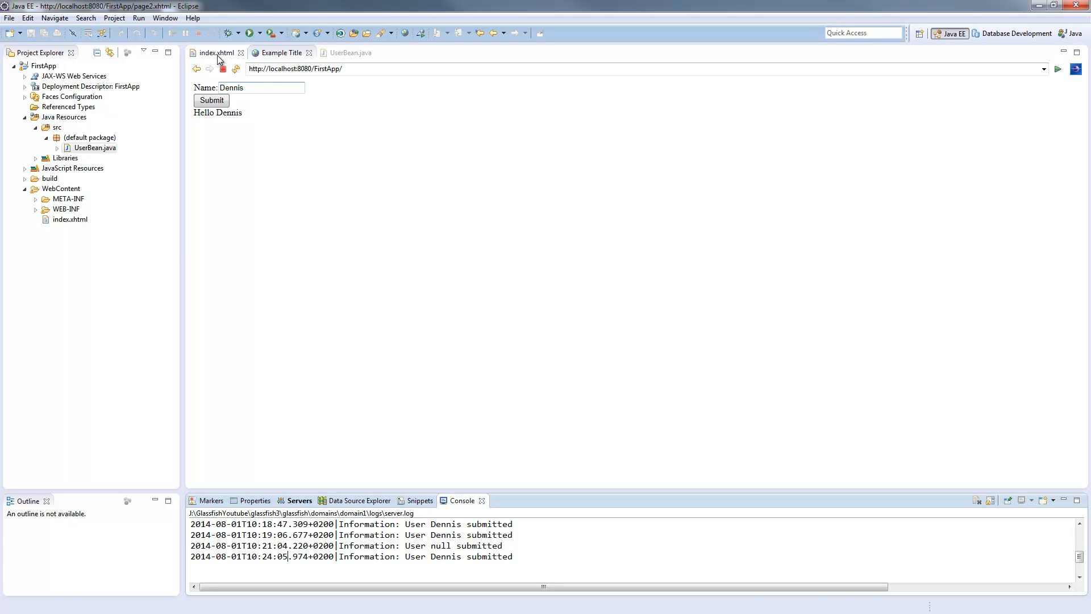
{"action": "left_click", "coordinate": [214, 52]}
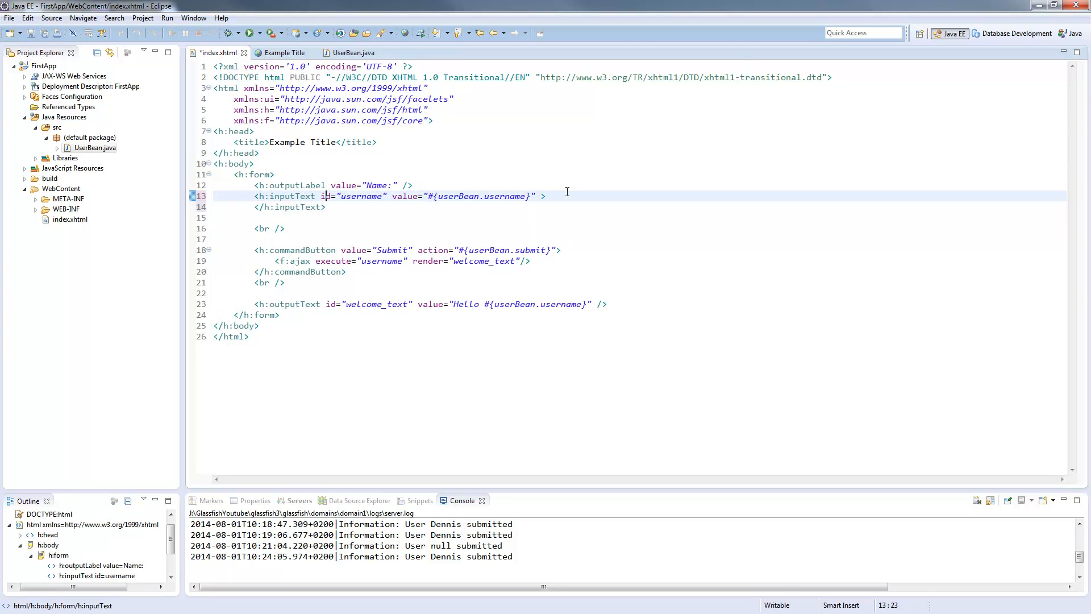
Nest <f:ajax event="keyup" listener="" /> inside the username h:inputText.
{"action": "type", "text": "<f:"}
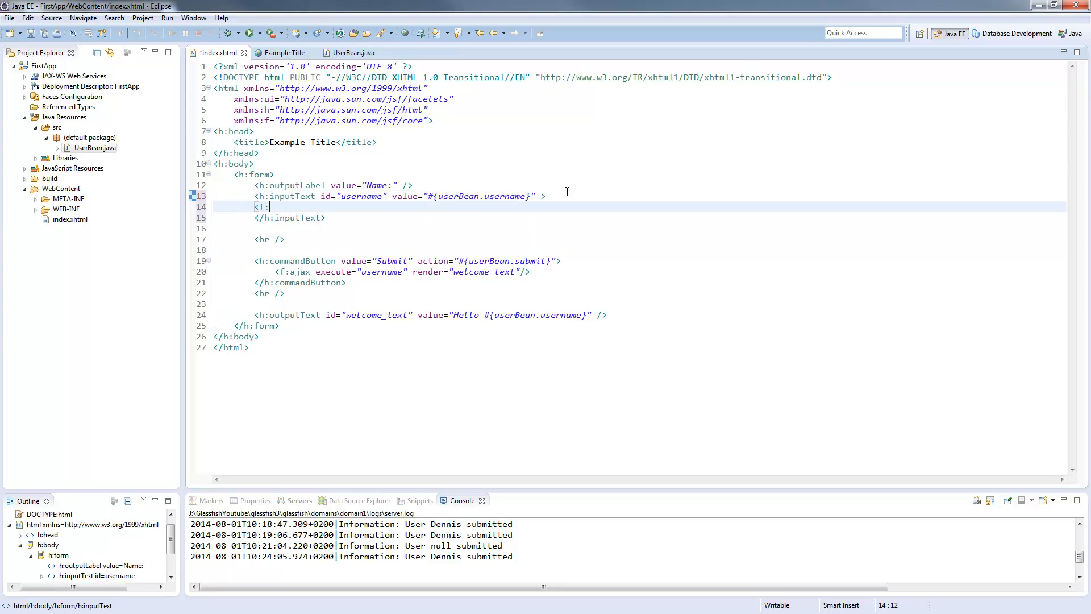
{"action": "type", "text": "ajax />"}
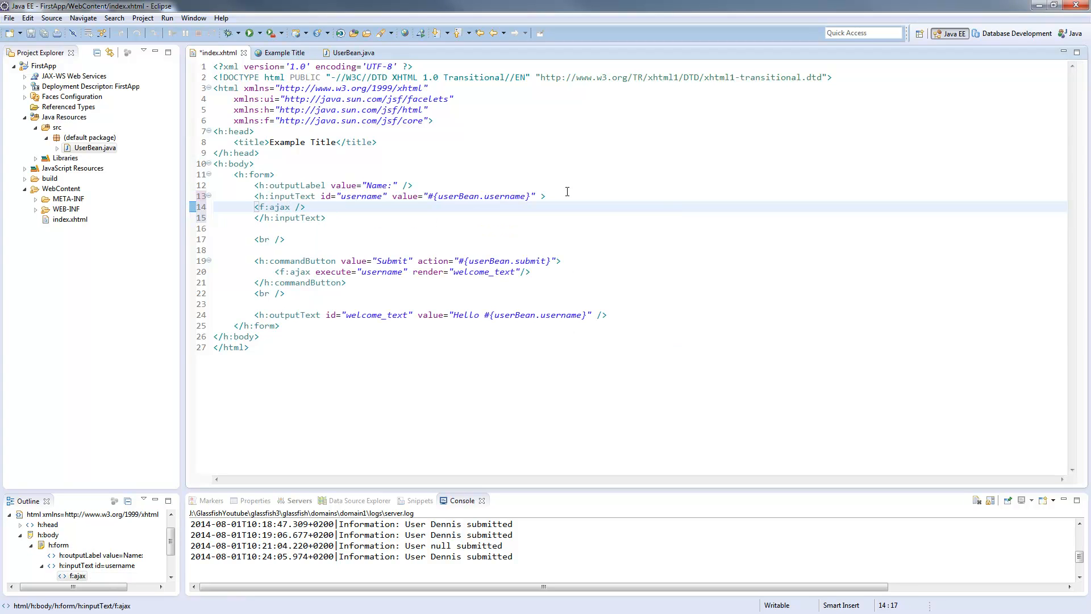
{"action": "type", "text": "event=\""}
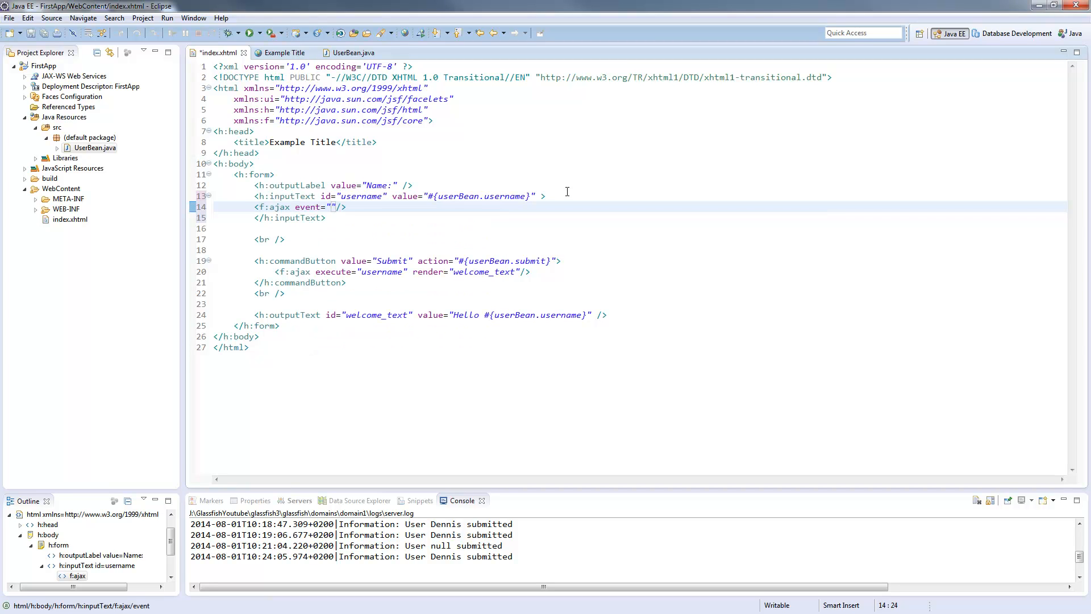
{"action": "type", "text": "keyup"}
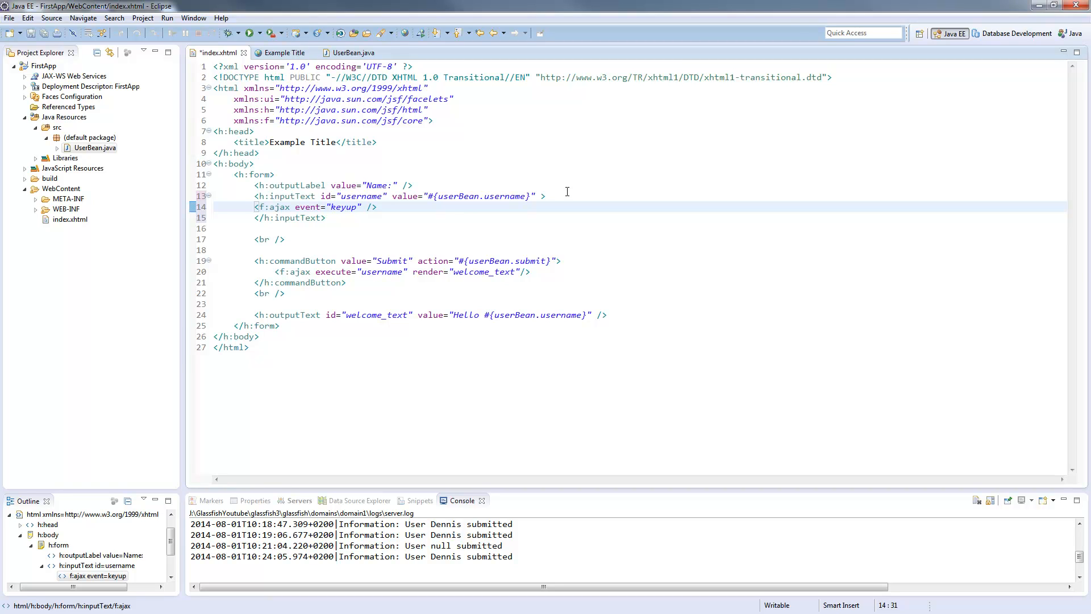
{"action": "type", "text": "listener=\"\""}
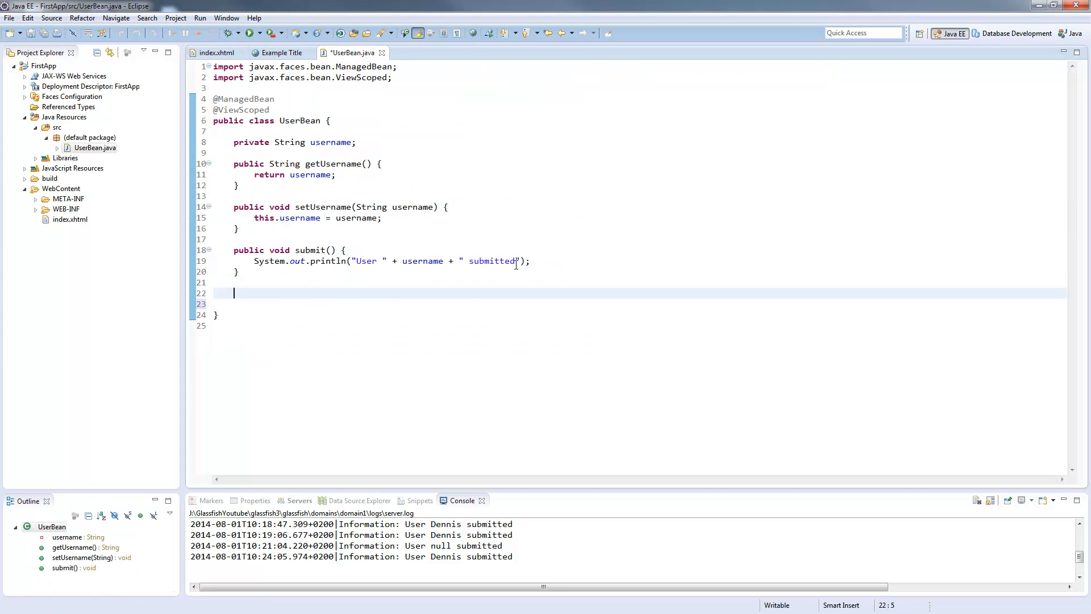
Add public void keypress() printing username to UserBean, wire it as the keyup listener, and show the redeployed page.
{"action": "type", "text": "public void"}
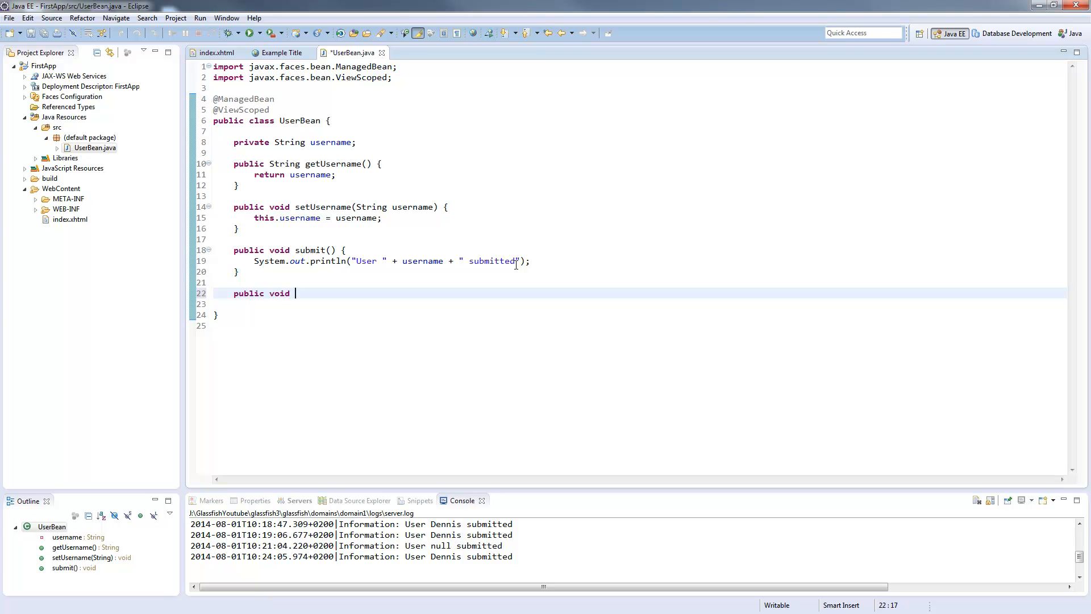
{"action": "type", "text": "keypress() {"}
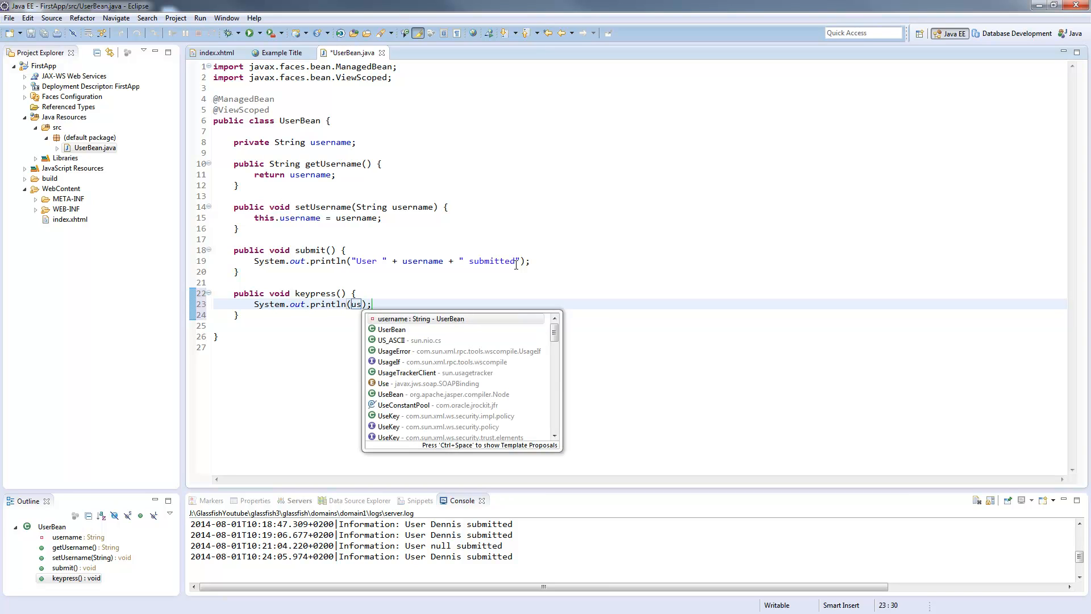
{"action": "key", "text": "Enter"}
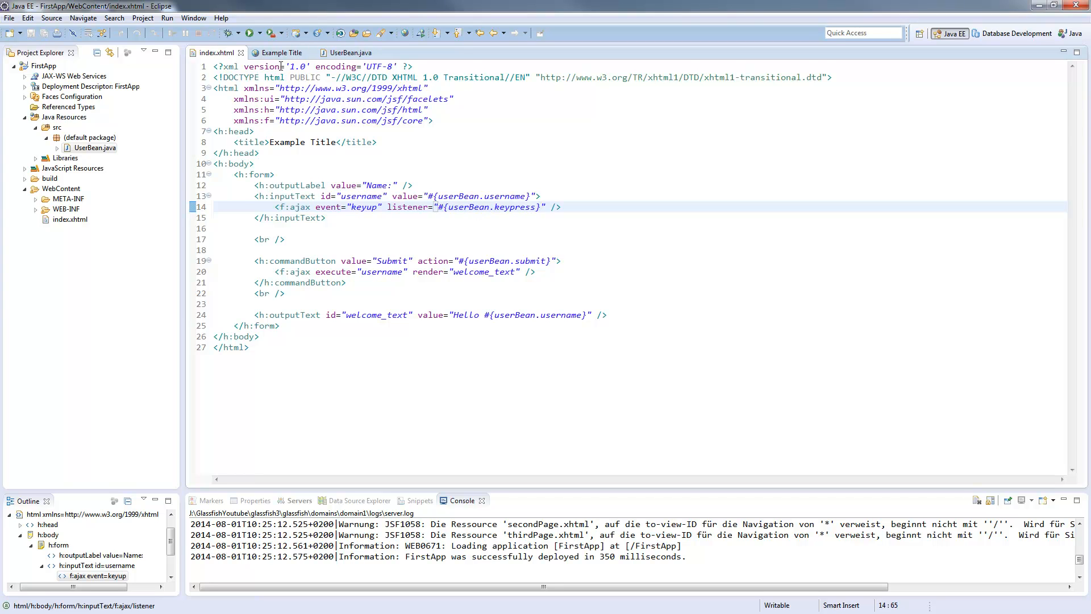
{"action": "left_click", "coordinate": [282, 52]}
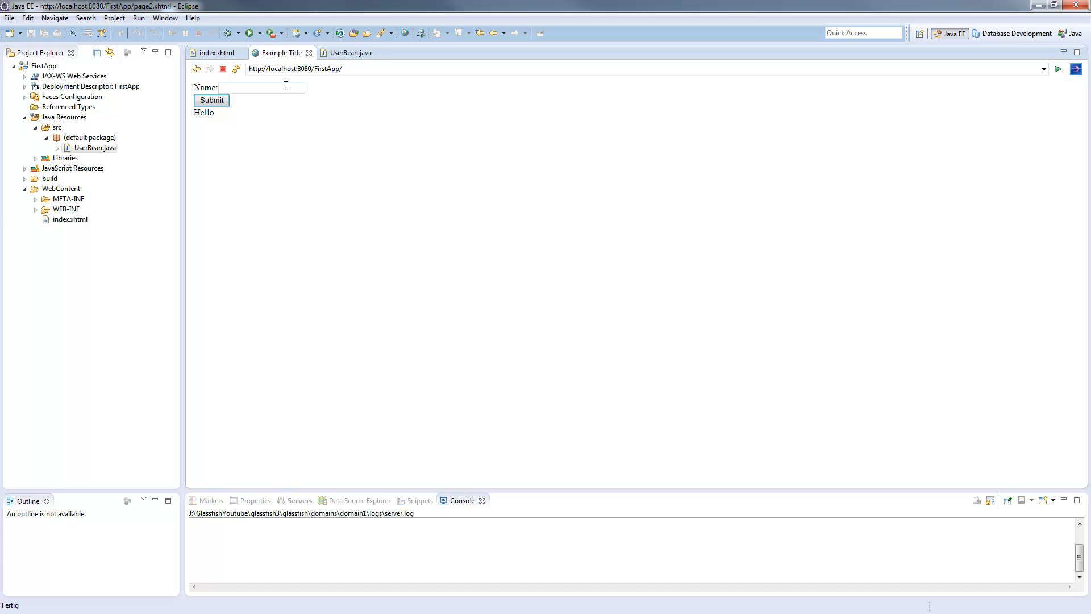
Enter Dennis letter by letter in the Name field, watching the console log D, De, Den… Dennis.
{"action": "type", "text": "D"}
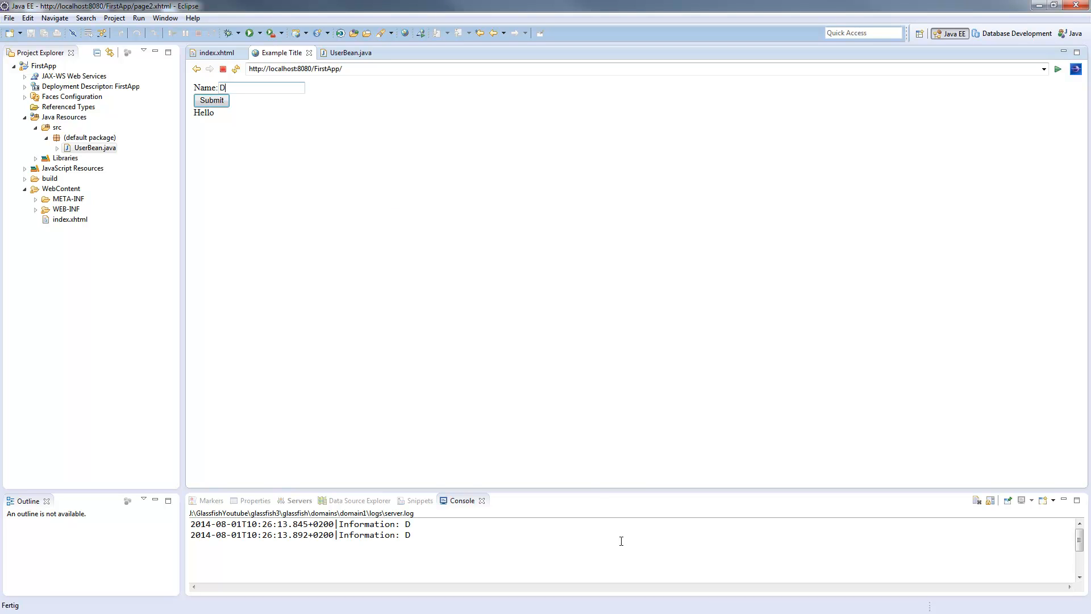
{"action": "mouse_move", "coordinate": [429, 534]}
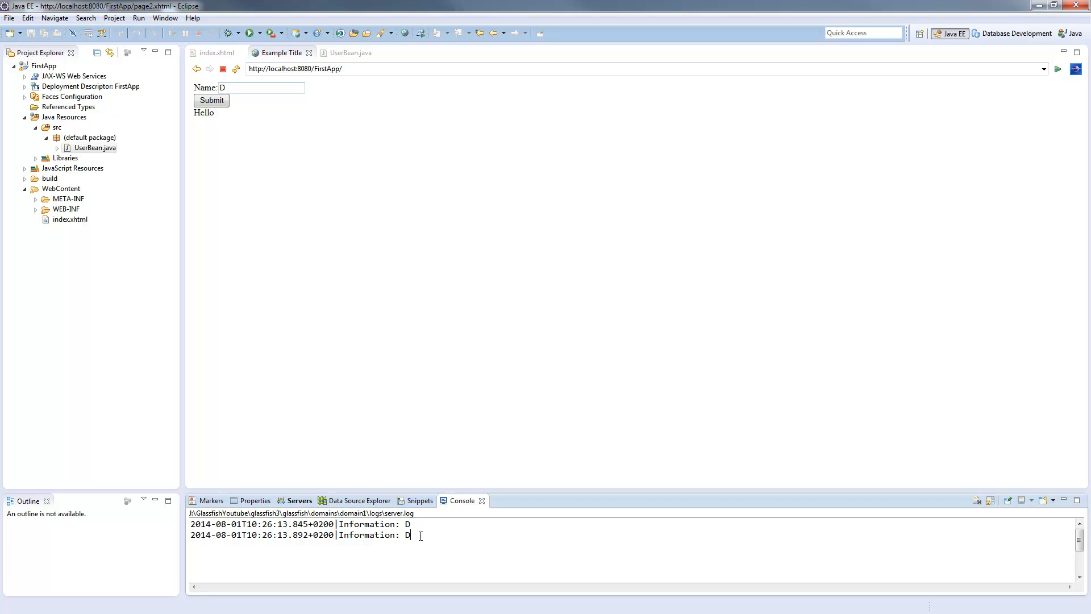
{"action": "mouse_move", "coordinate": [416, 541]}
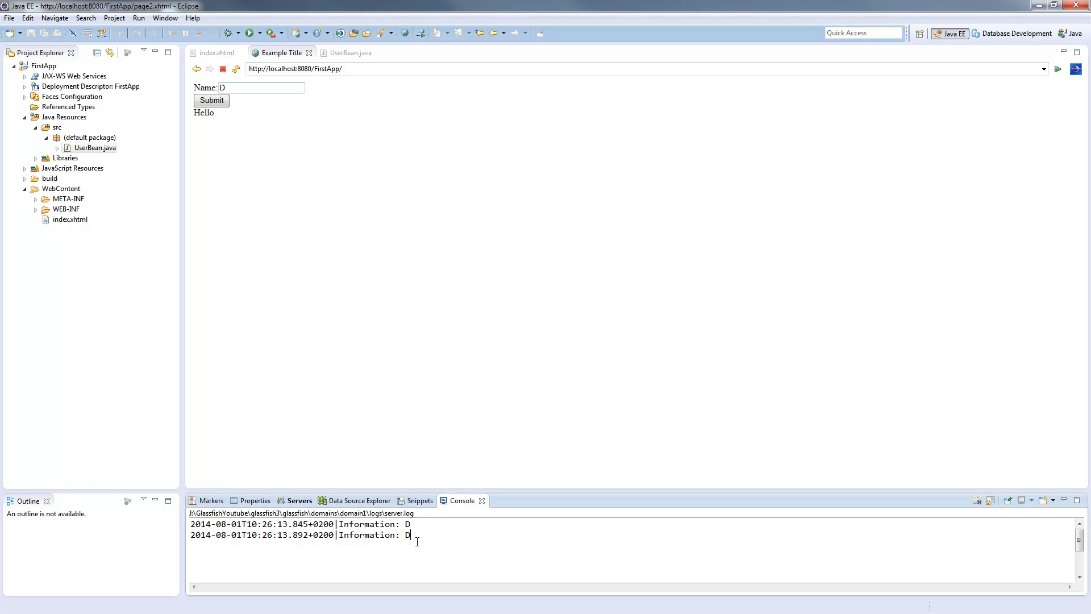
{"action": "mouse_move", "coordinate": [413, 547]}
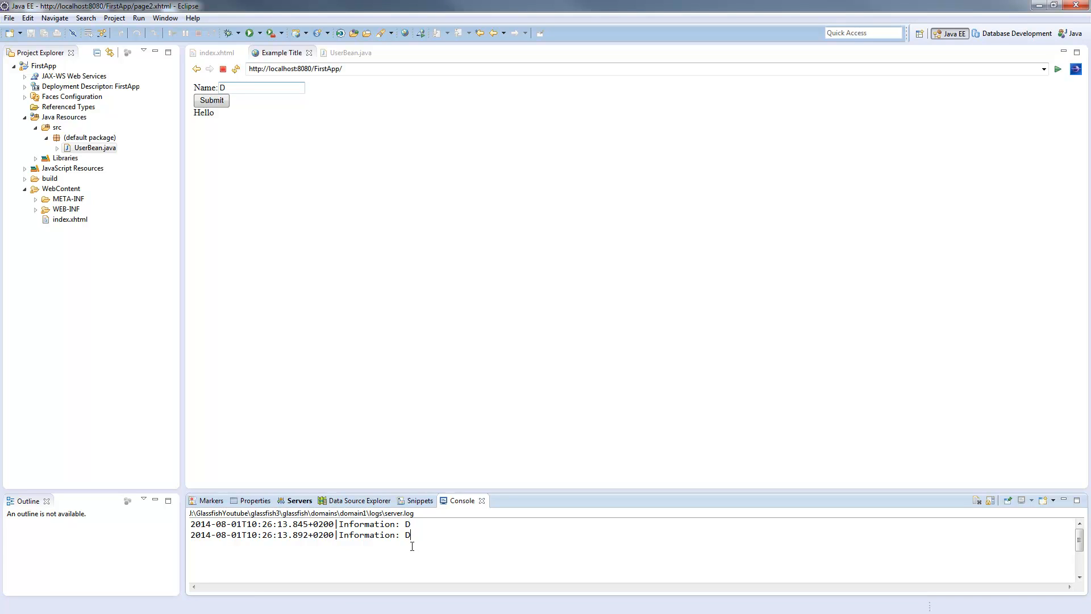
{"action": "mouse_move", "coordinate": [266, 102]}
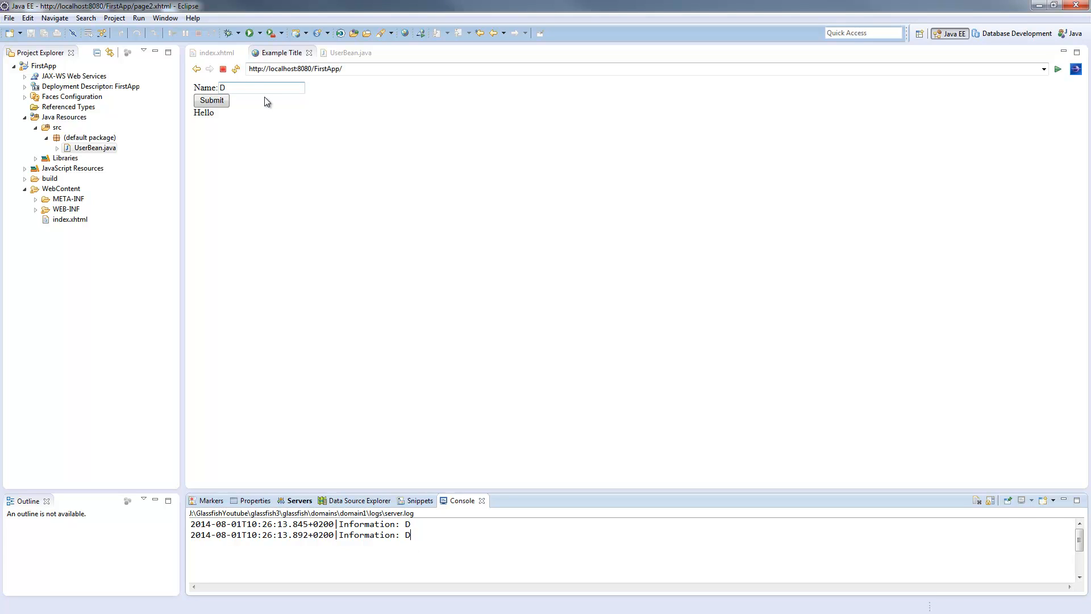
{"action": "type", "text": "e"}
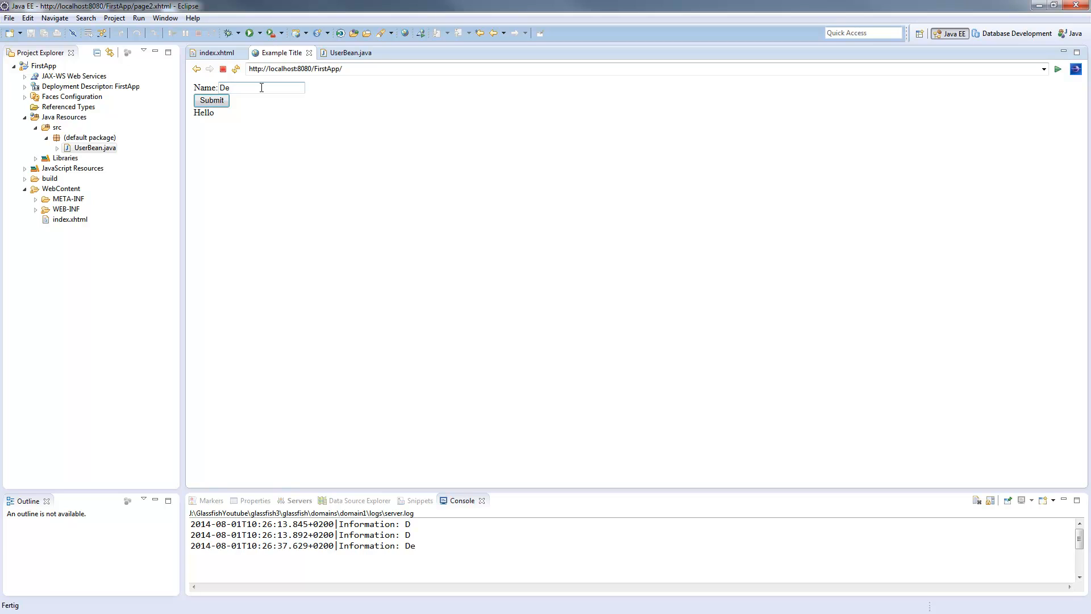
{"action": "type", "text": "nn"}
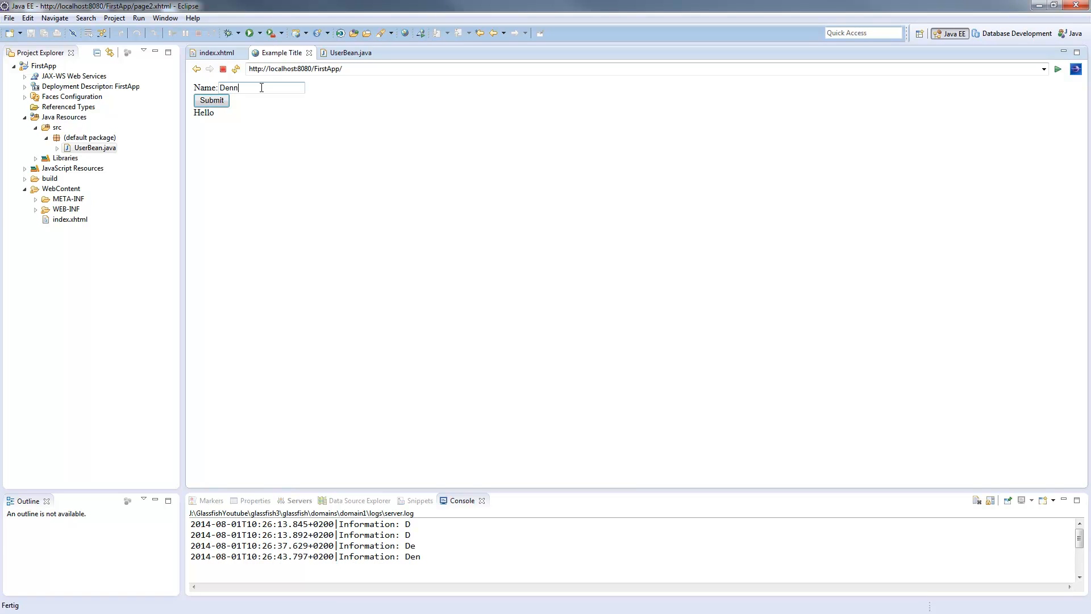
{"action": "type", "text": "is"}
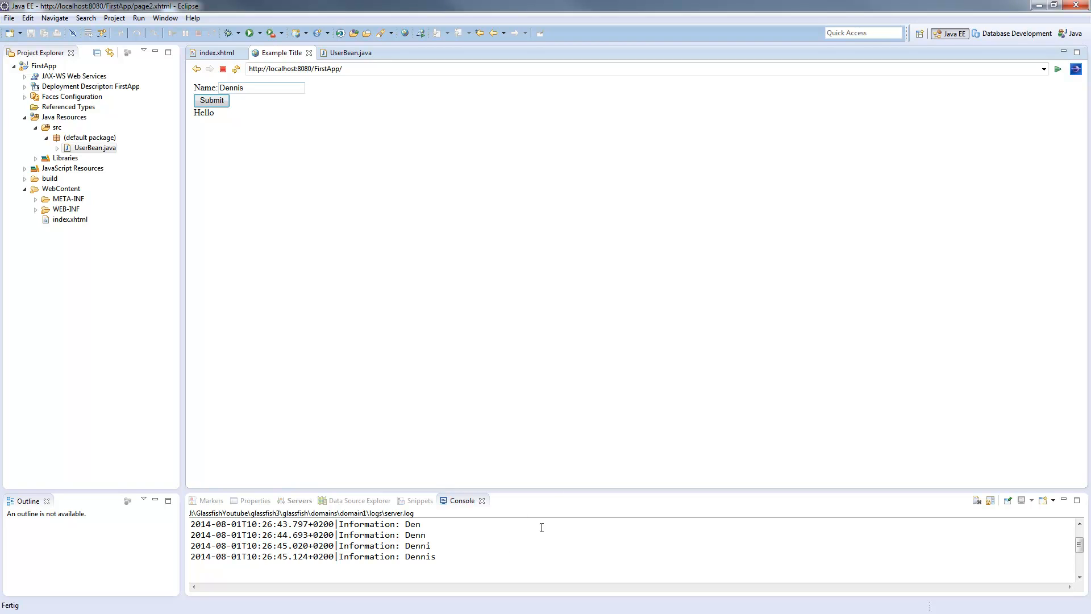
{"action": "mouse_move", "coordinate": [585, 547]}
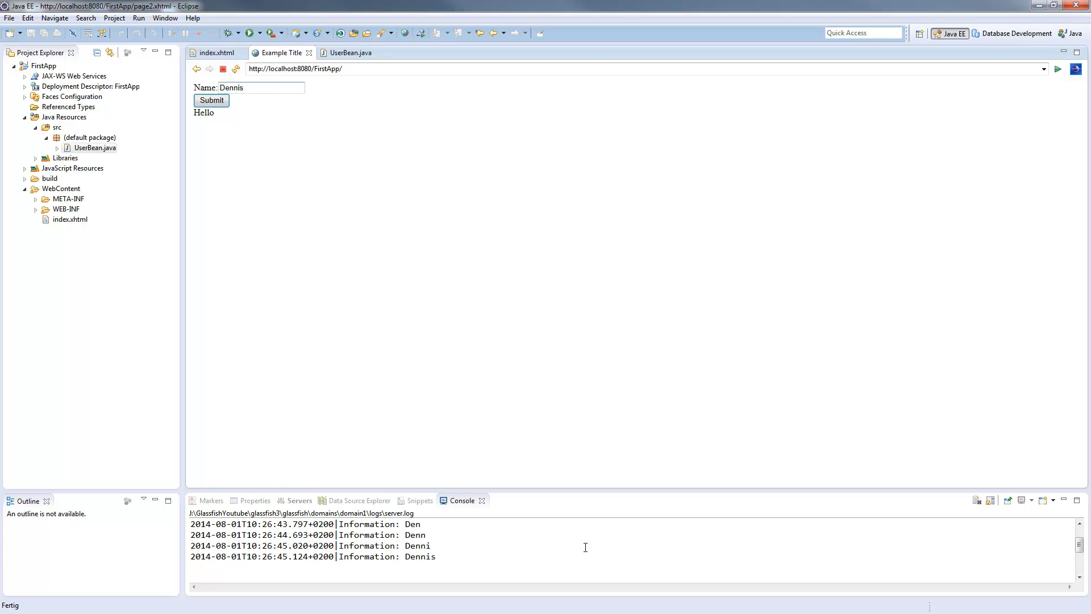